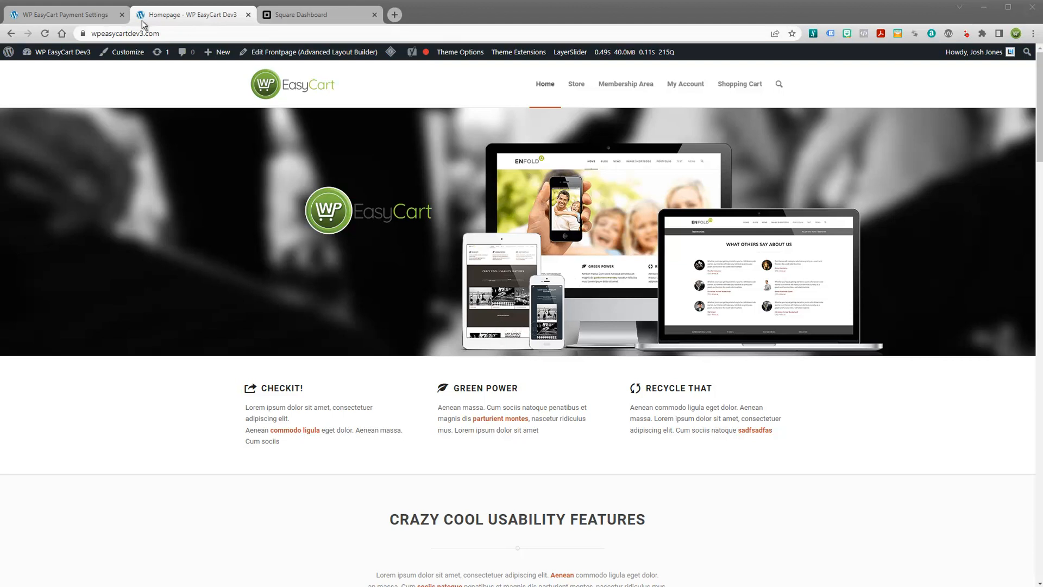
Show the WP EasyCart payment settings with Bill Later, PayPal, Stripe and Square gateways.
click(63, 14)
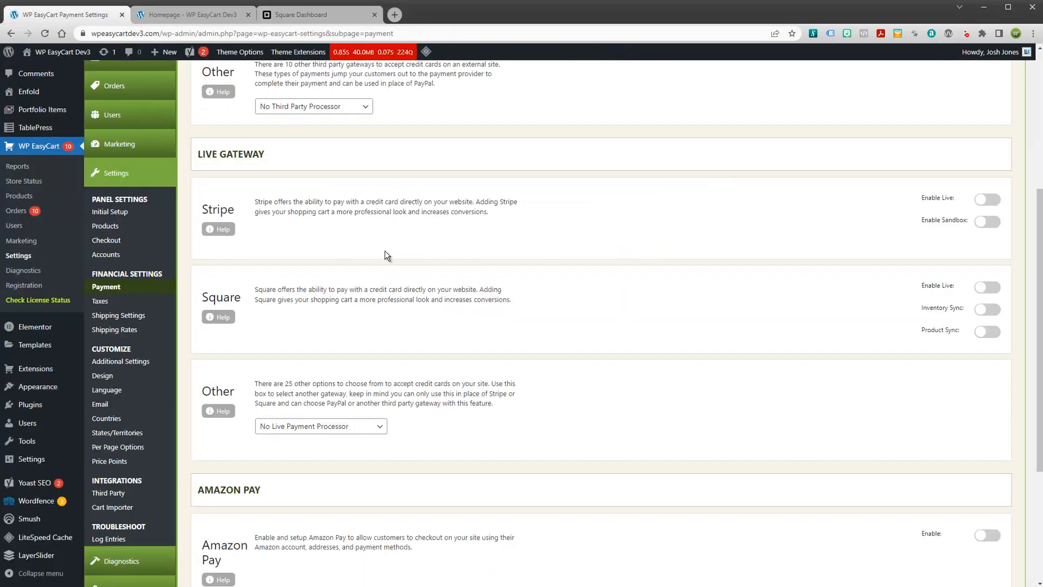
scroll(up, 3)
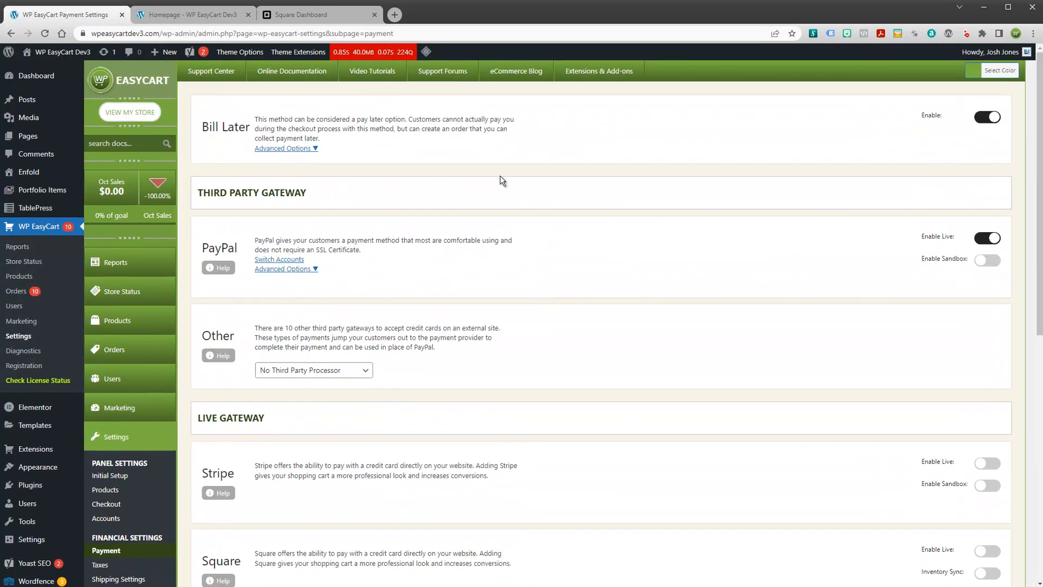
mouse_move(520, 178)
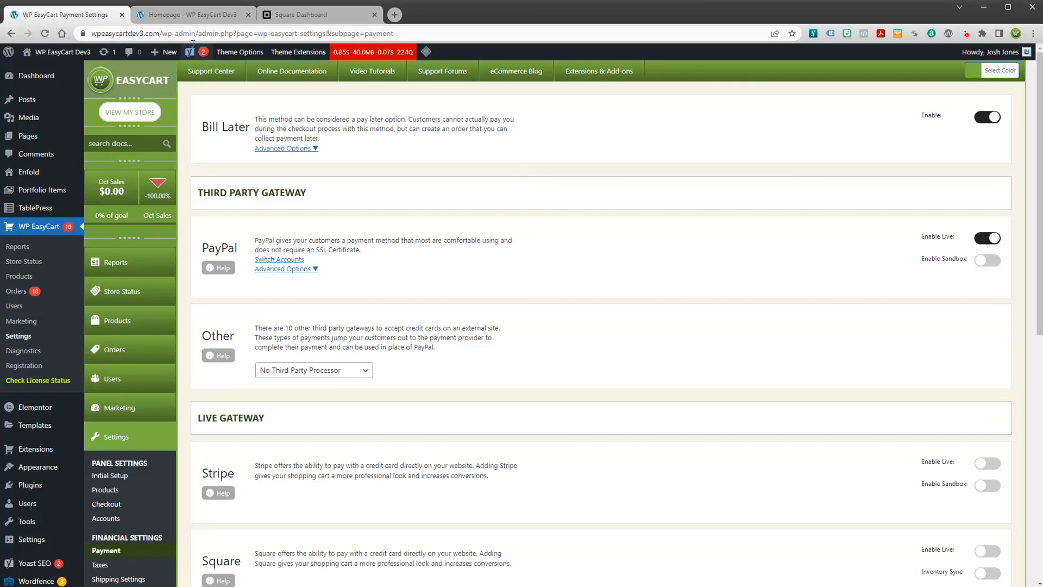
View the storefront Store page and browse the grid of 10 clothing products with sale prices.
click(194, 14)
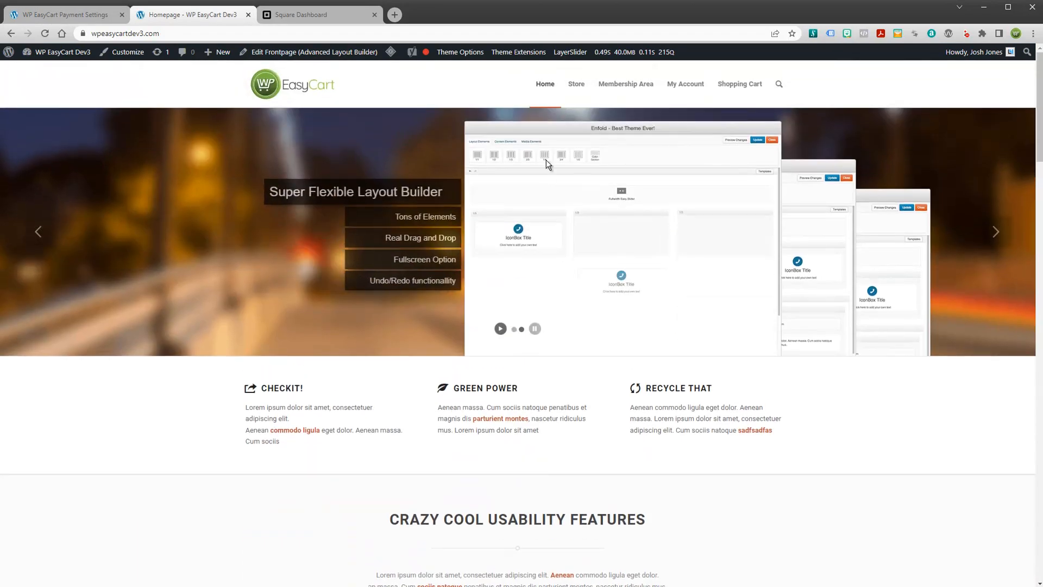
click(576, 84)
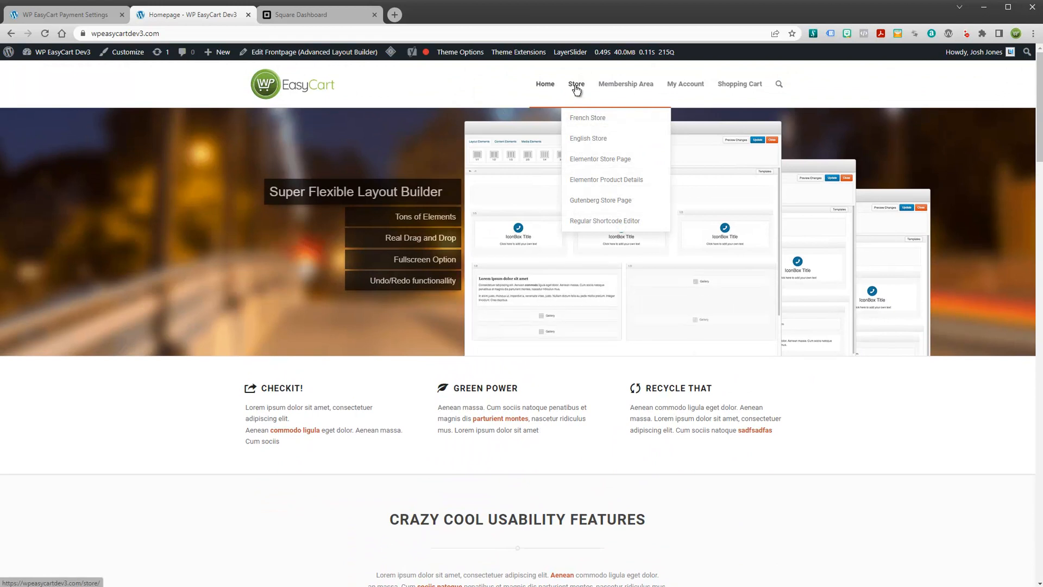
mouse_move(735, 101)
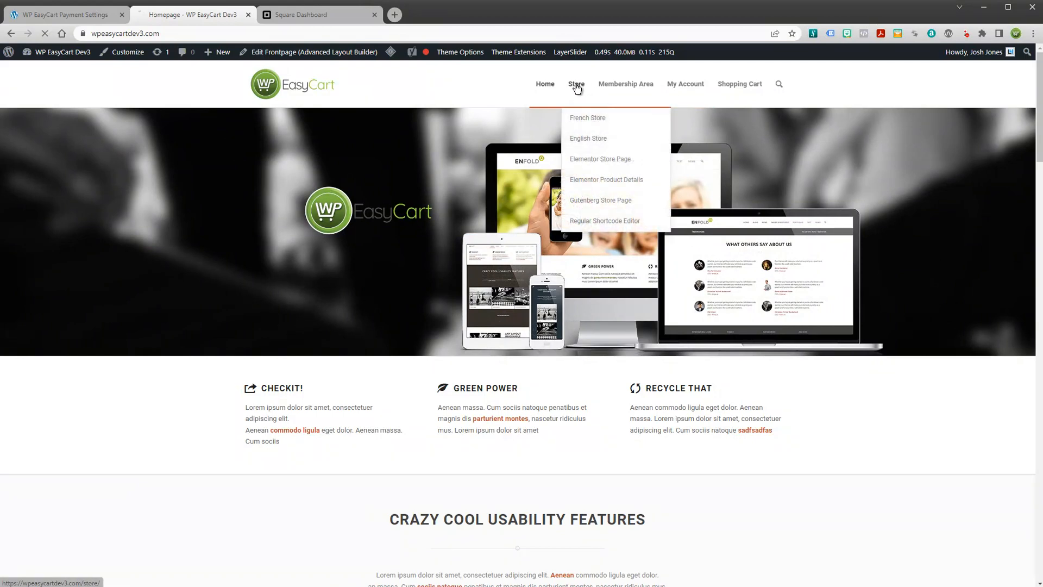
click(588, 138)
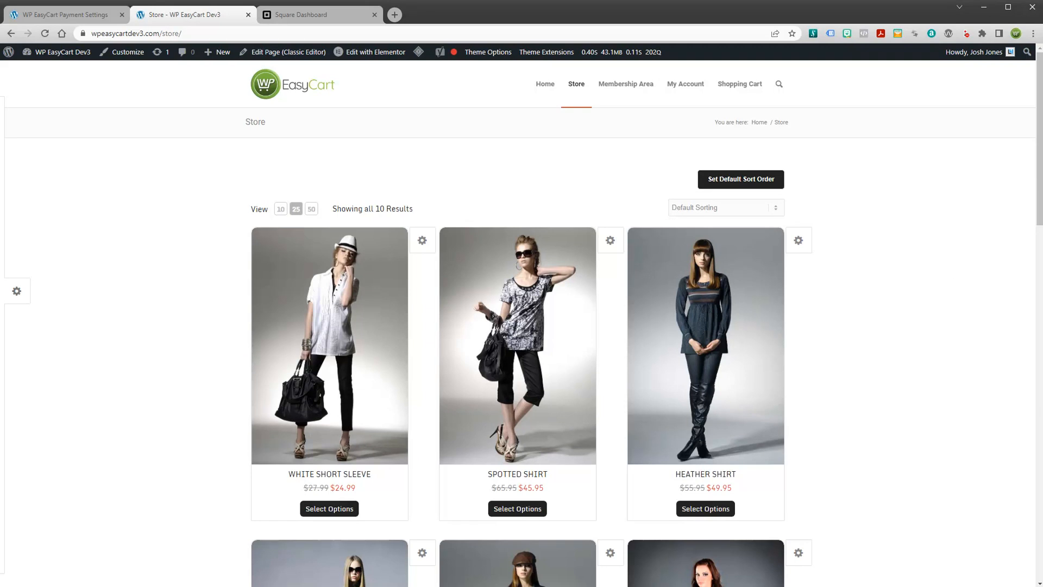
scroll(down, 3)
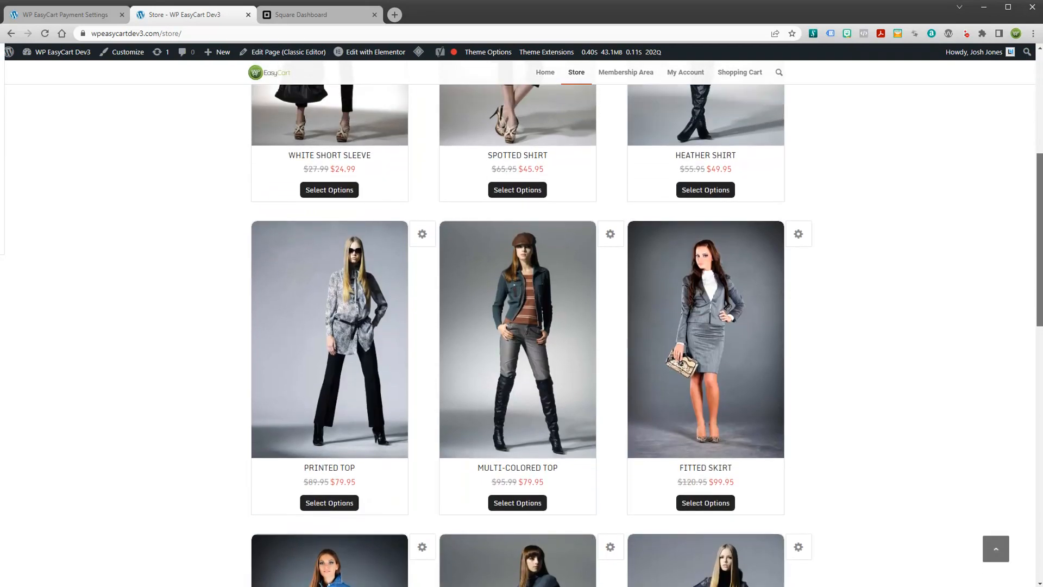
scroll(down, 3)
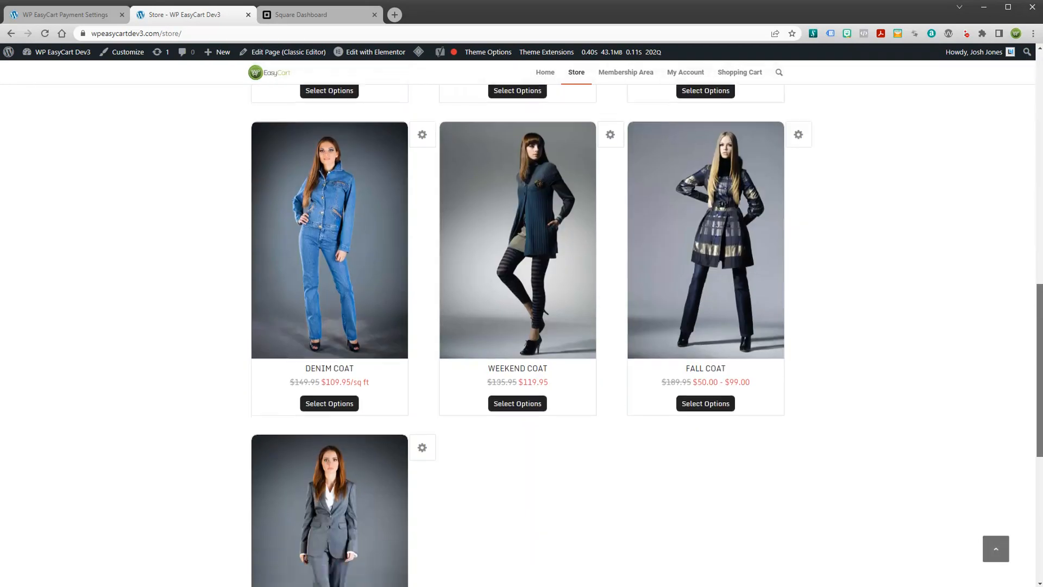
scroll(up, 3)
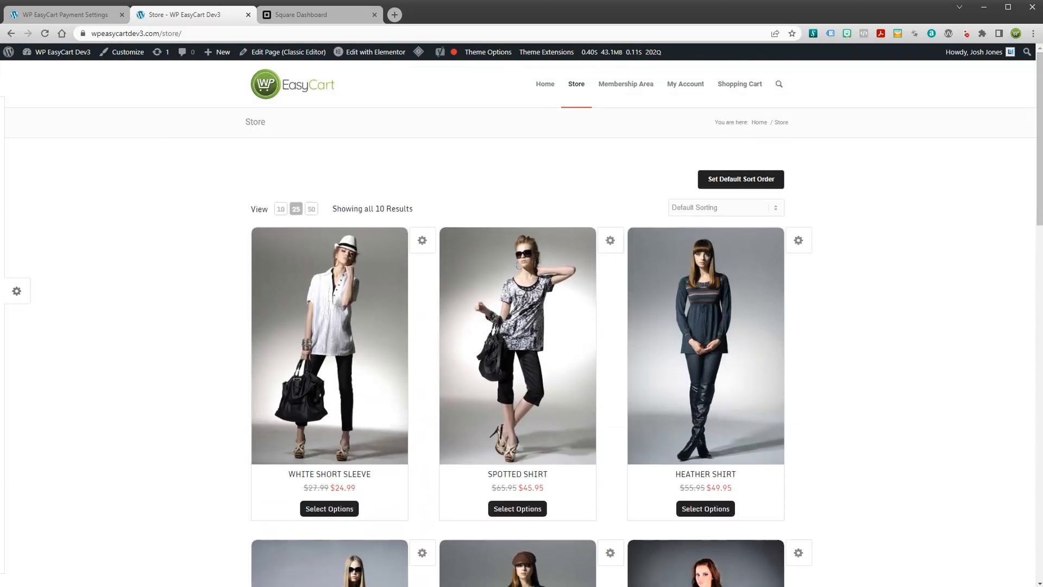
mouse_move(778, 368)
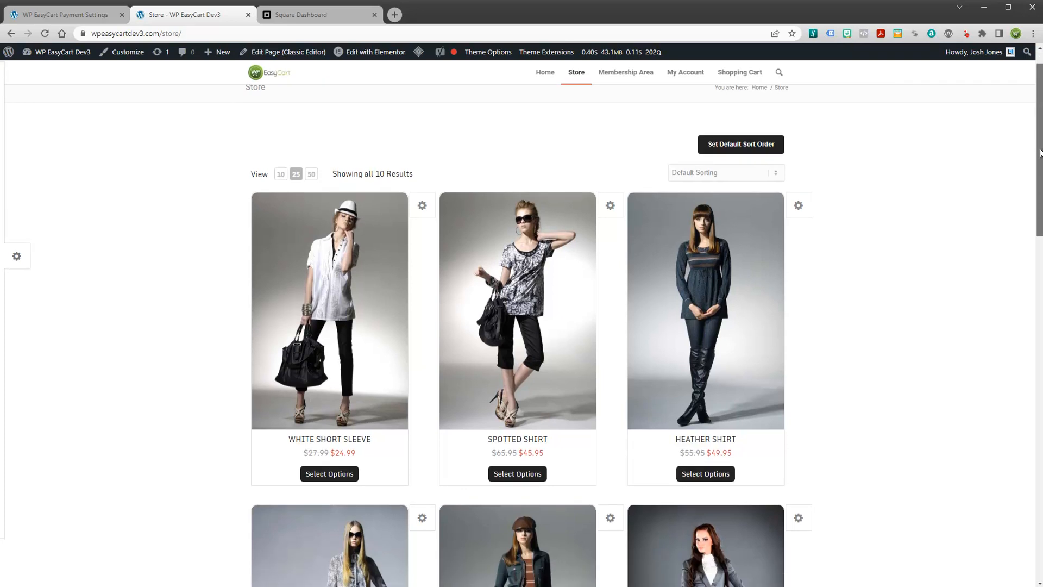
scroll(down, 3)
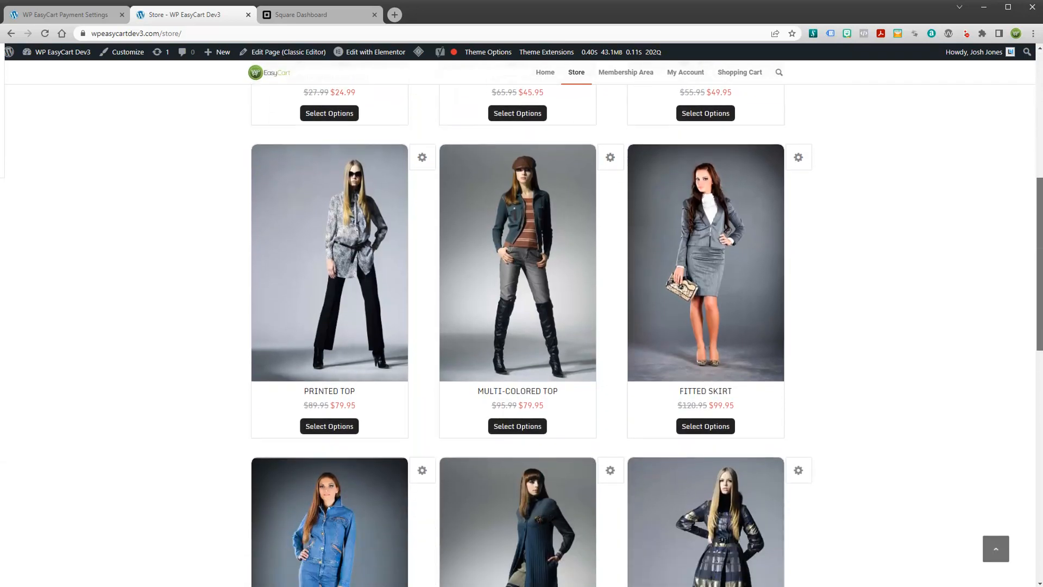
scroll(up, 3)
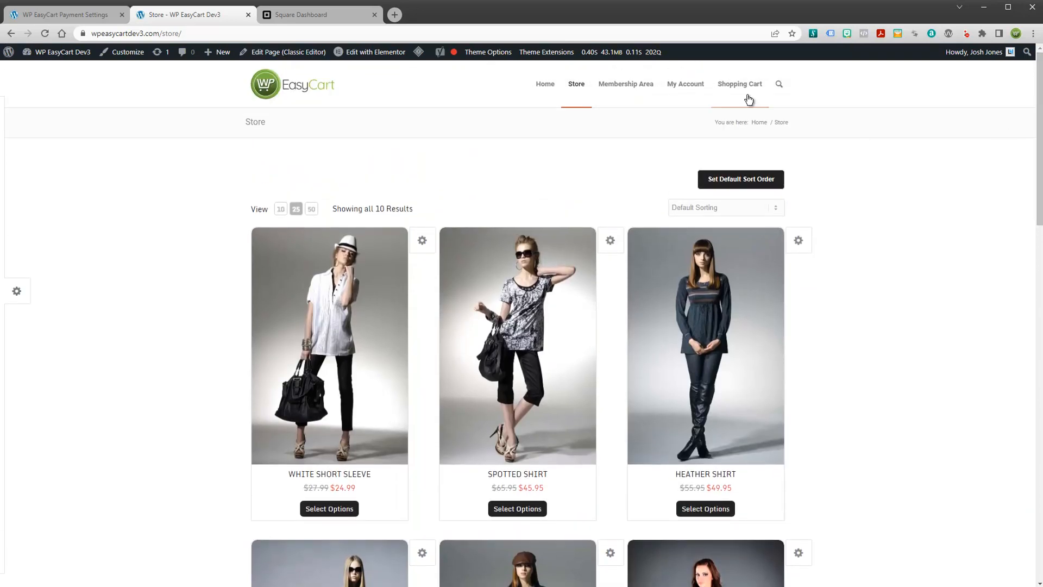
mouse_move(414, 409)
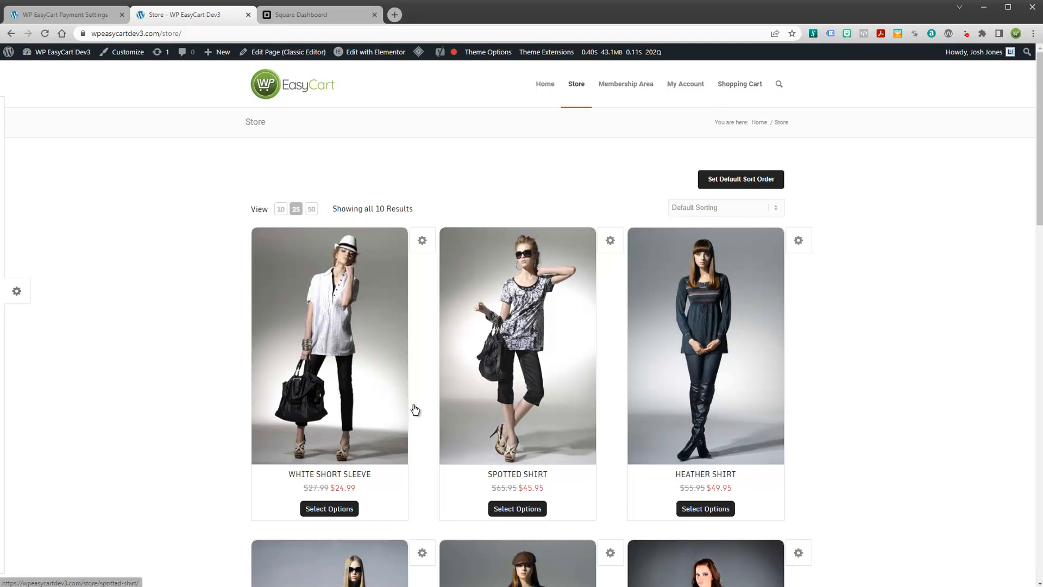
mouse_move(99, 249)
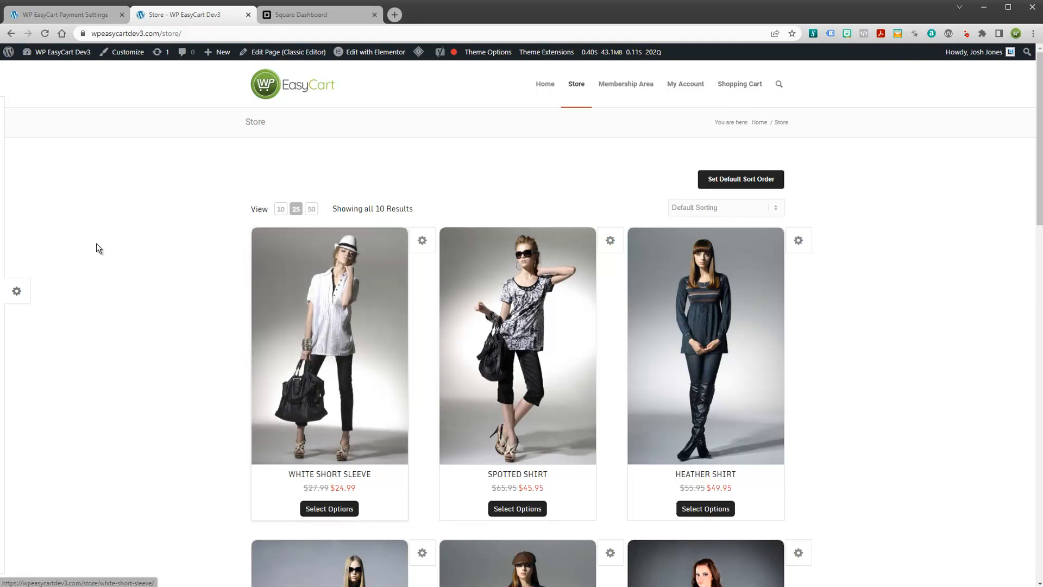
Return to the WordPress admin and bring up the WP EasyCart product management list.
click(63, 14)
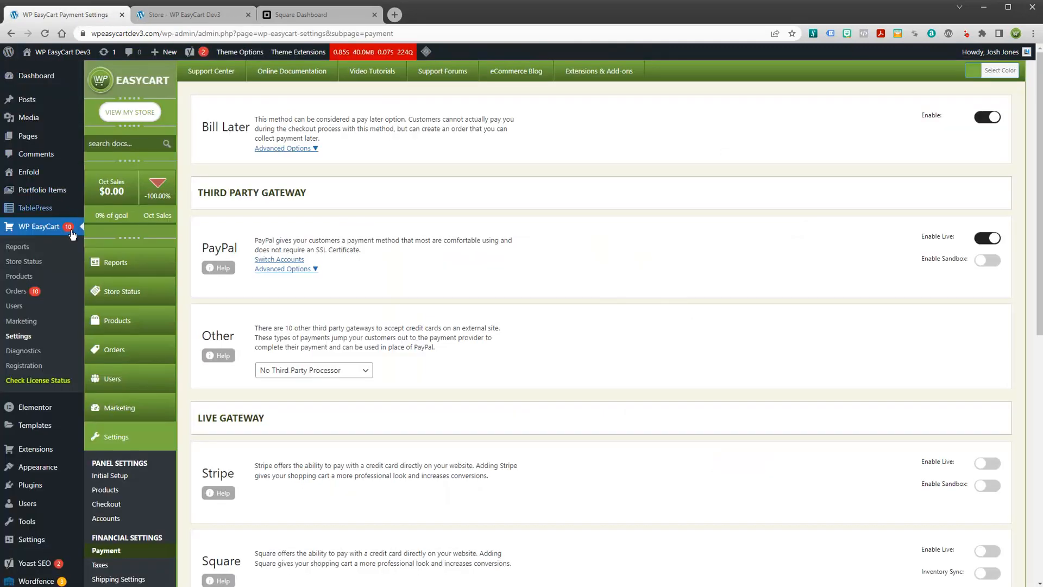
click(117, 320)
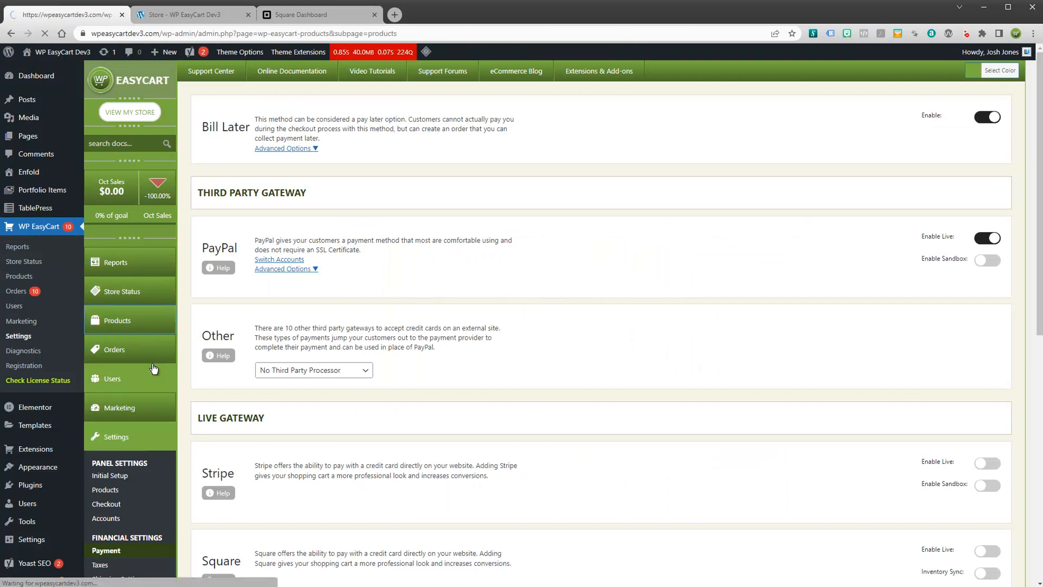
click(117, 320)
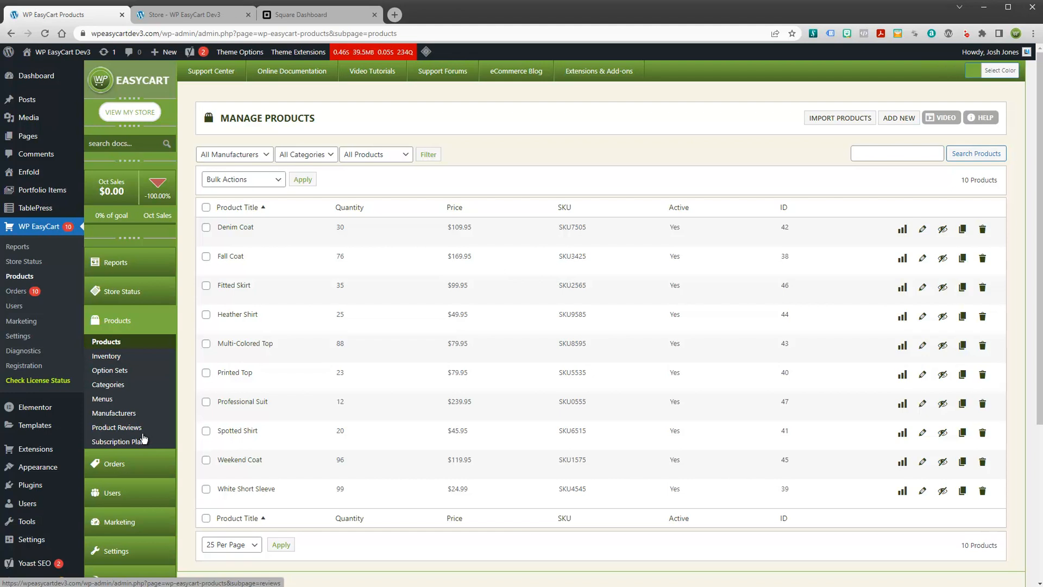
mouse_move(49, 407)
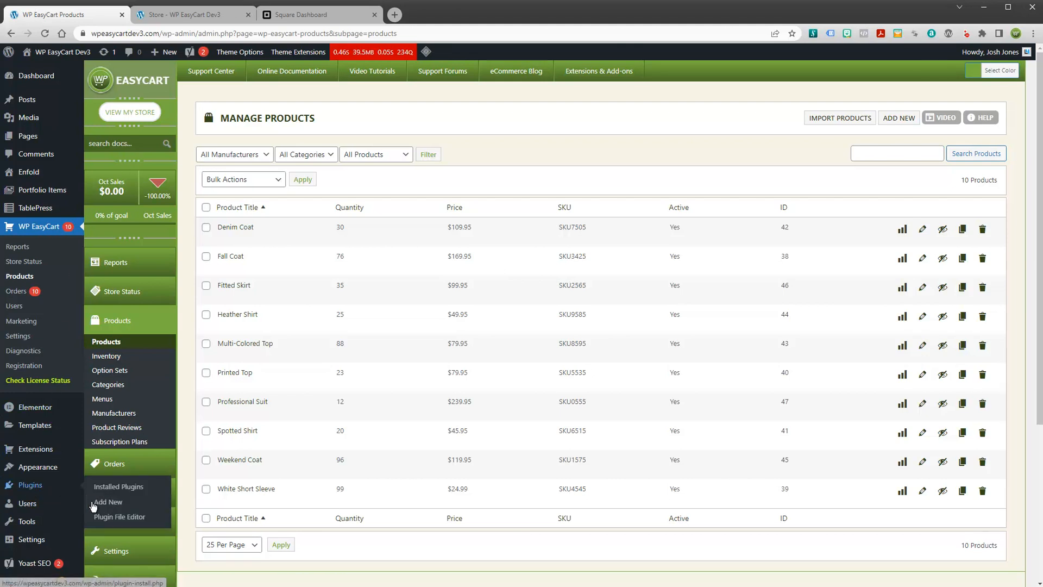
Search Add Plugins for 'easycart', showing the Shopping Cart plugin marked Active.
click(107, 502)
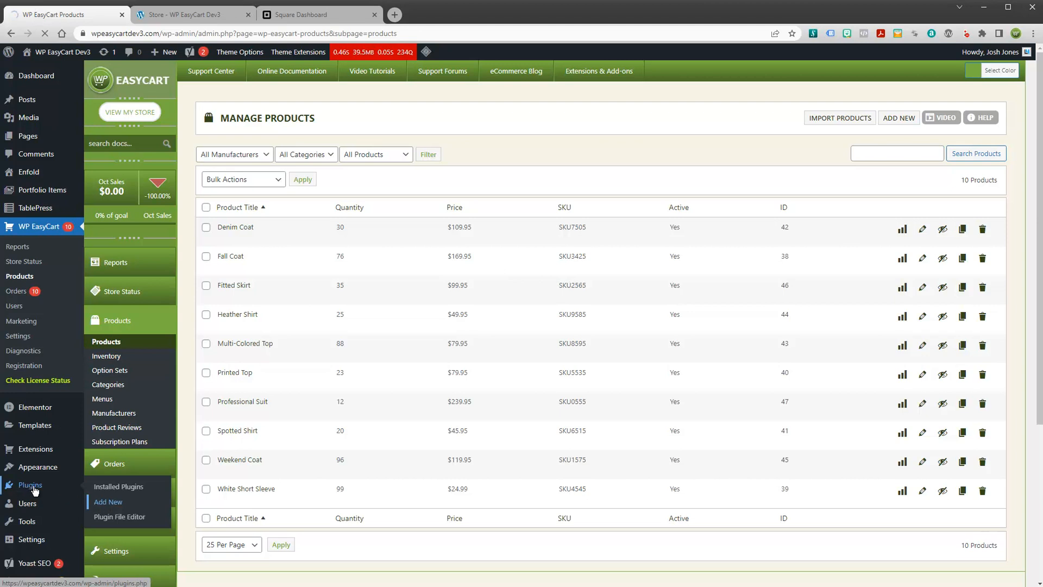
click(108, 503)
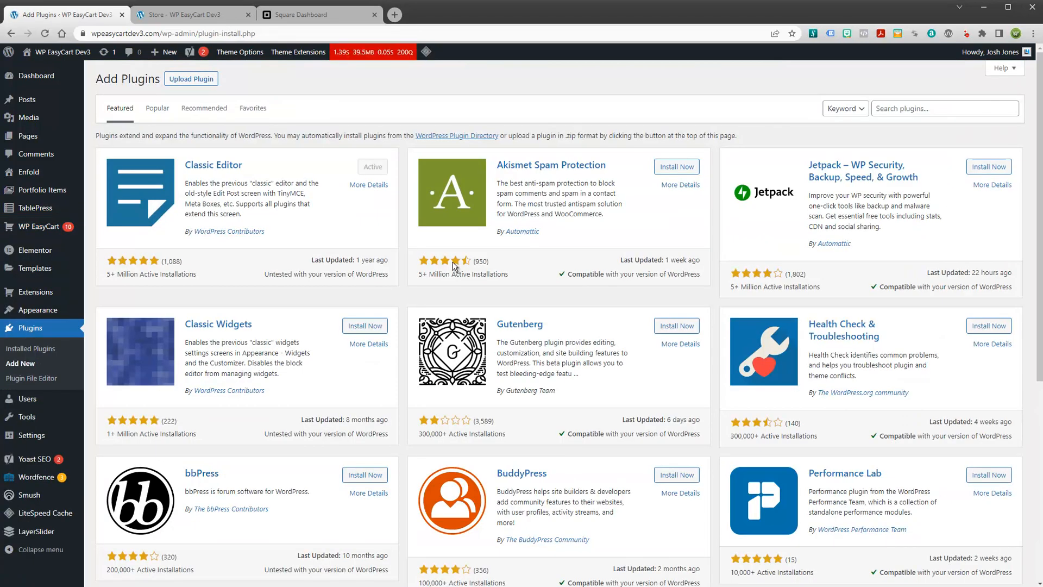
click(938, 107)
text(easycart)
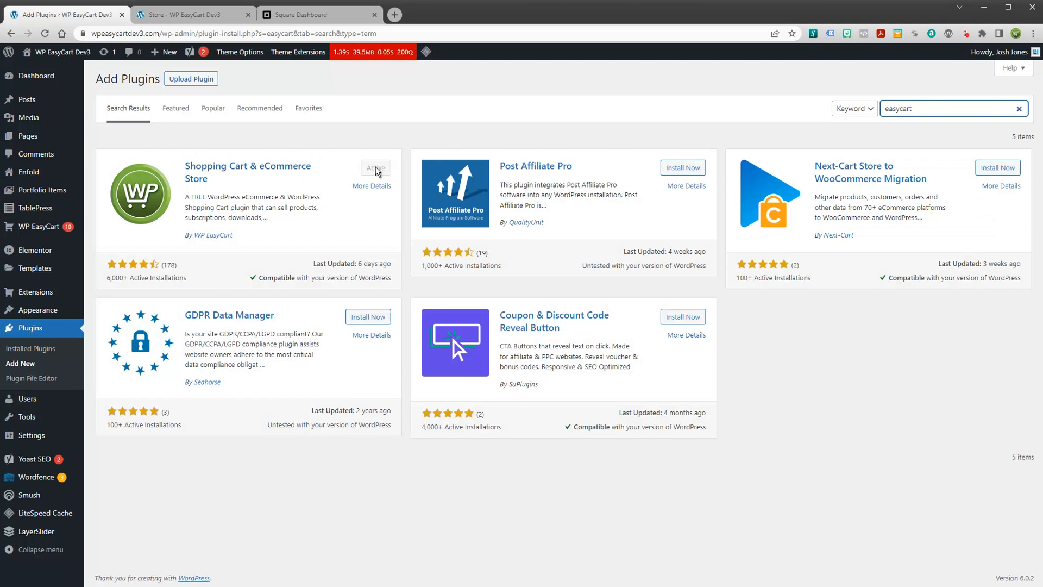
mouse_move(57, 238)
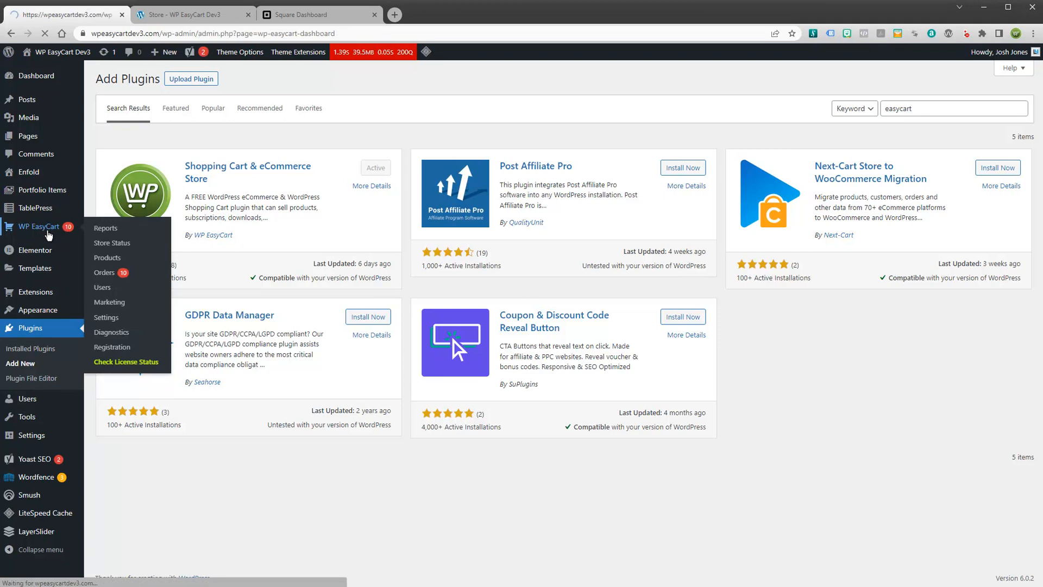
View the WP EasyCart Reports dashboard with $3,422.42 payments, 3 orders and 18 items sold.
click(106, 227)
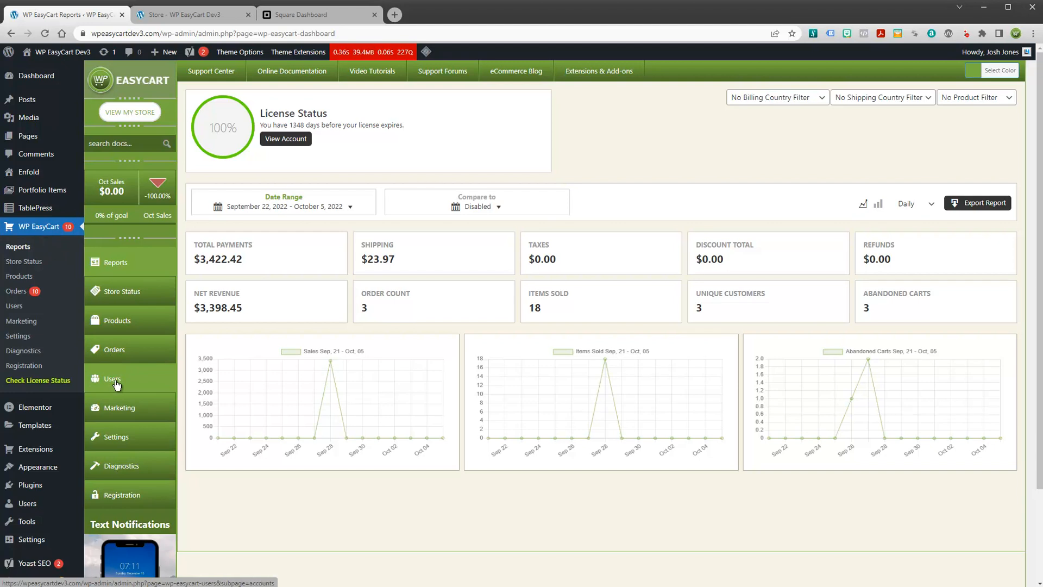
mouse_move(116, 439)
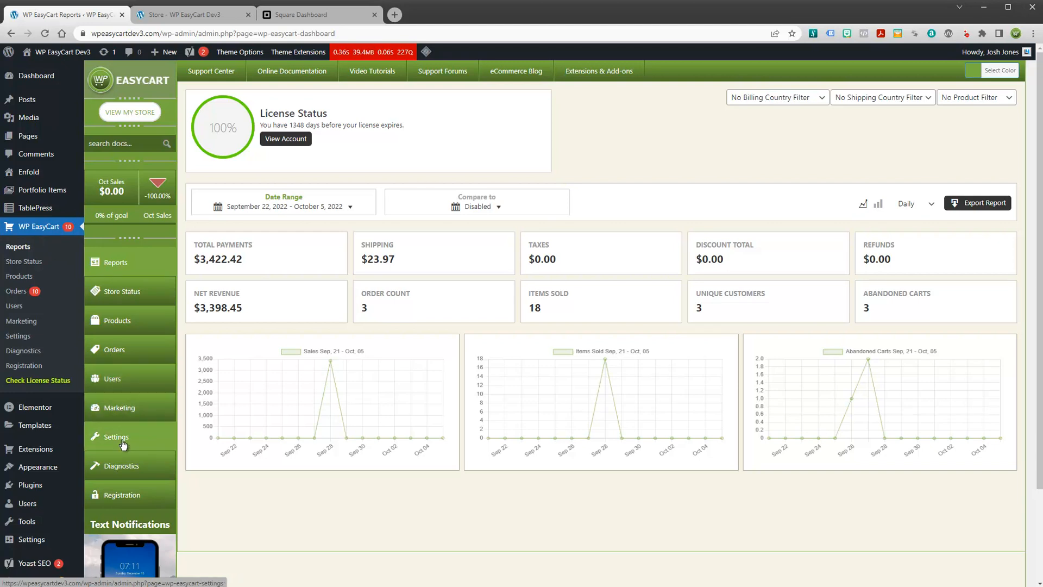
mouse_move(370, 460)
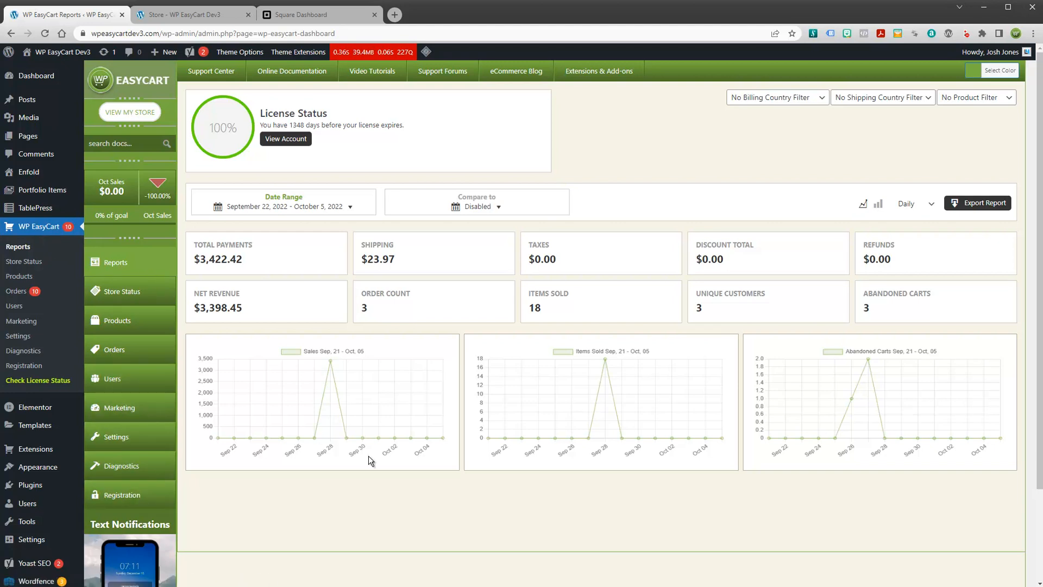
mouse_move(151, 298)
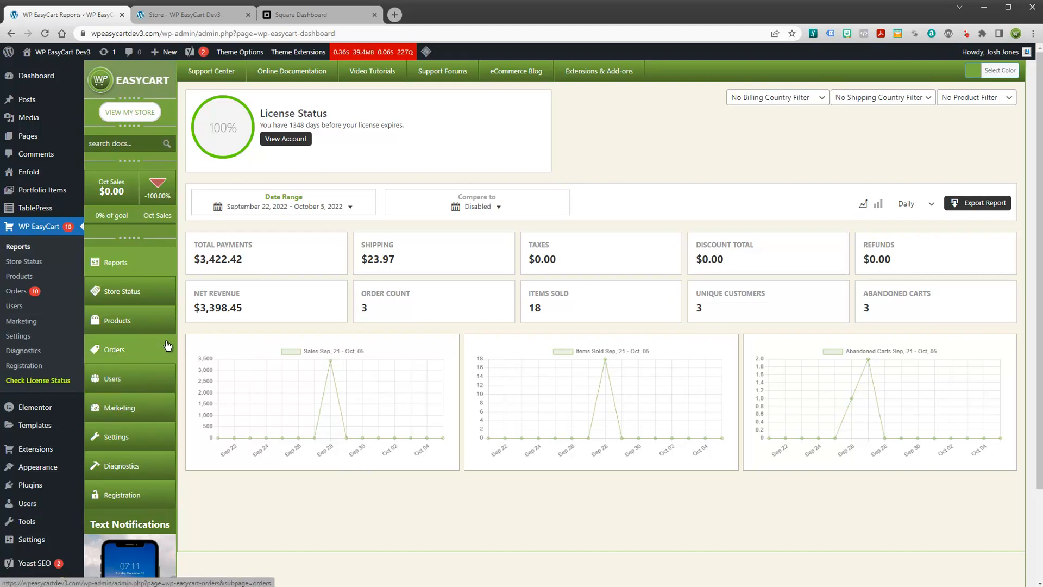
mouse_move(244, 539)
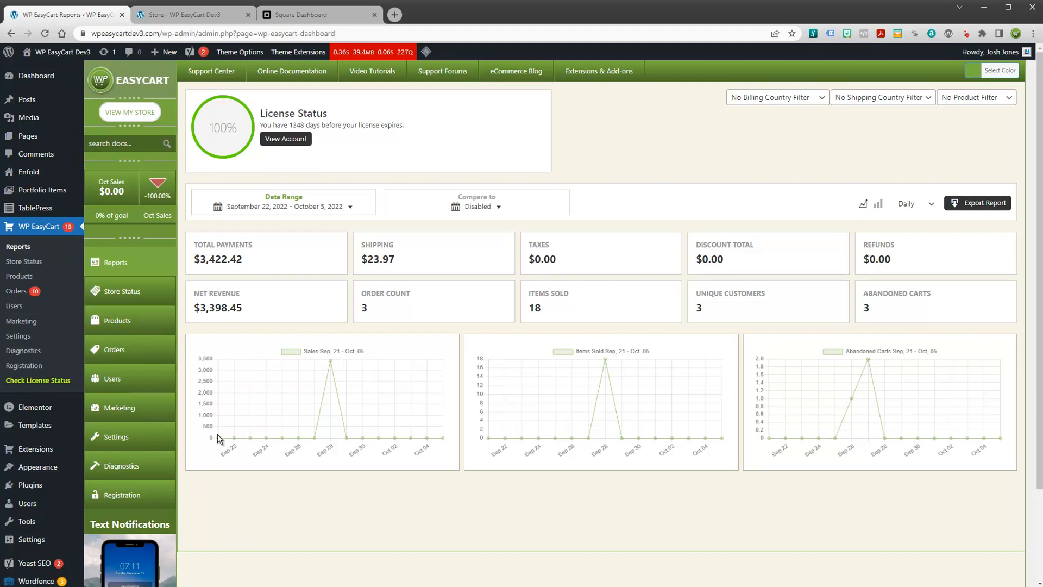
mouse_move(115, 436)
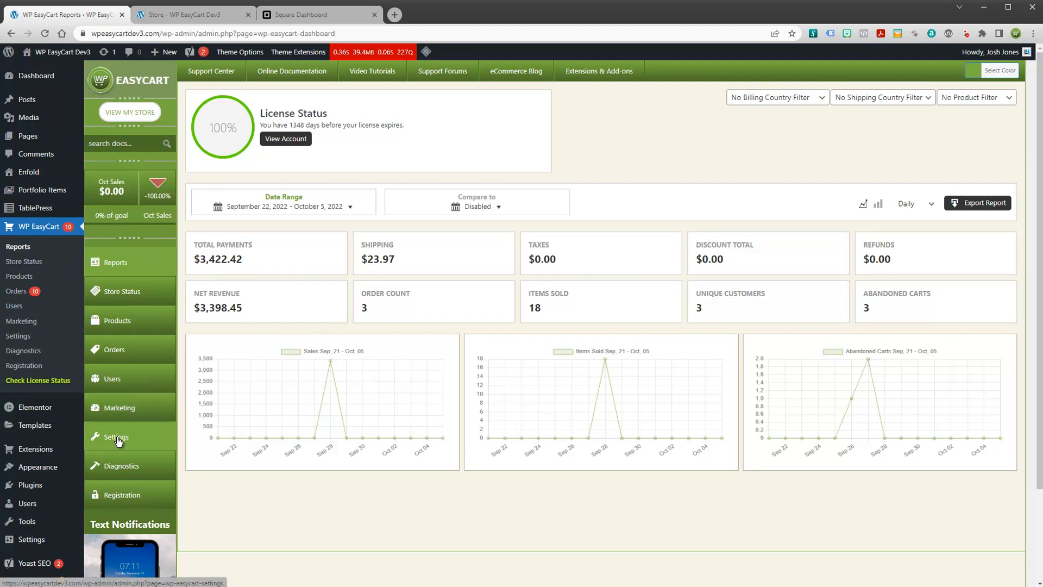
click(191, 14)
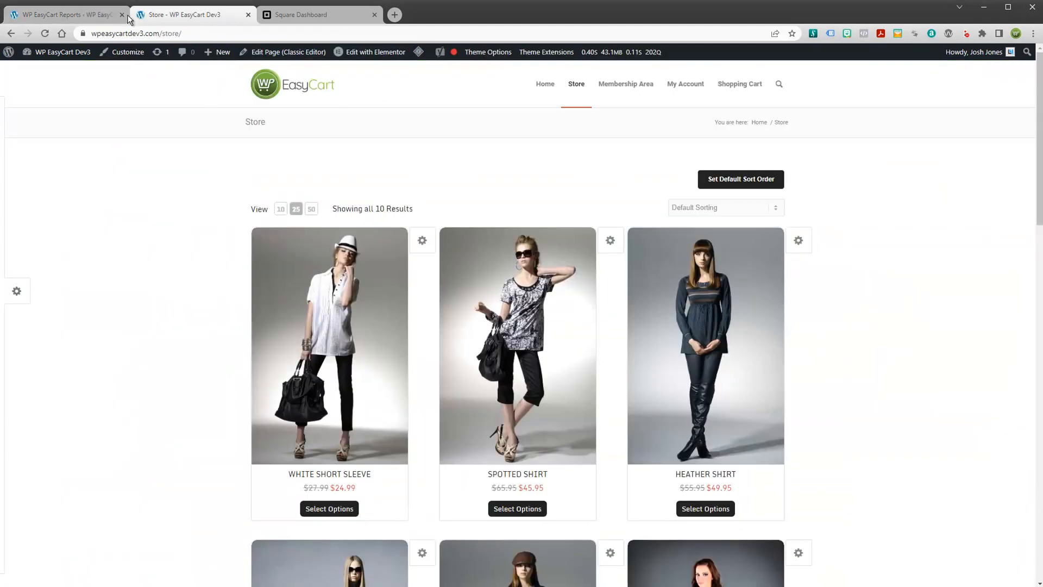
click(63, 14)
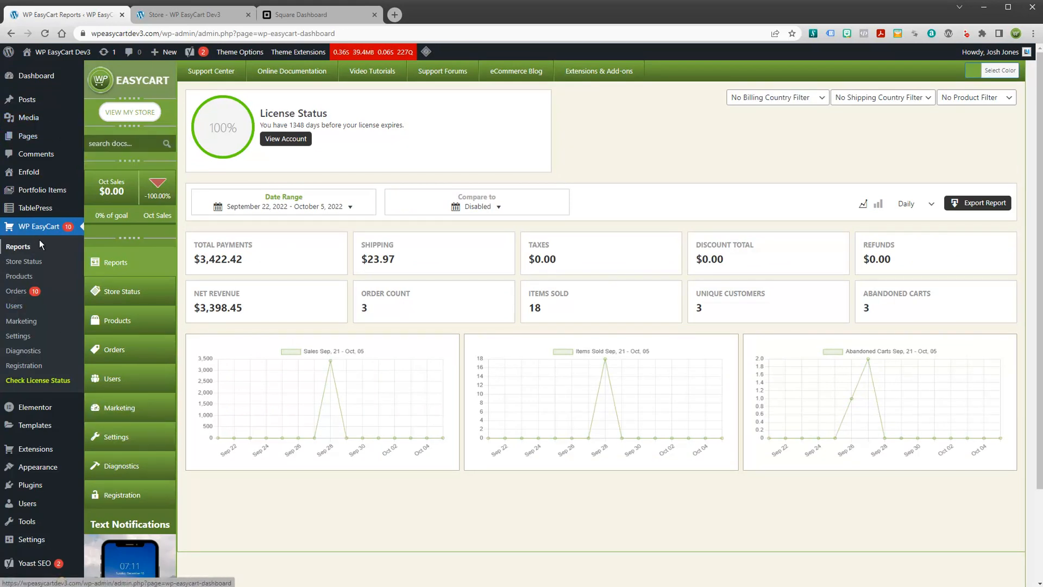
mouse_move(116, 437)
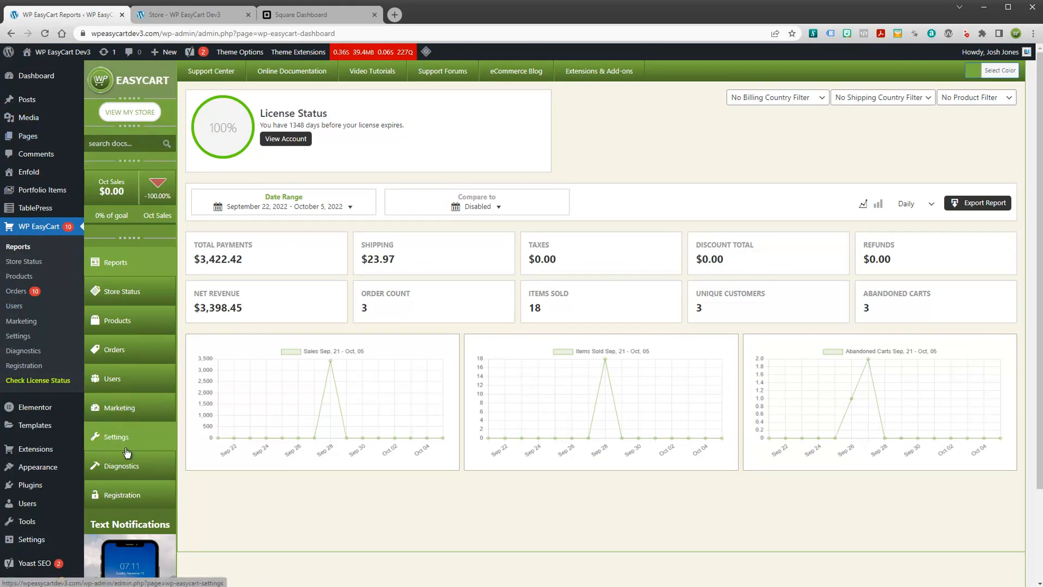
Go to WP EasyCart Settings > Payment and locate the Live Gateway section.
click(116, 436)
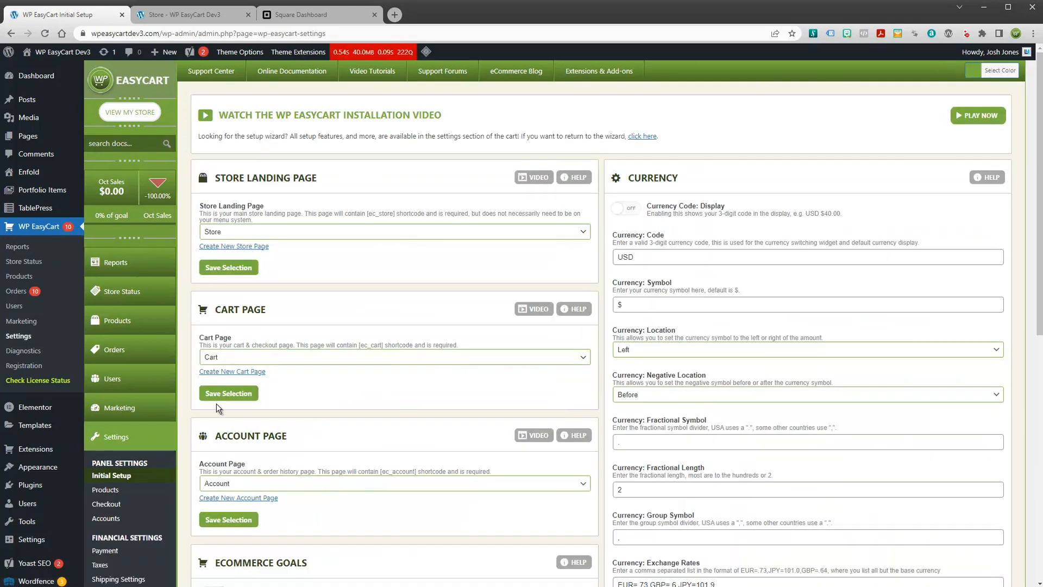
scroll(down, 3)
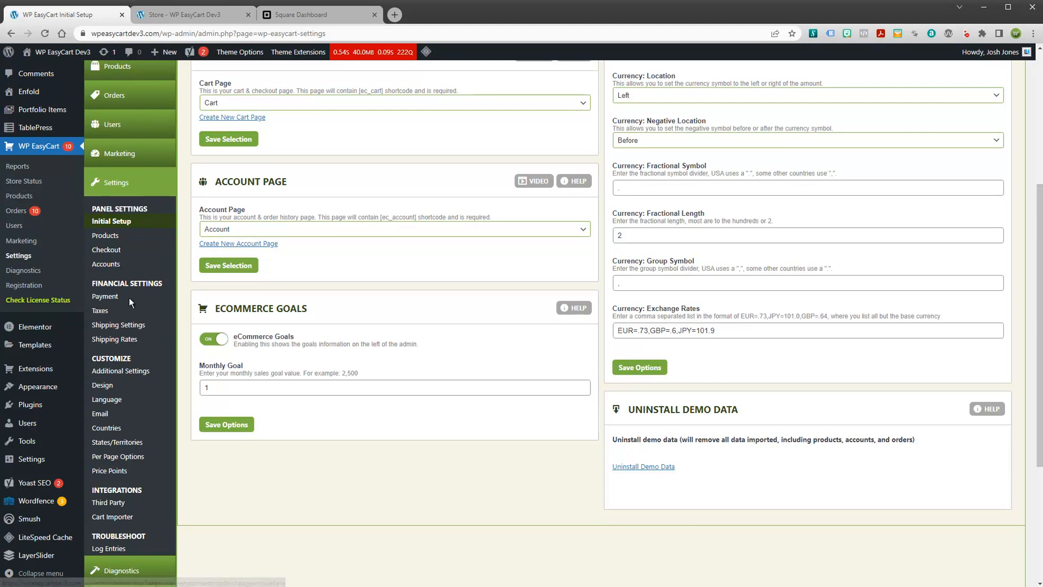
click(100, 310)
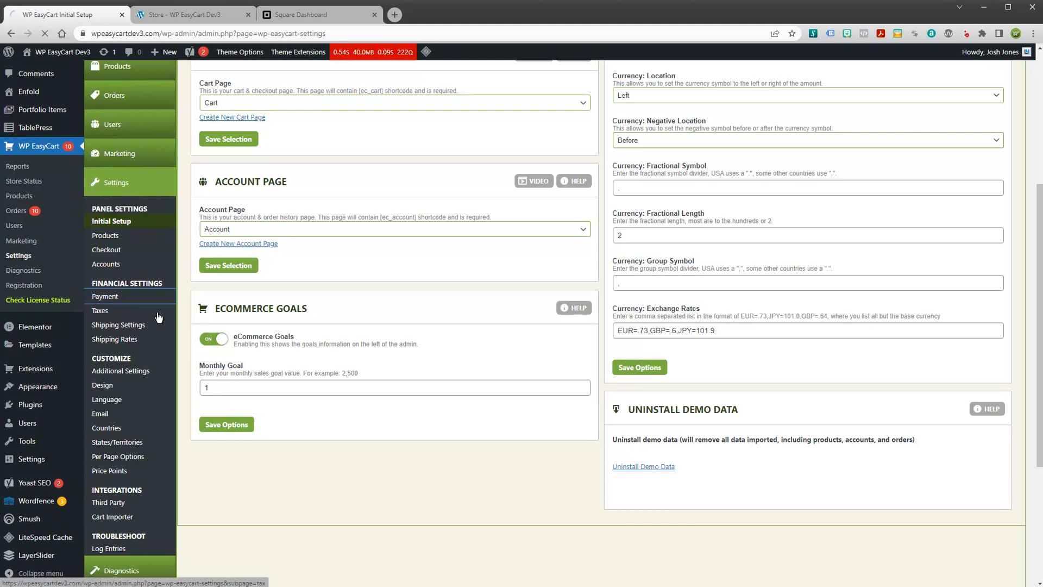
click(105, 295)
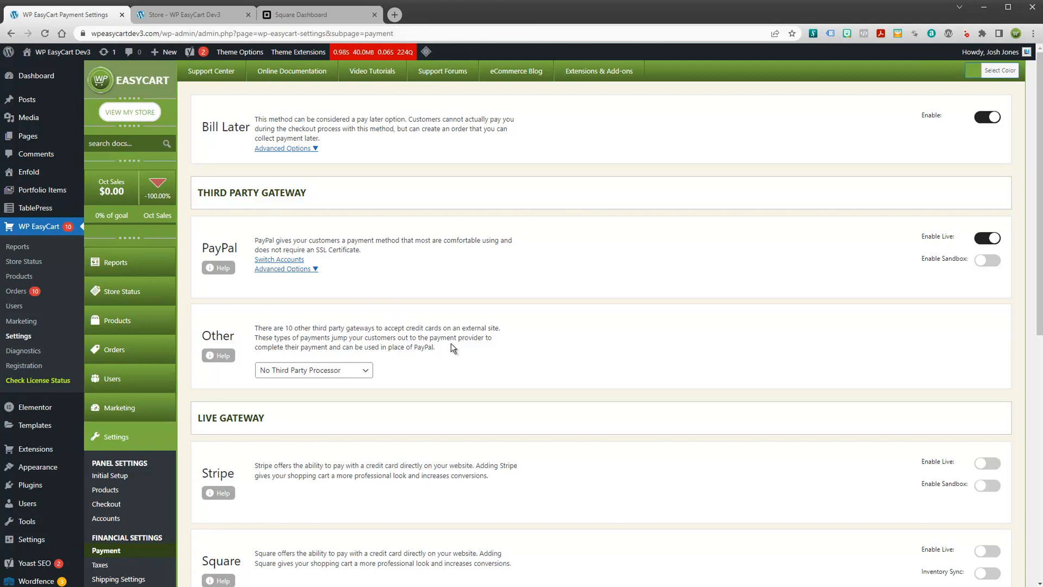
scroll(down, 3)
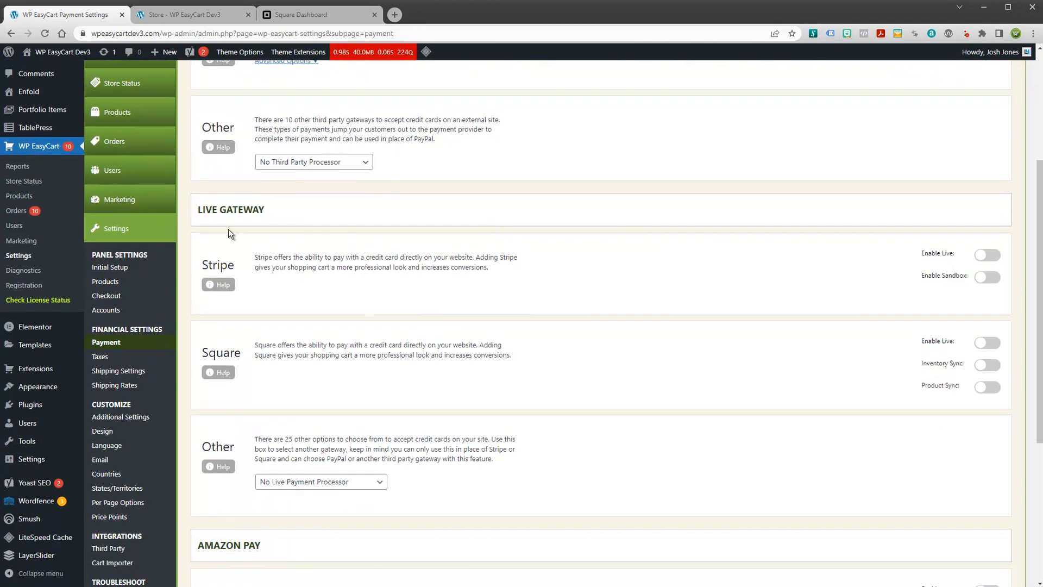
mouse_move(260, 232)
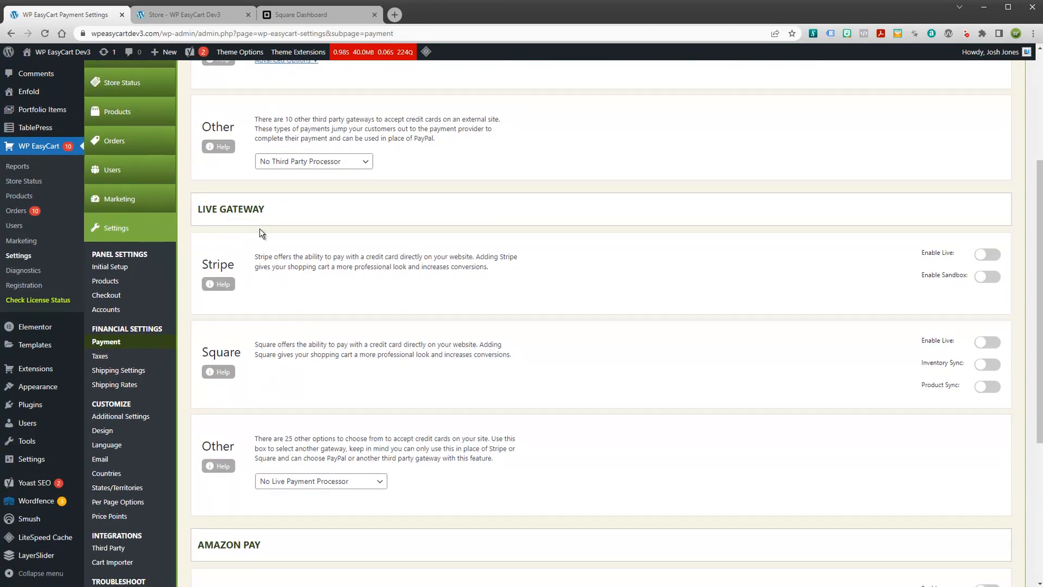
mouse_move(358, 459)
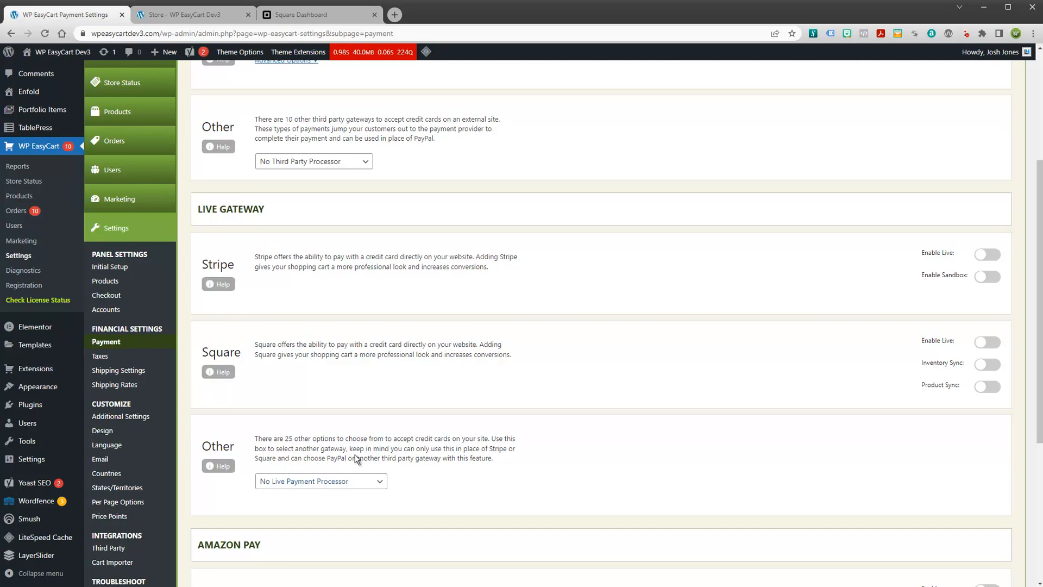
scroll(up, 3)
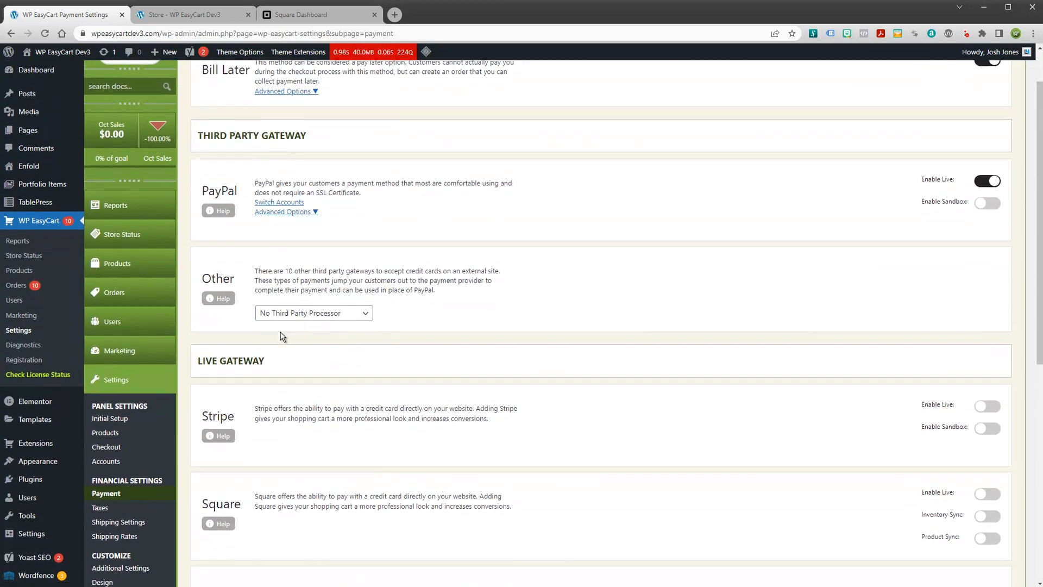
scroll(down, 3)
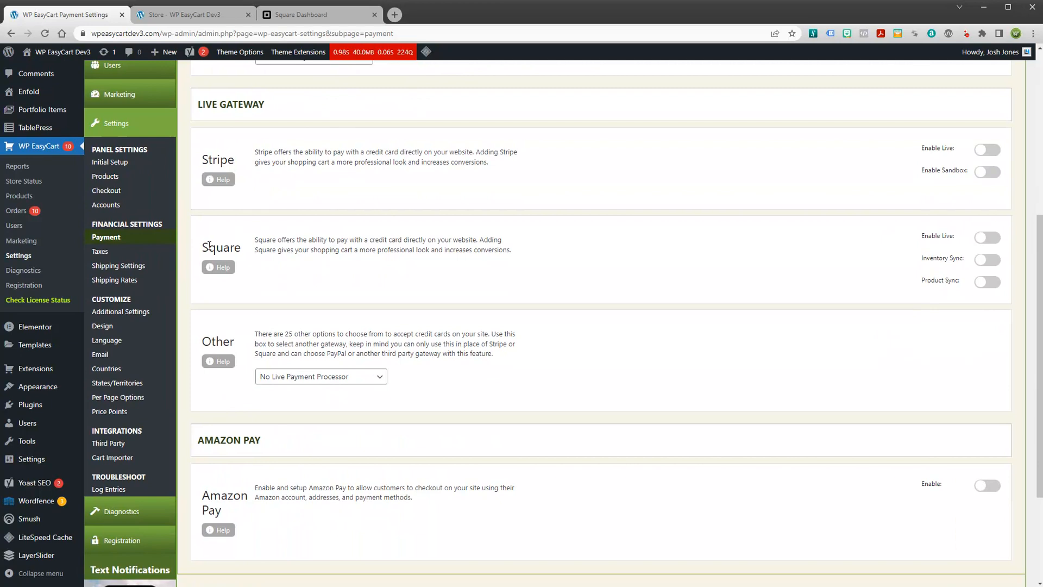
double_click(218, 247)
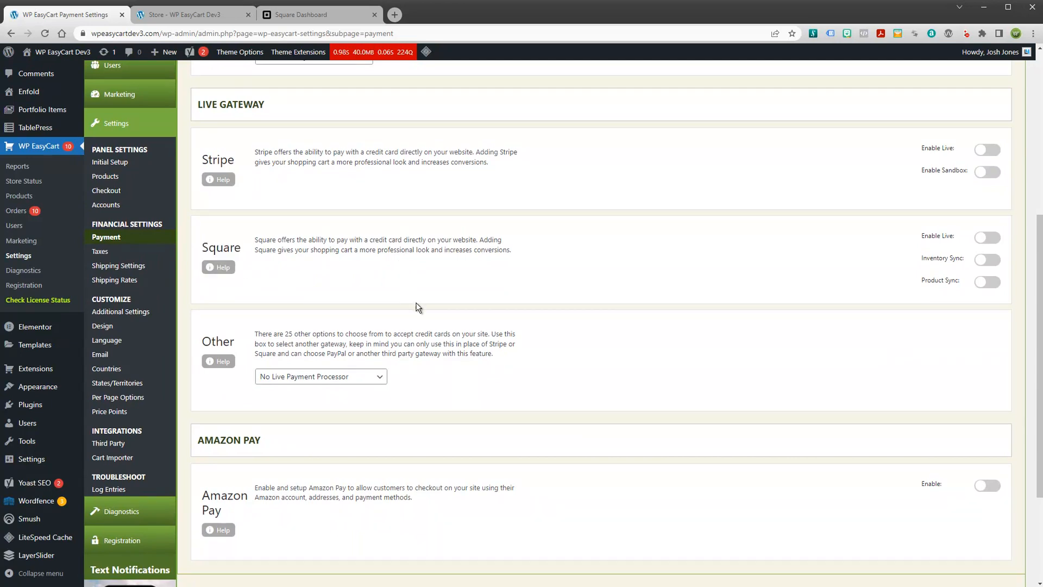
mouse_move(869, 251)
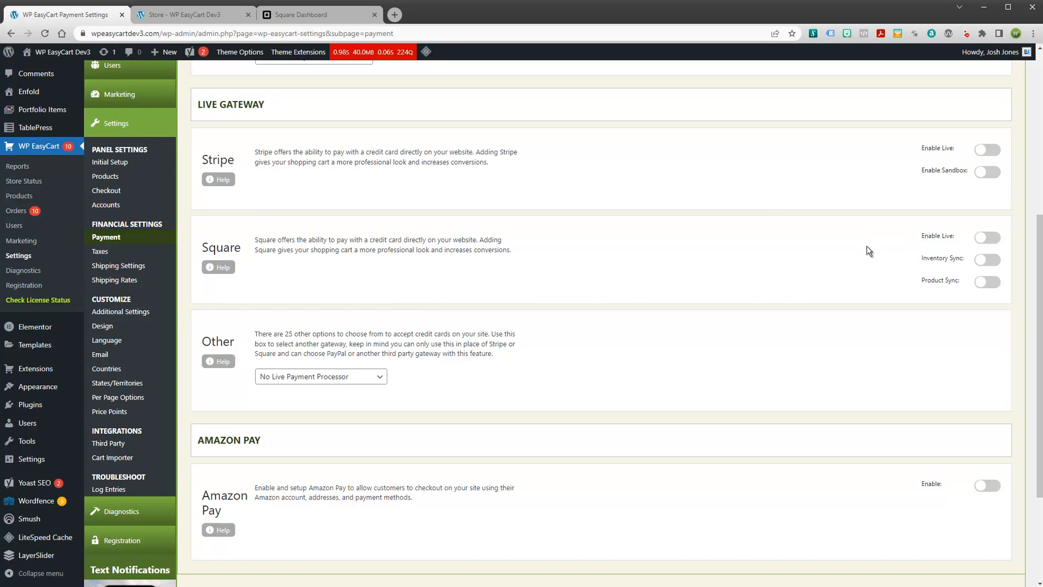
mouse_move(895, 241)
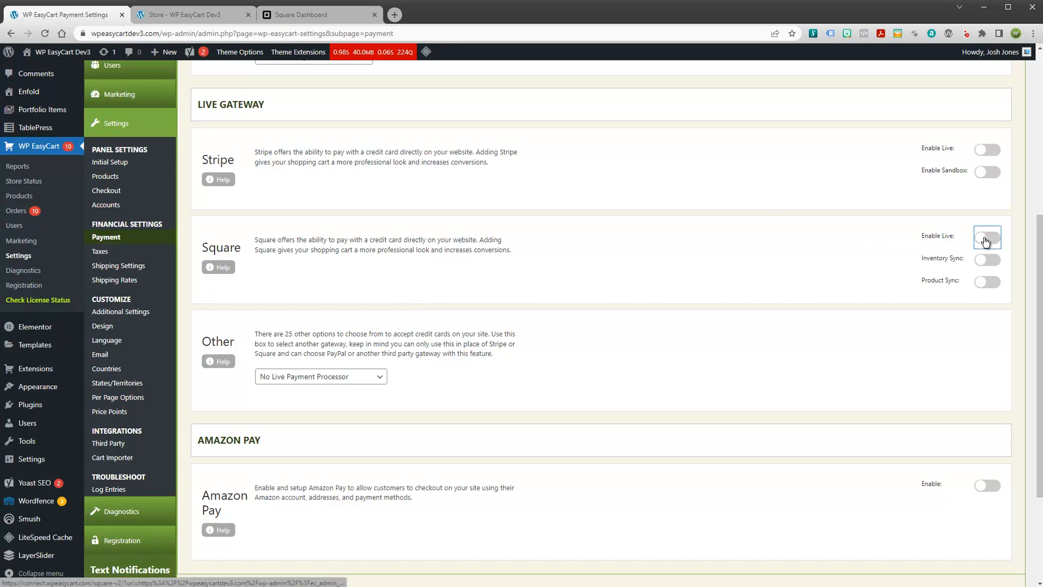
Switch on Square's Enable Live toggle, connecting the store to Square.
click(987, 237)
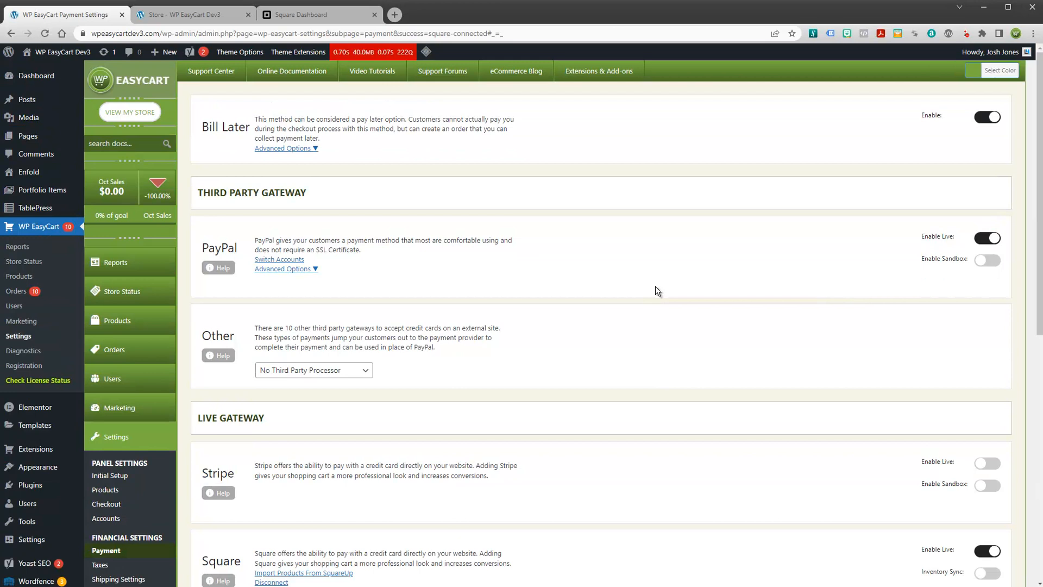
scroll(down, 3)
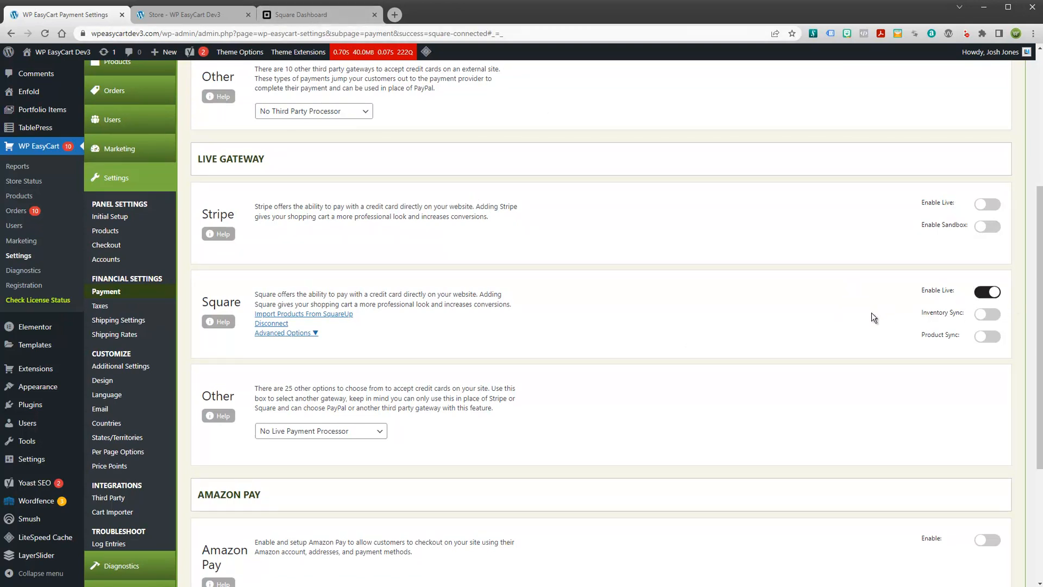
mouse_move(918, 304)
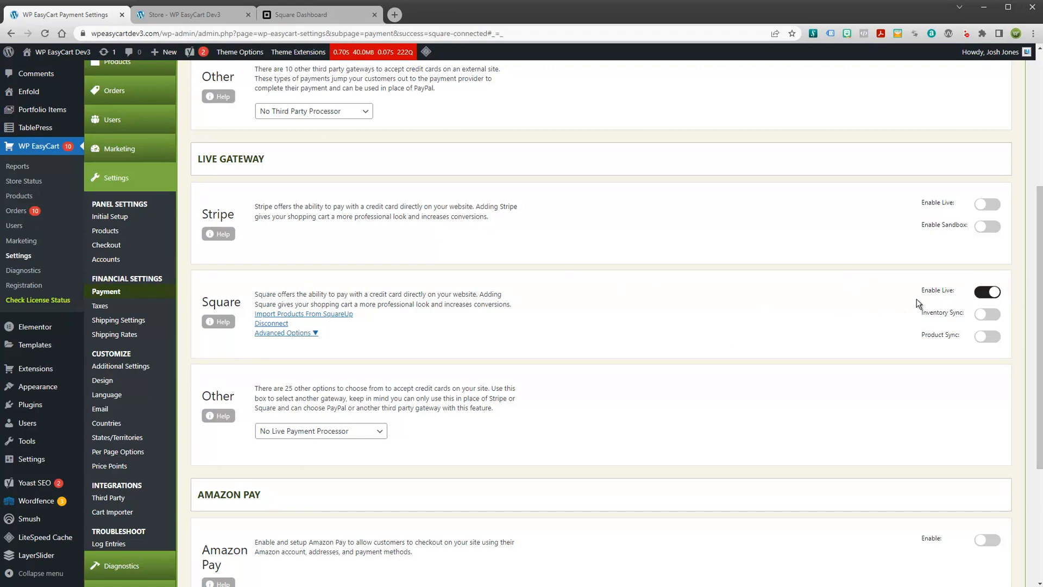
mouse_move(719, 314)
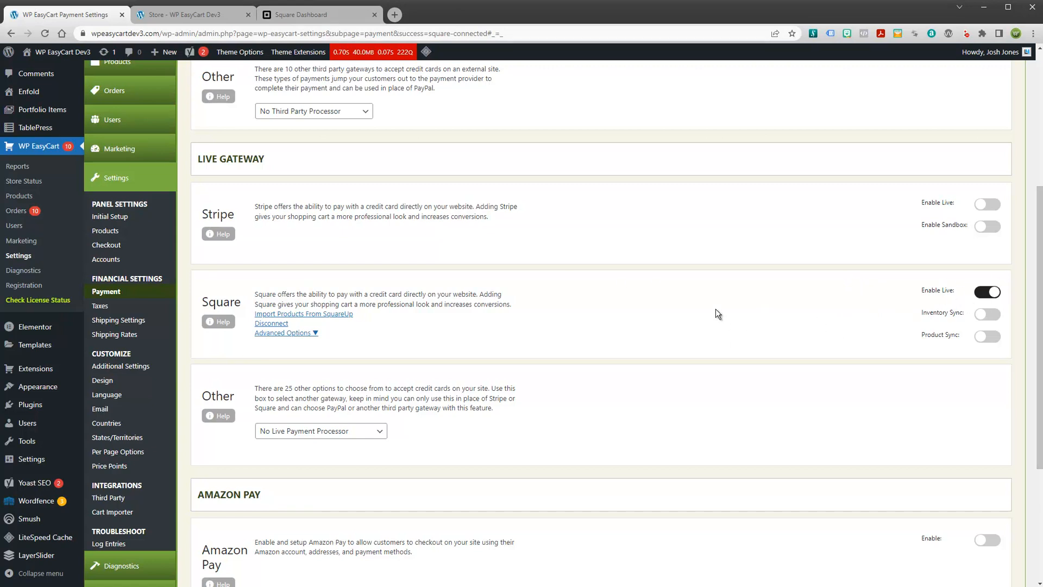
mouse_move(528, 293)
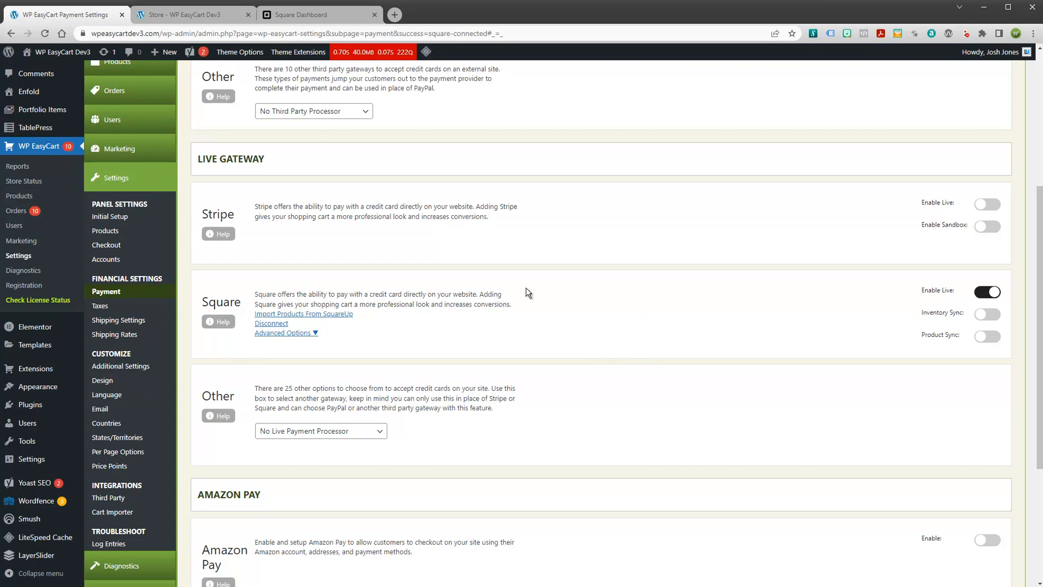
mouse_move(489, 303)
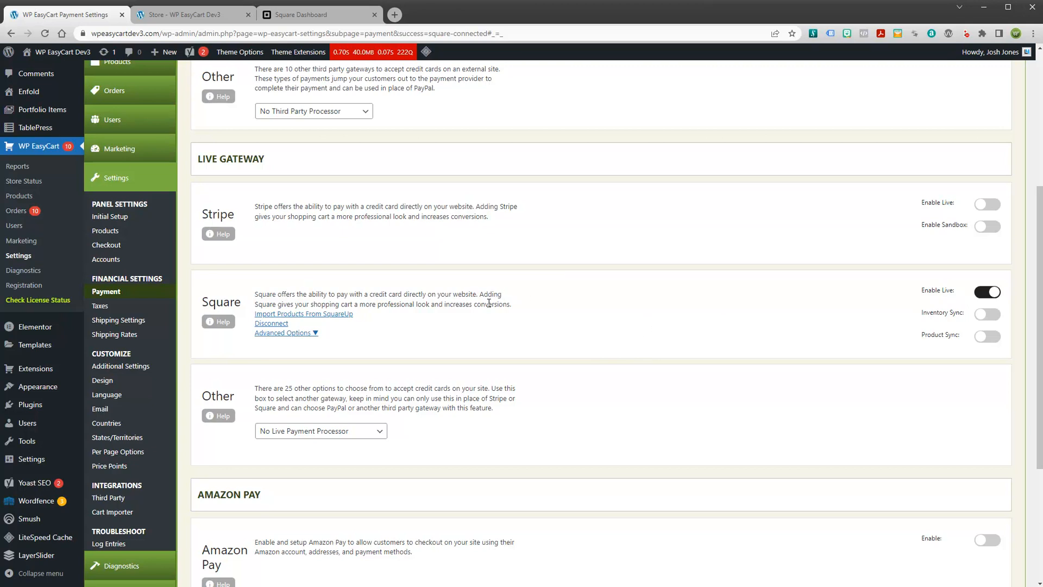
View Square Dashboard's Item Library listing Lip Gloss, SLR Camera, Sunglasses and other items.
click(319, 15)
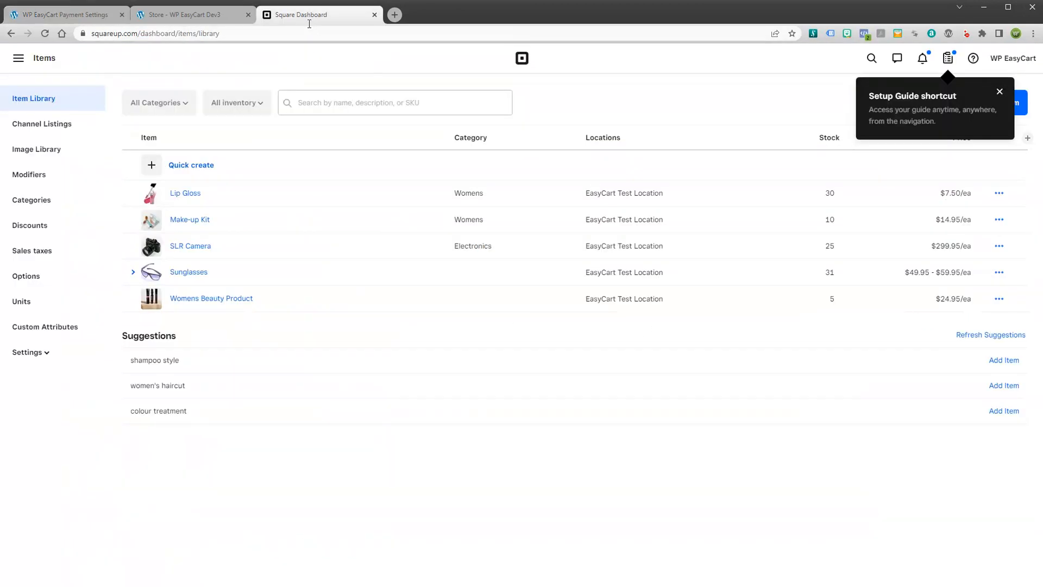
mouse_move(90, 168)
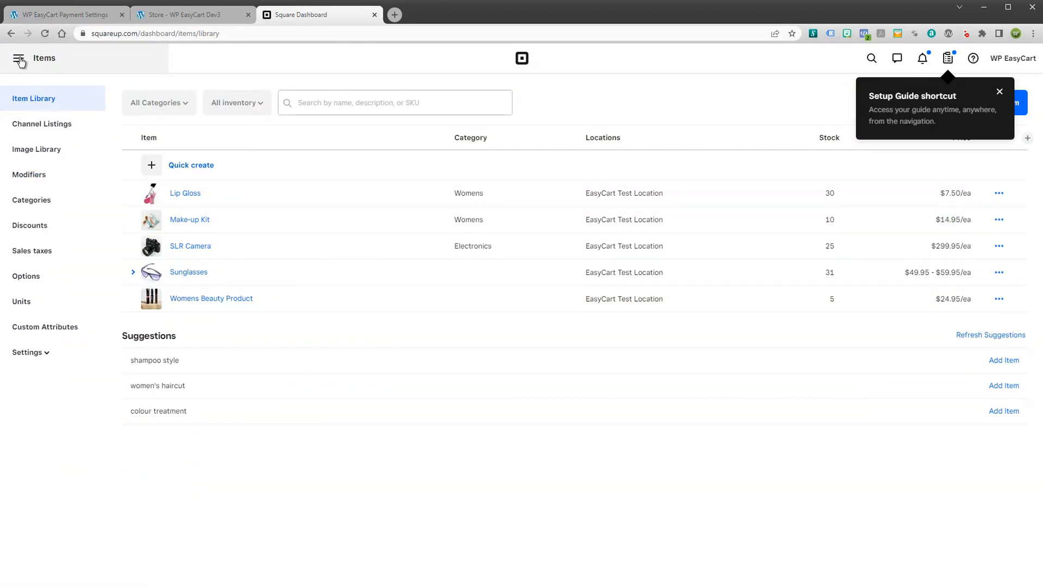
mouse_move(303, 398)
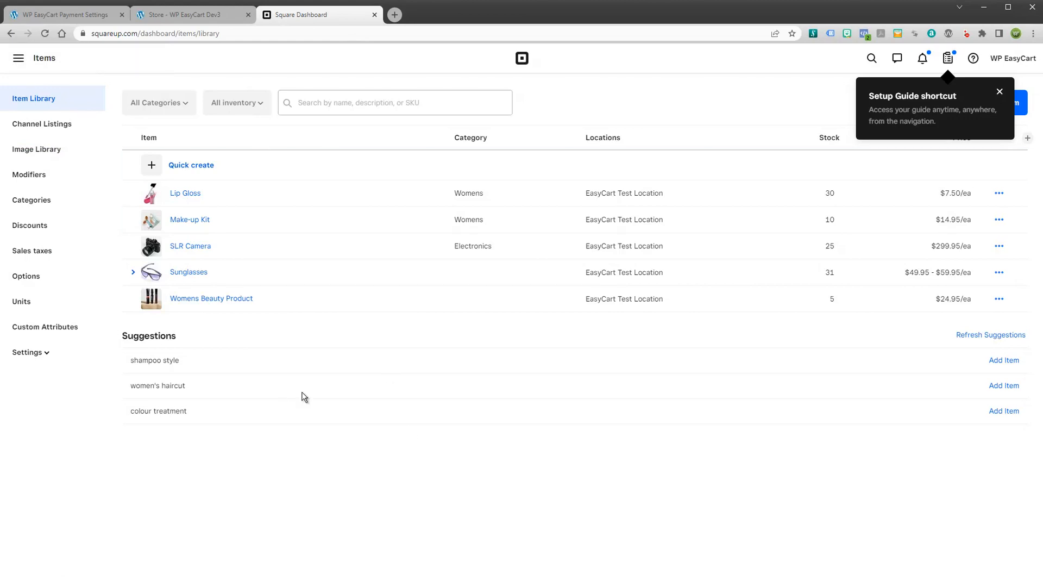
mouse_move(197, 285)
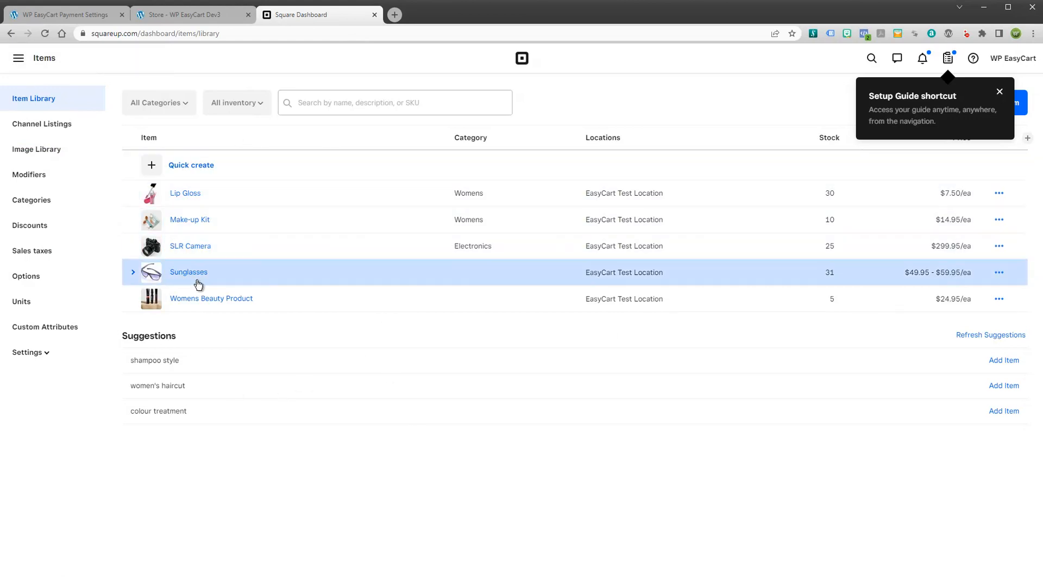
mouse_move(206, 325)
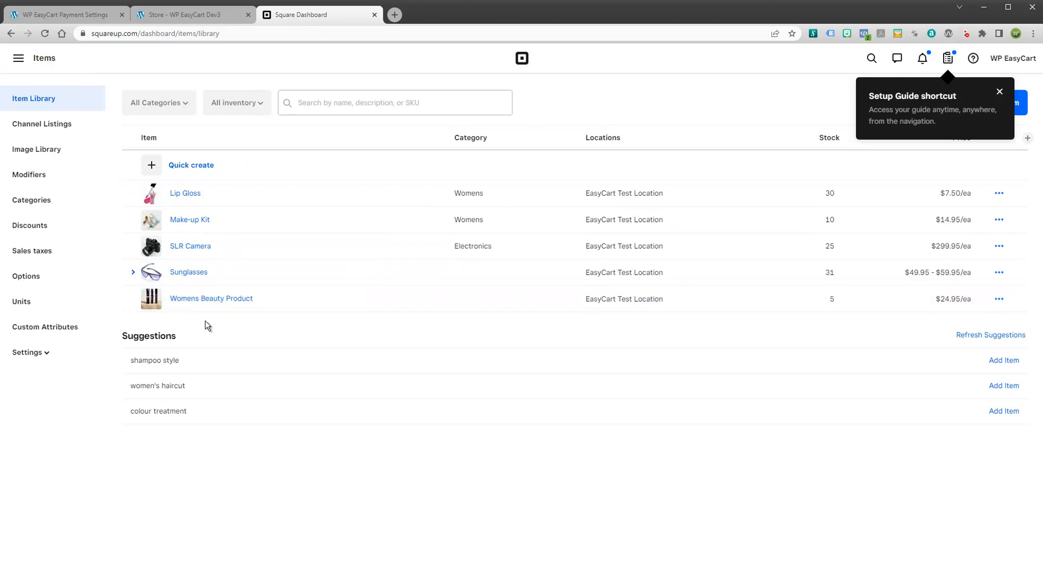
mouse_move(227, 325)
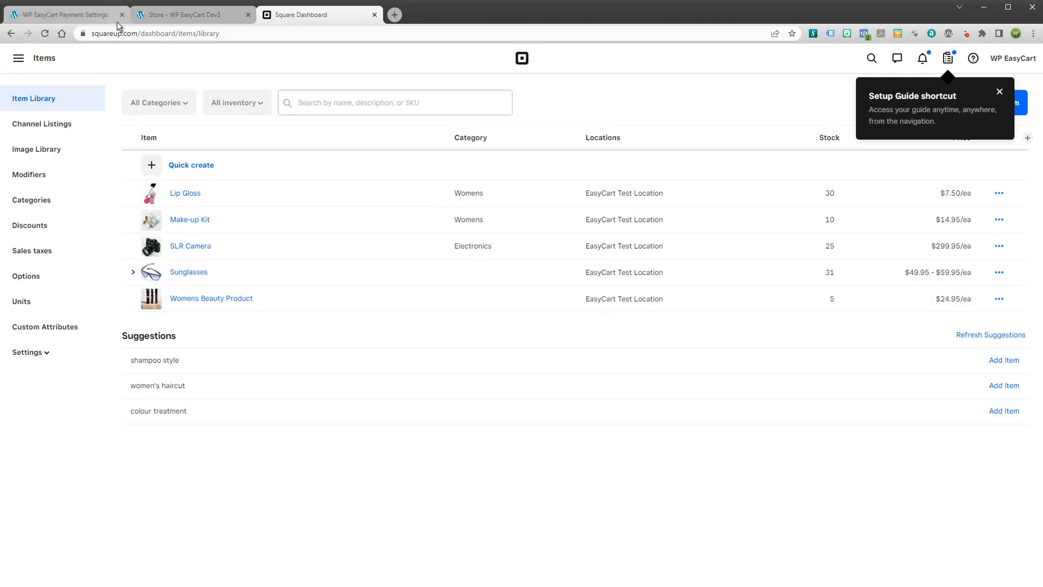
click(191, 14)
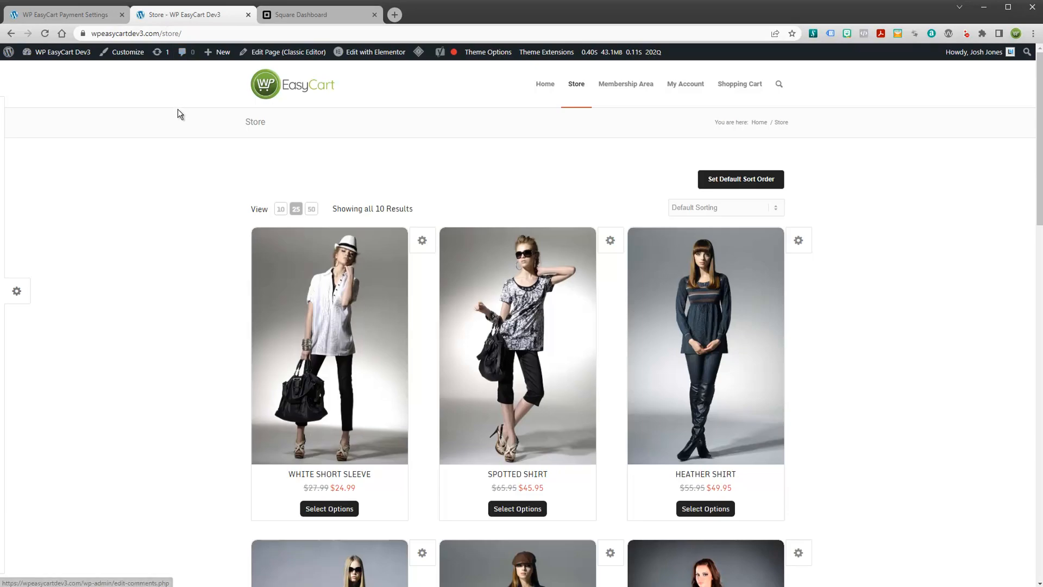
click(319, 14)
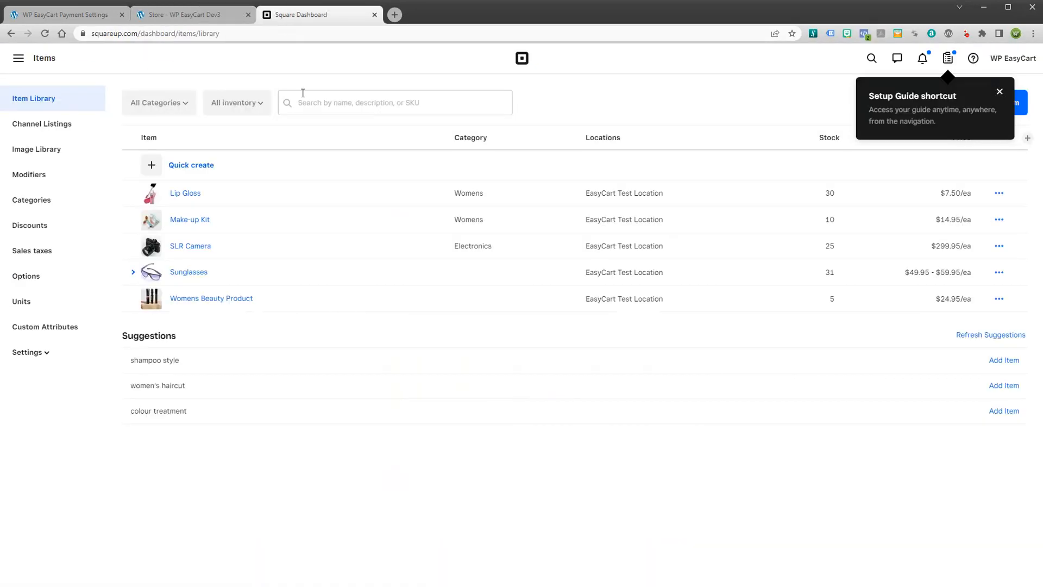
mouse_move(188, 144)
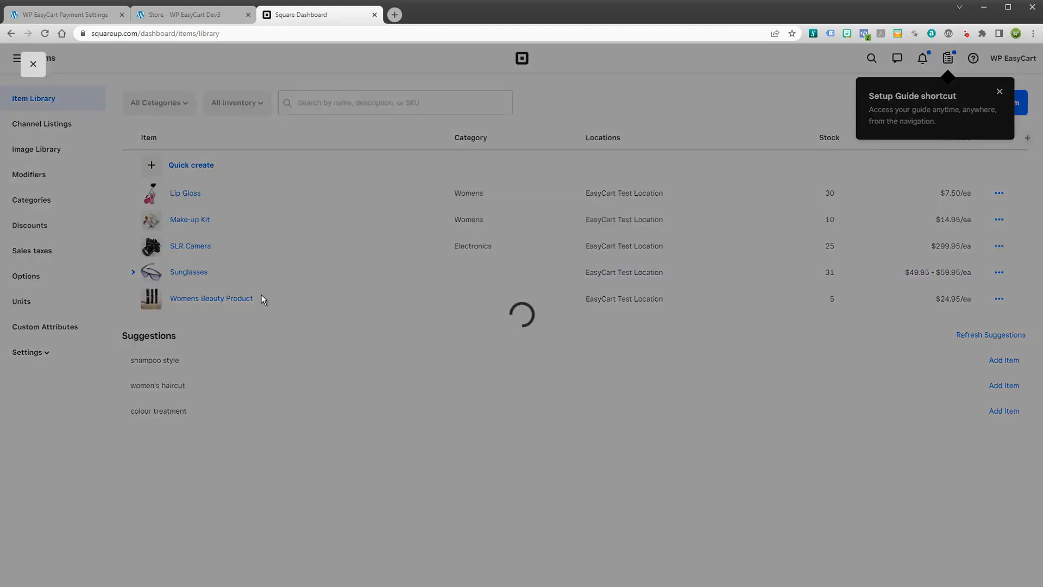
Review the Sunglasses item's four colour variations, stock and modifier sets, then show the storefront.
click(188, 271)
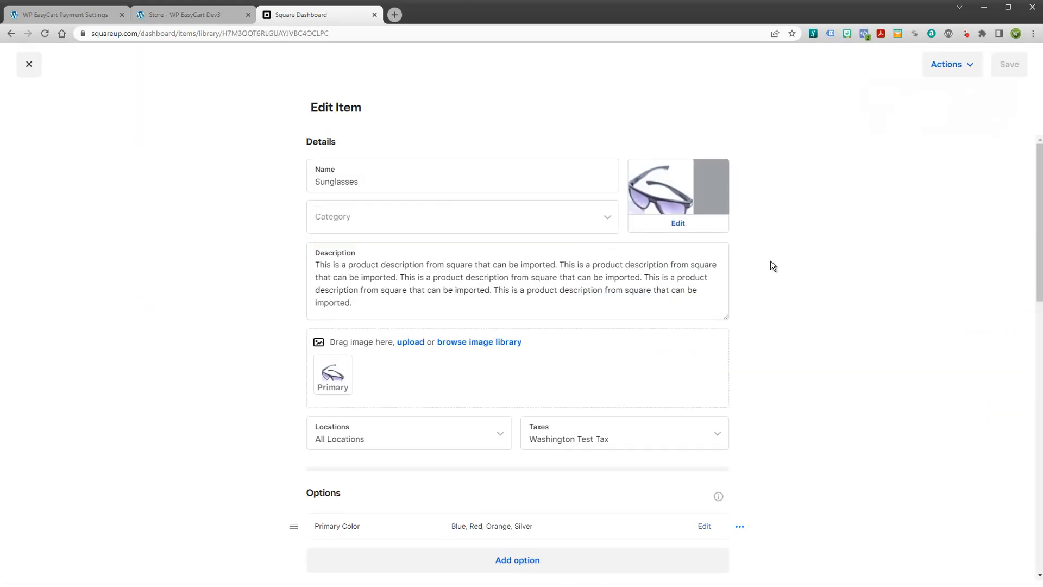
scroll(down, 3)
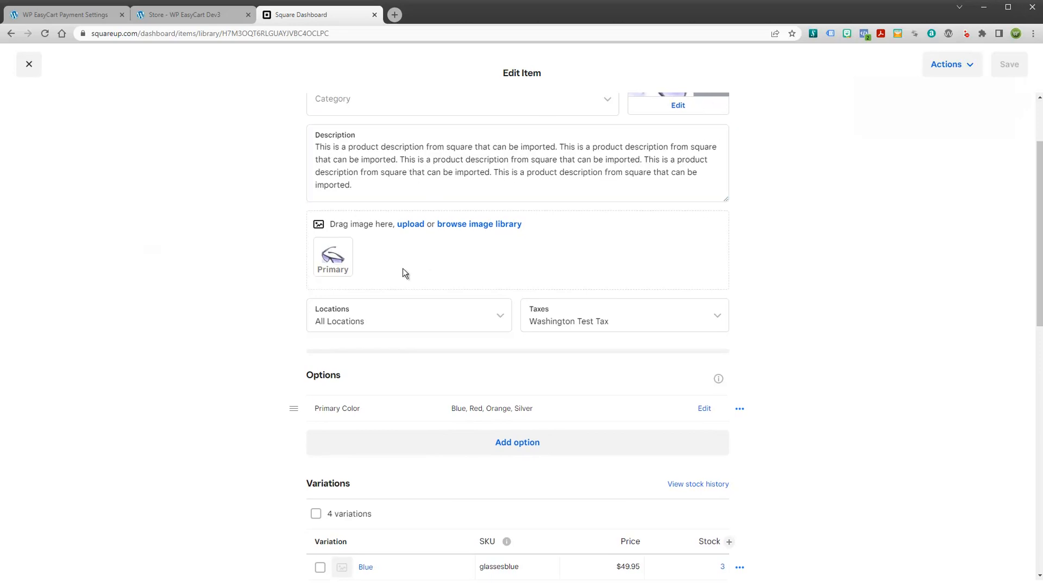
scroll(down, 3)
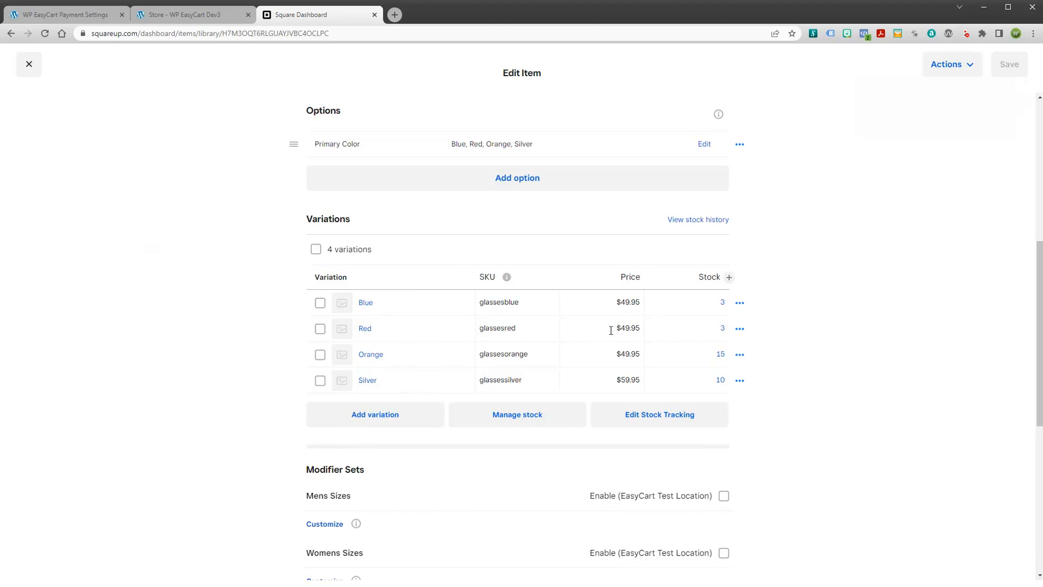
mouse_move(716, 401)
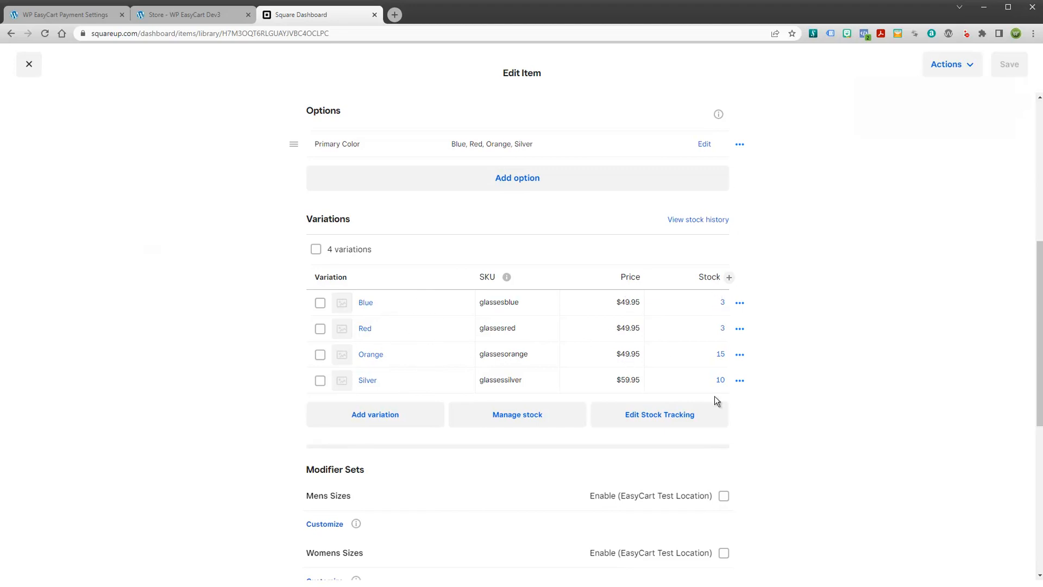
scroll(down, 3)
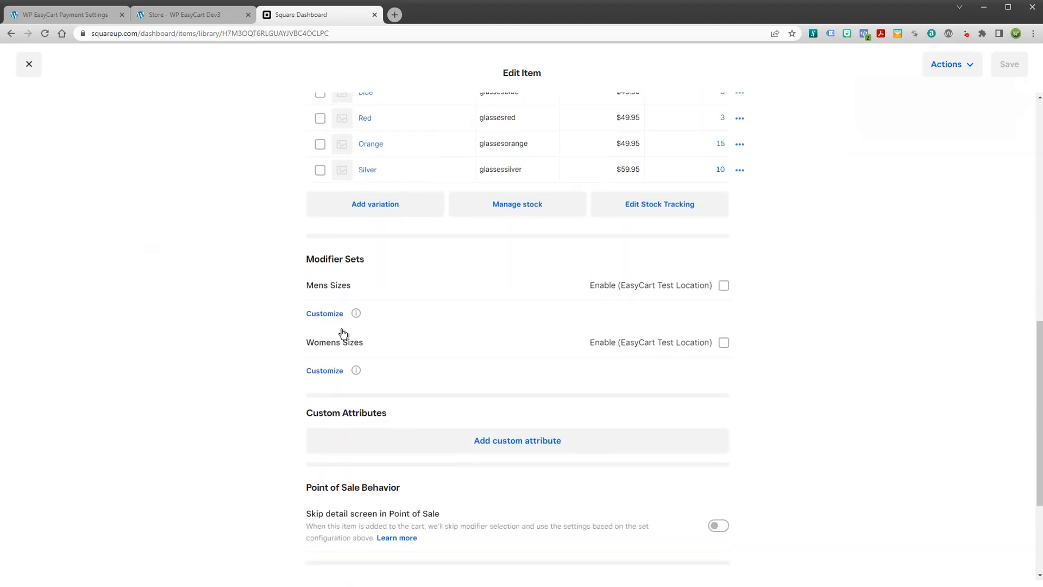
scroll(up, 3)
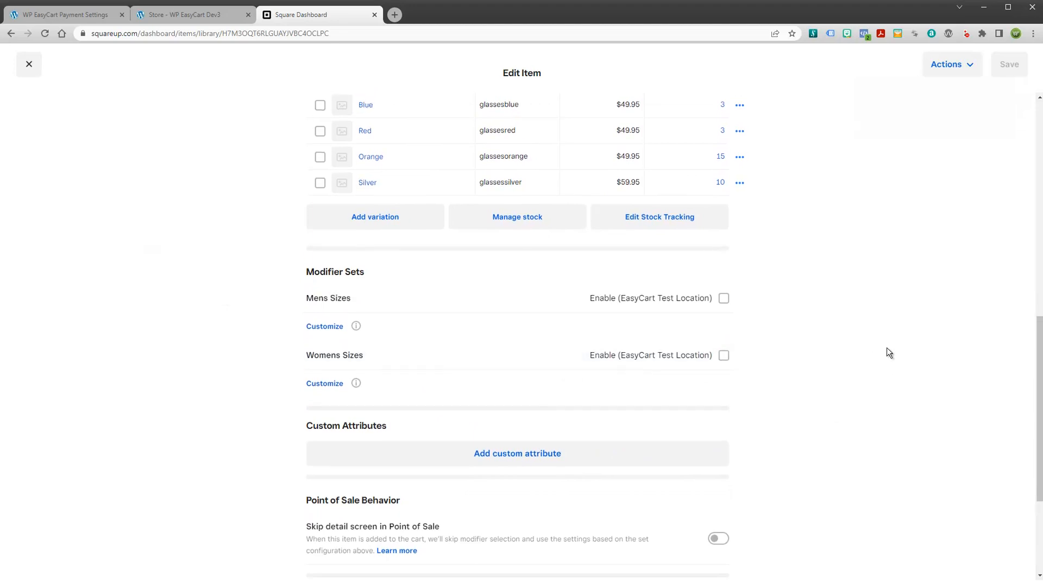
scroll(up, 3)
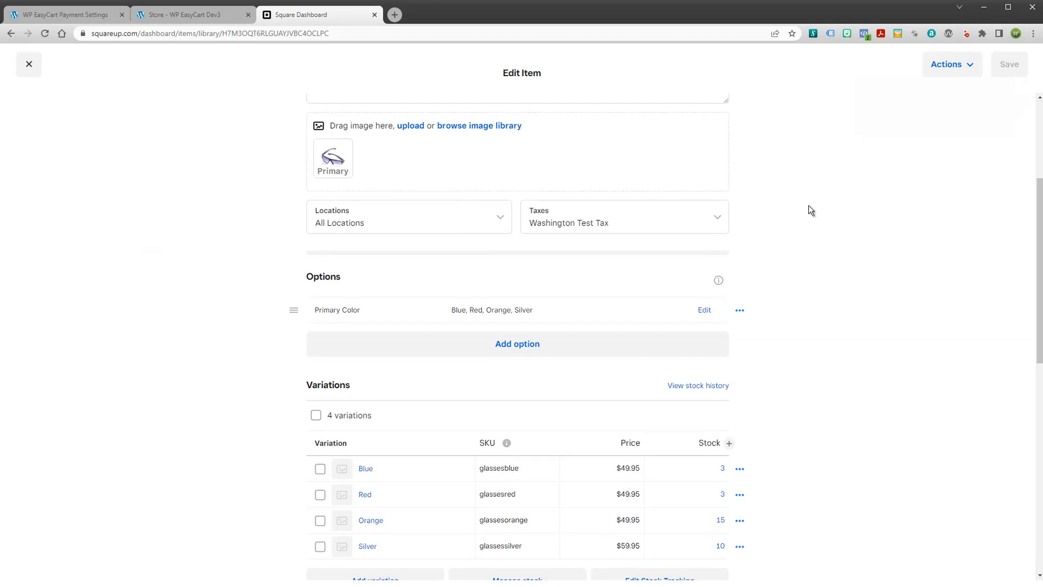
scroll(up, 3)
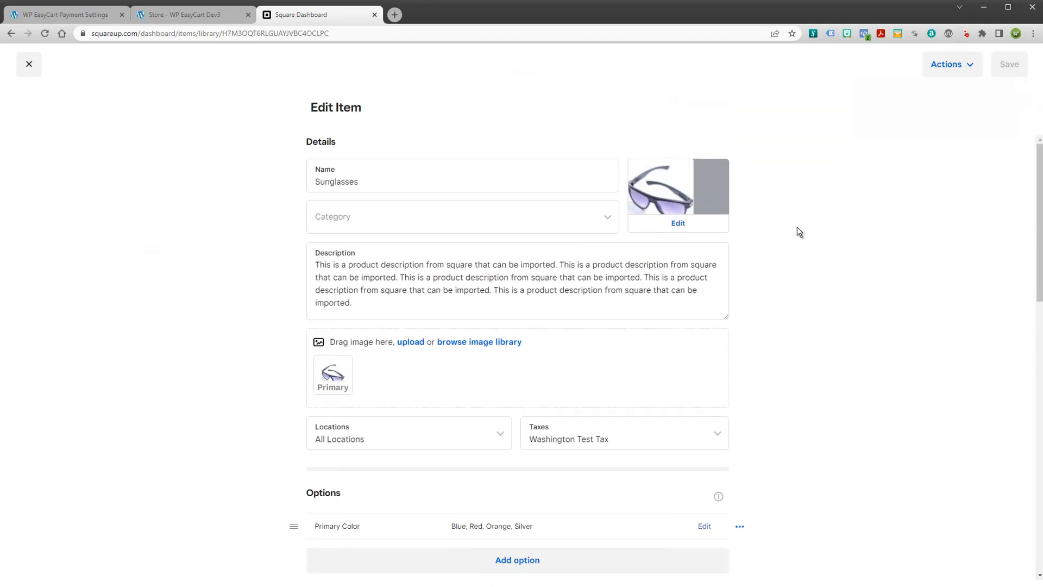
mouse_move(721, 203)
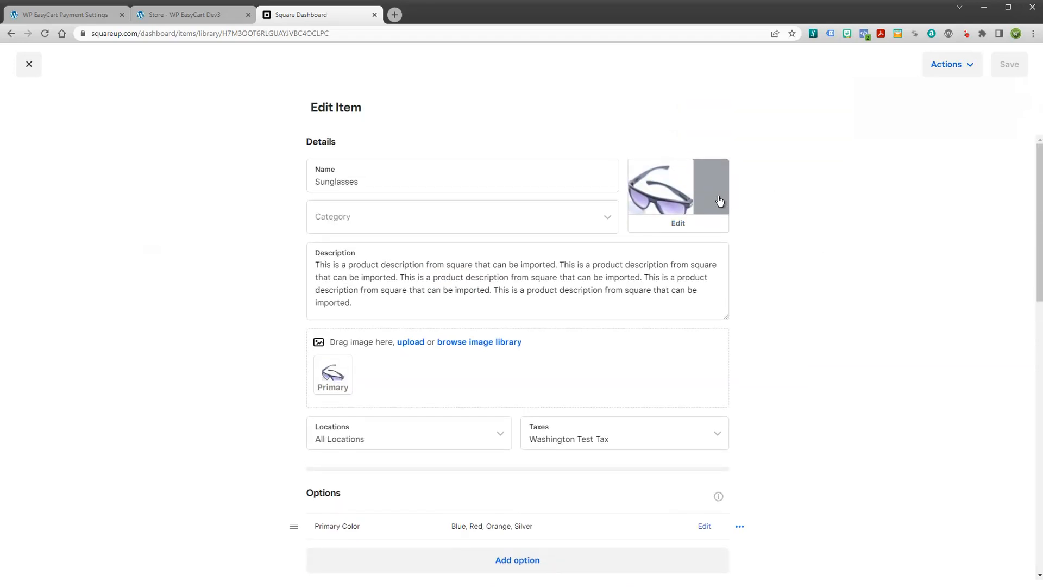
click(191, 14)
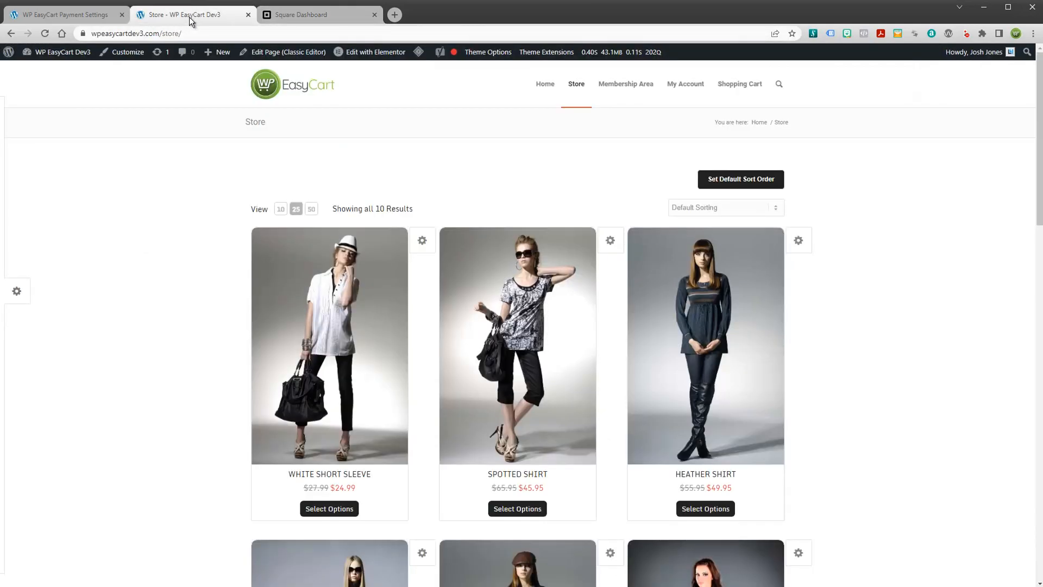
Switch on the Inventory Sync and Product Sync toggles for the Square live gateway.
click(63, 15)
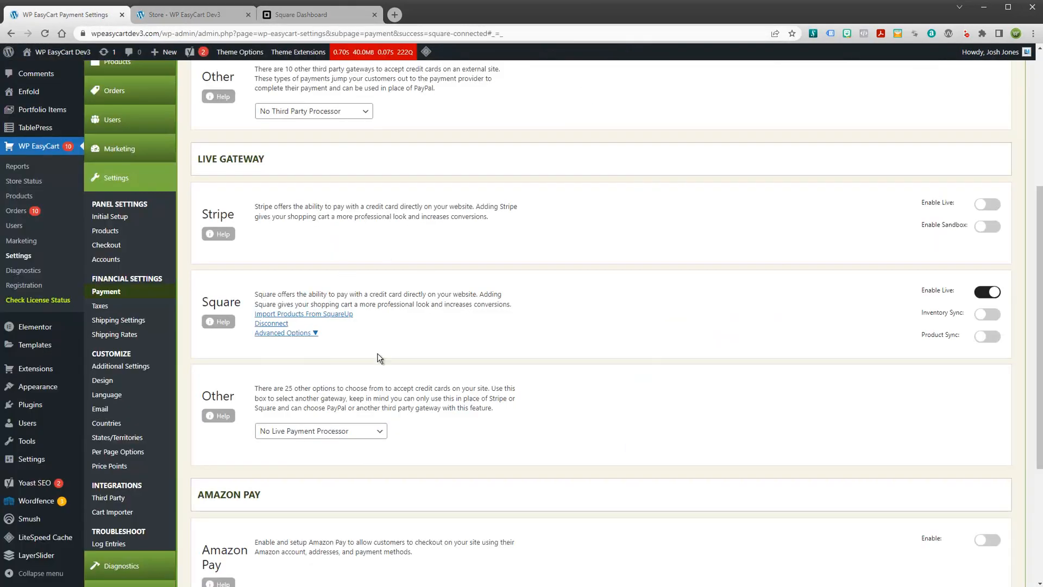
mouse_move(743, 345)
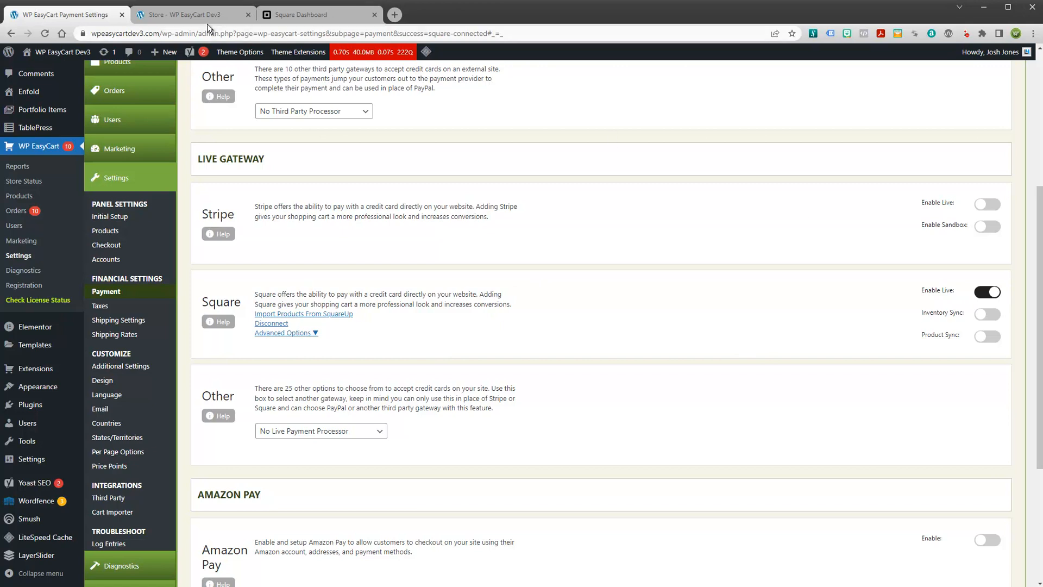
click(193, 14)
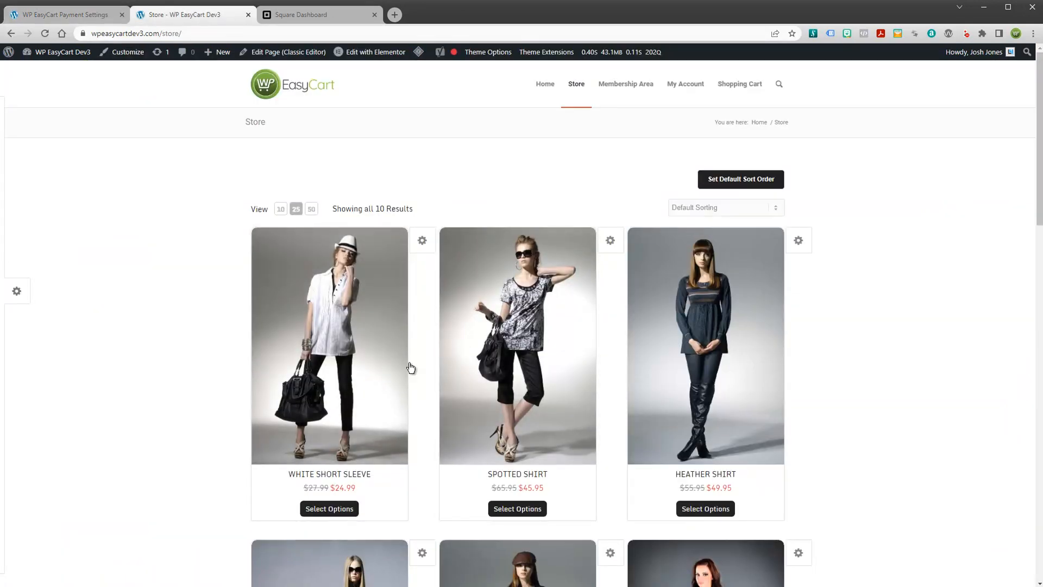
click(63, 14)
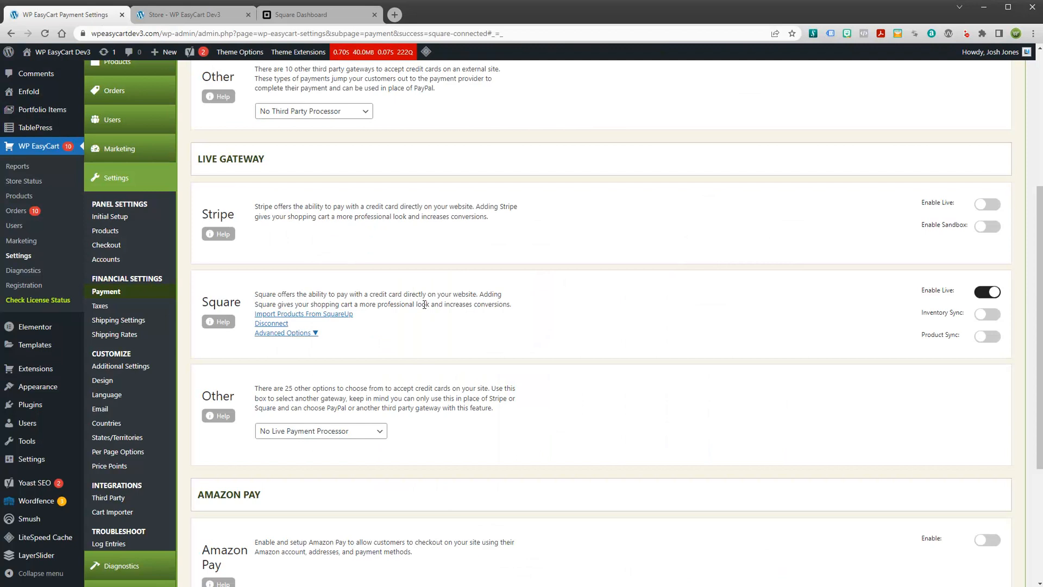
mouse_move(988, 343)
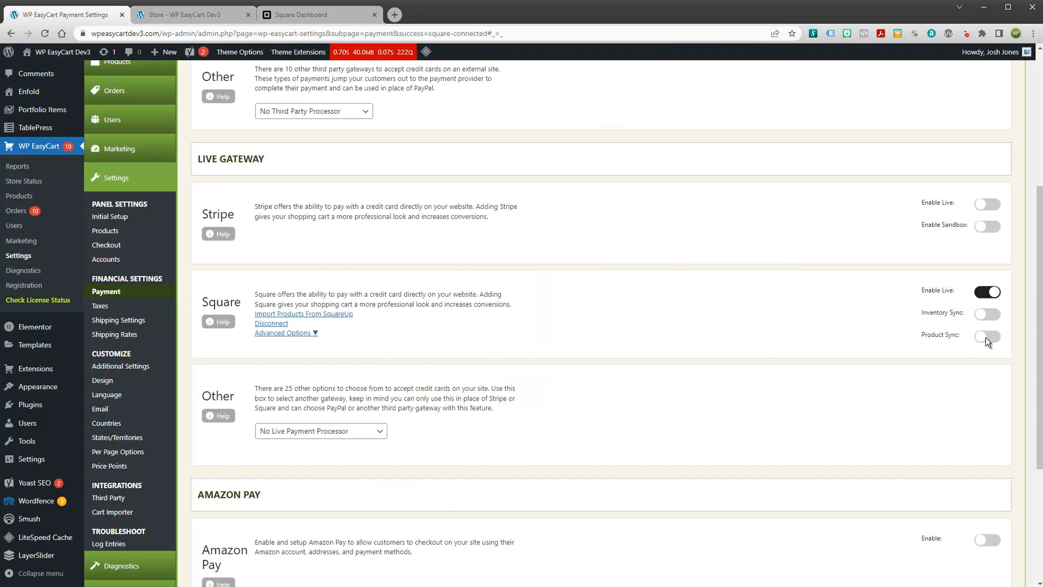
click(988, 336)
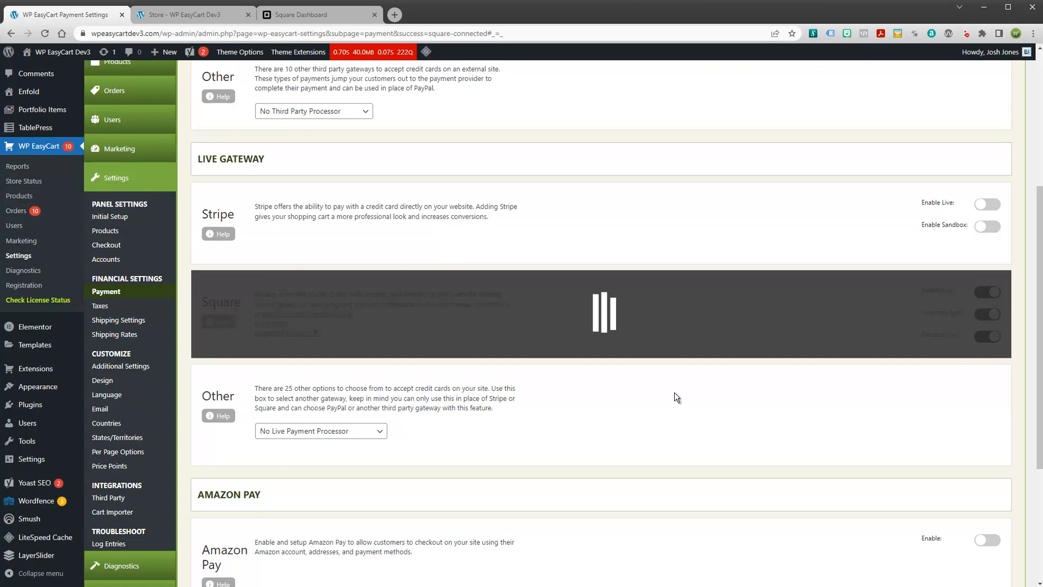
Compare the Sunglasses item in Square with the storefront, then return to payment settings.
click(320, 14)
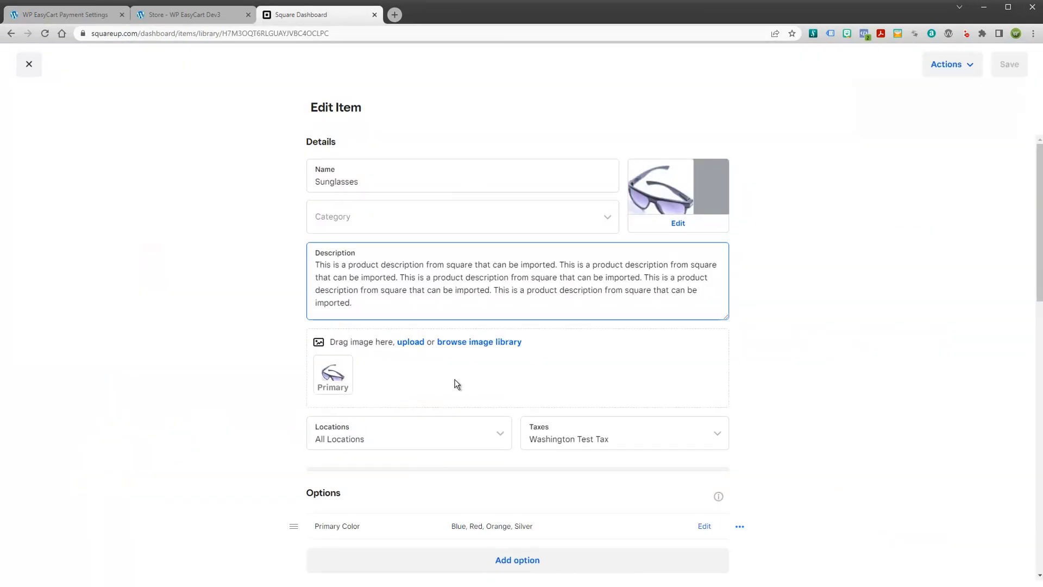
scroll(down, 3)
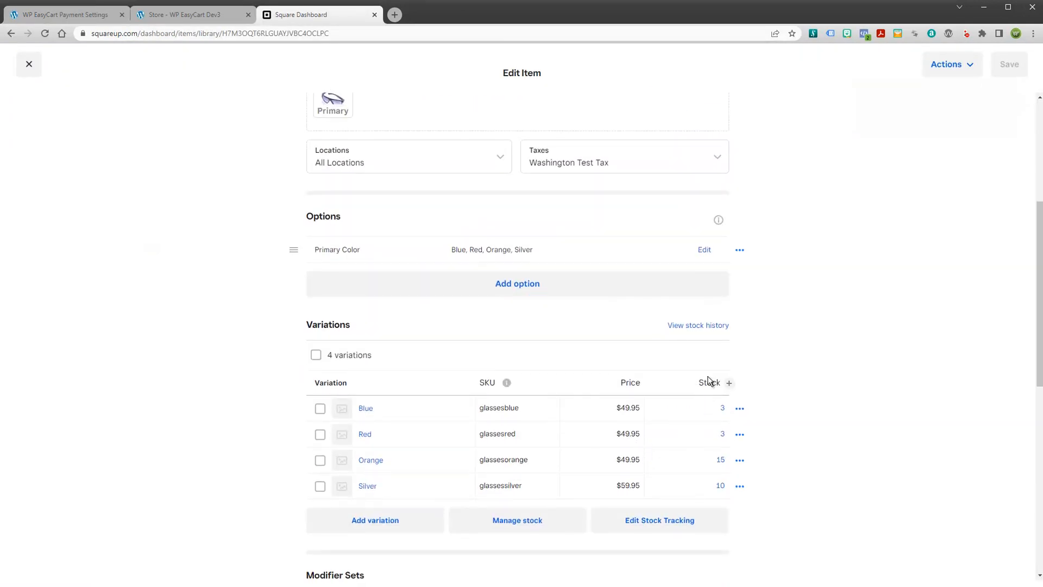
mouse_move(856, 462)
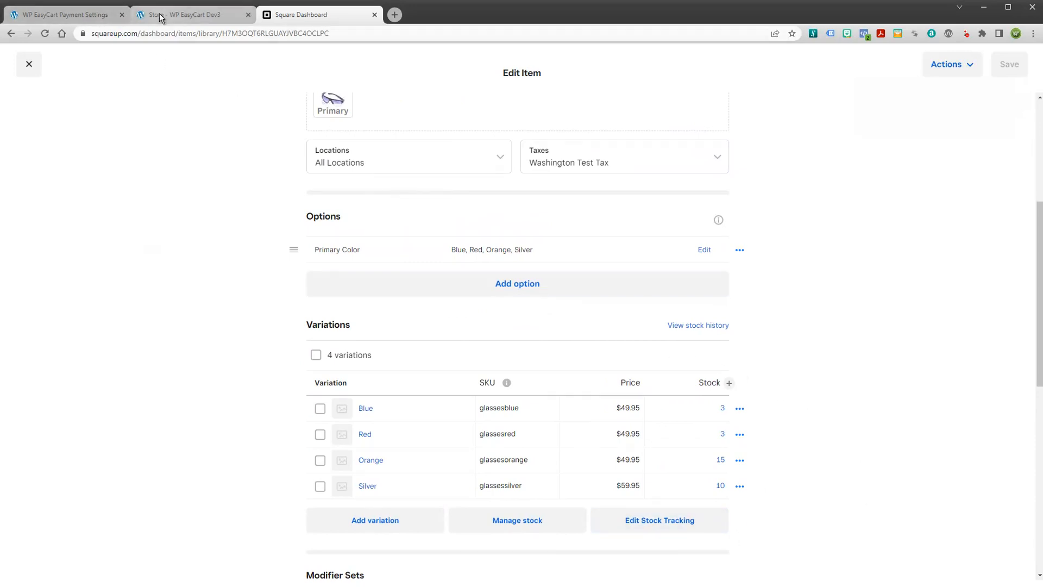
click(193, 14)
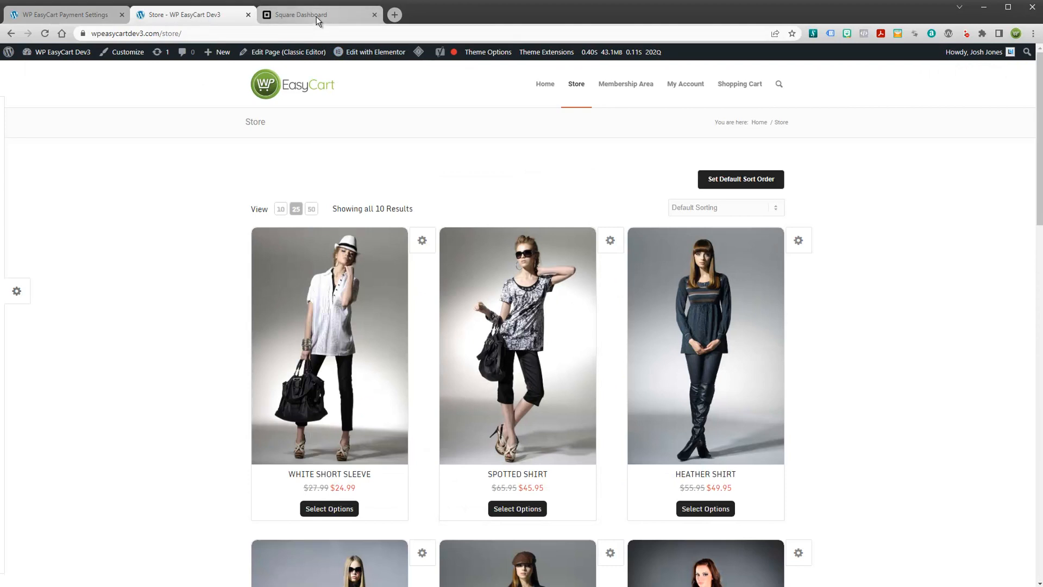
click(319, 14)
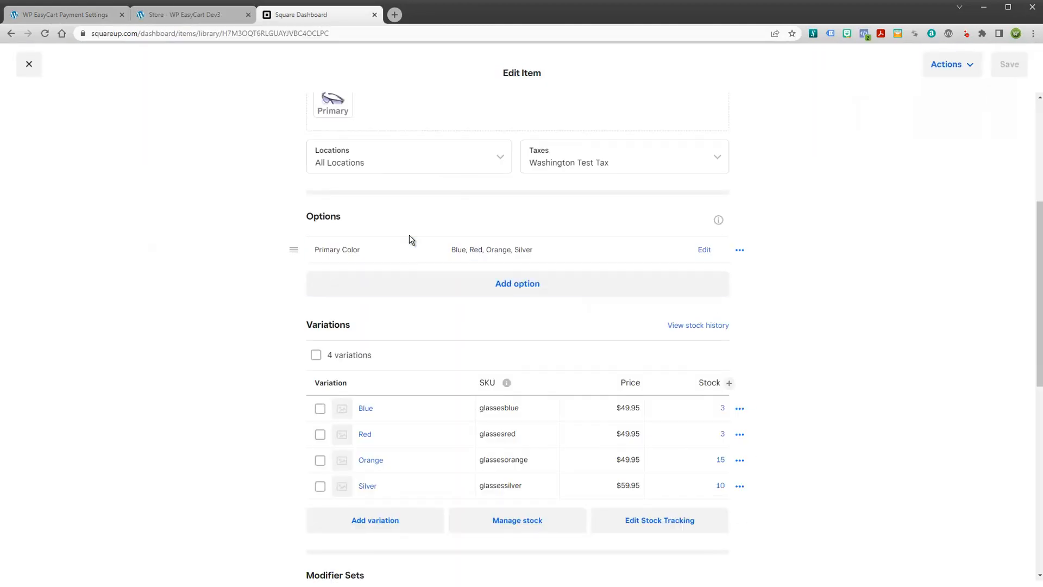
click(63, 14)
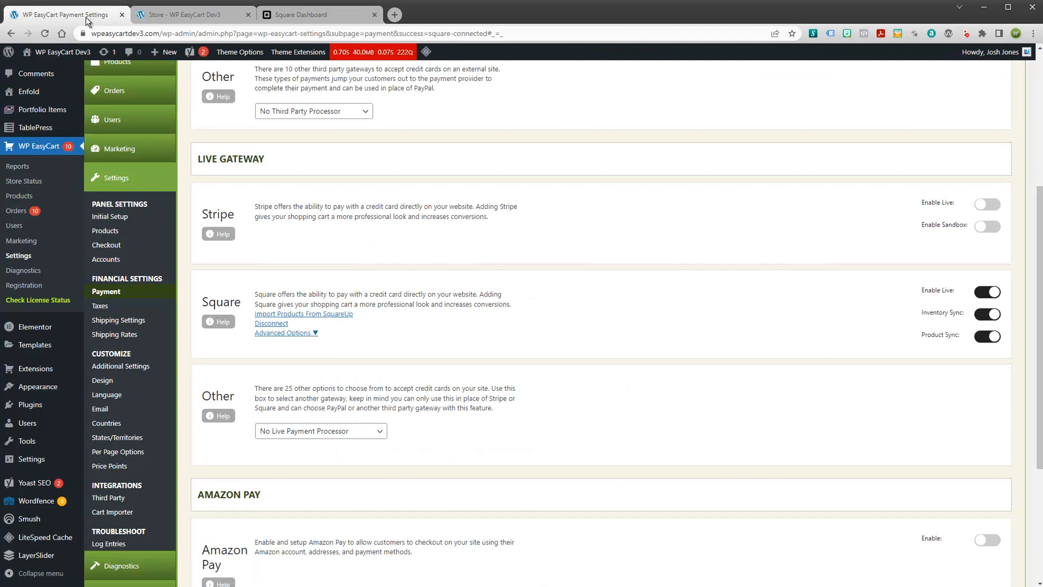
mouse_move(132, 90)
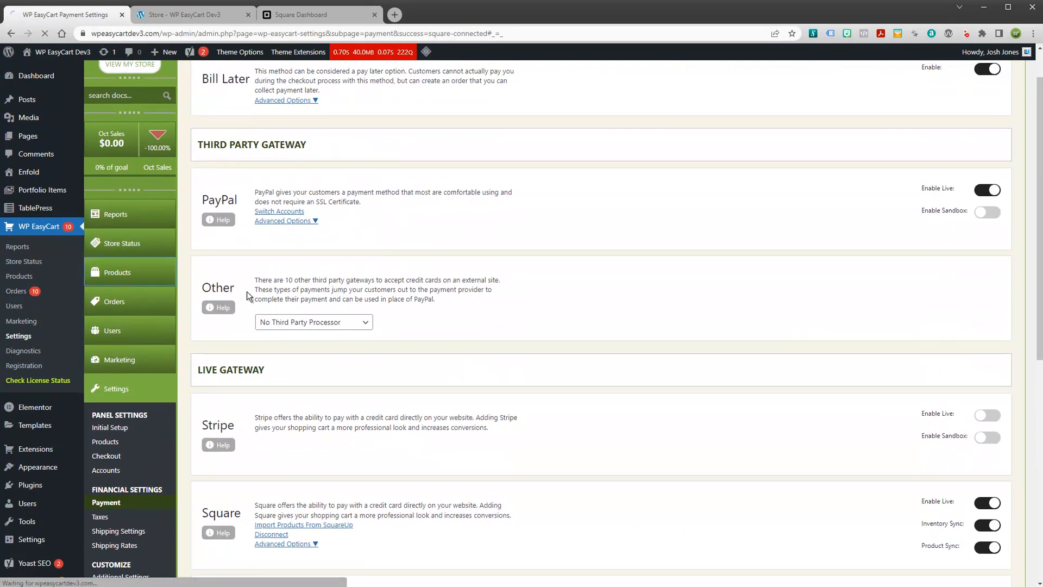
View the WP EasyCart Products list with the Square-imported Sunglasses, Lip Gloss and SLR Camera.
click(116, 272)
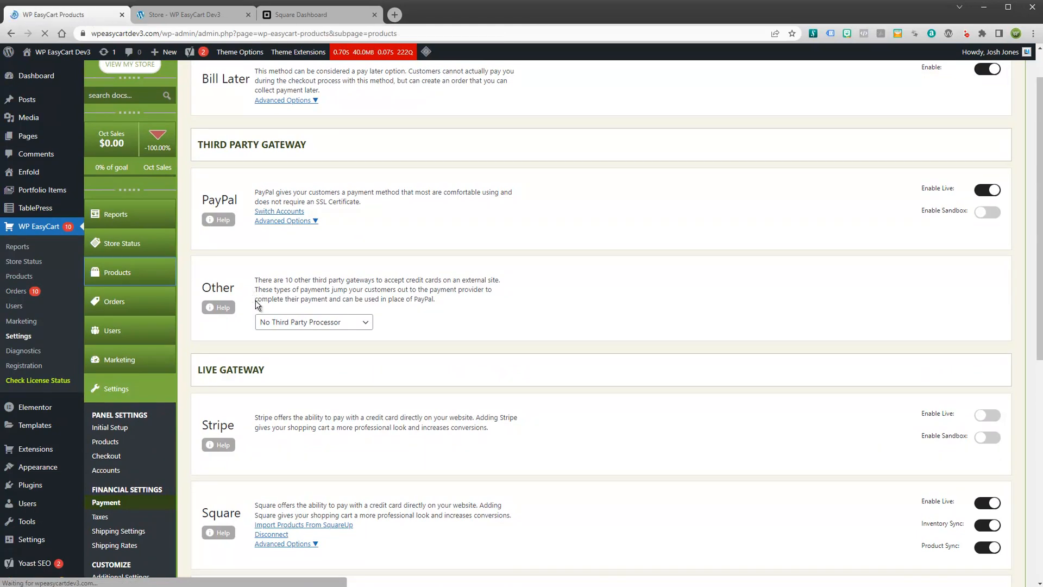
click(116, 272)
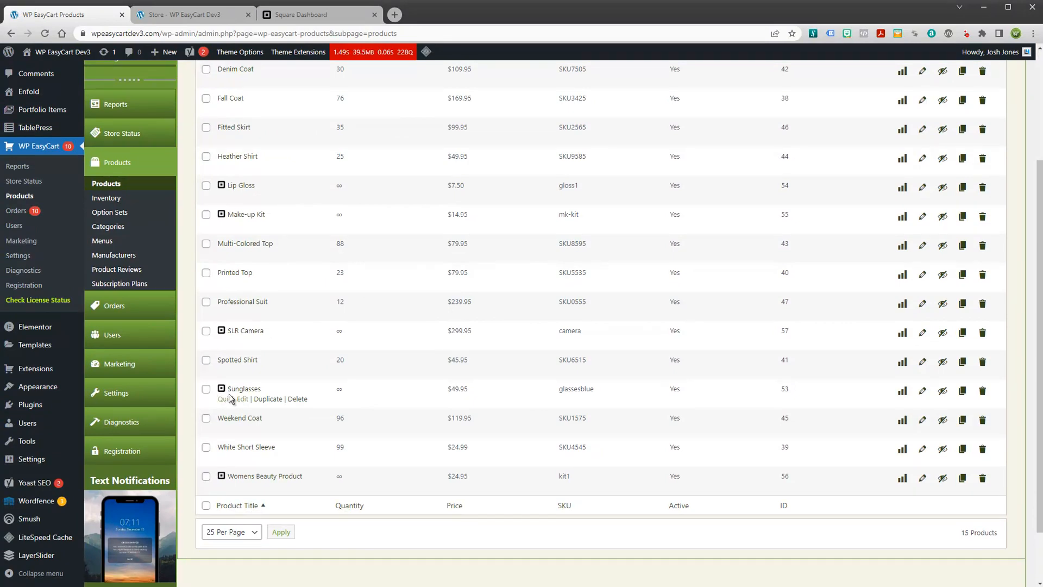
mouse_move(216, 333)
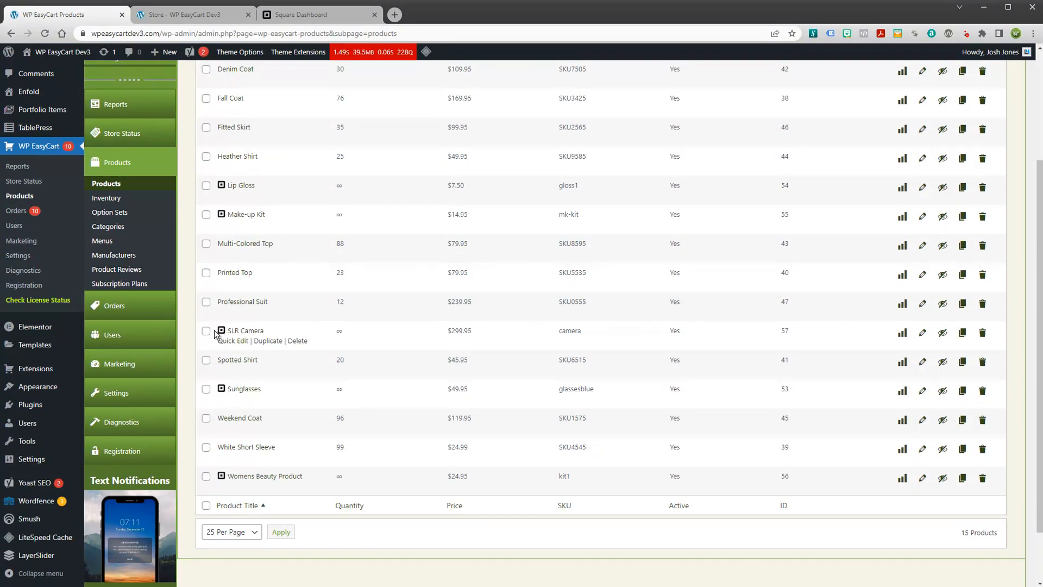
mouse_move(227, 189)
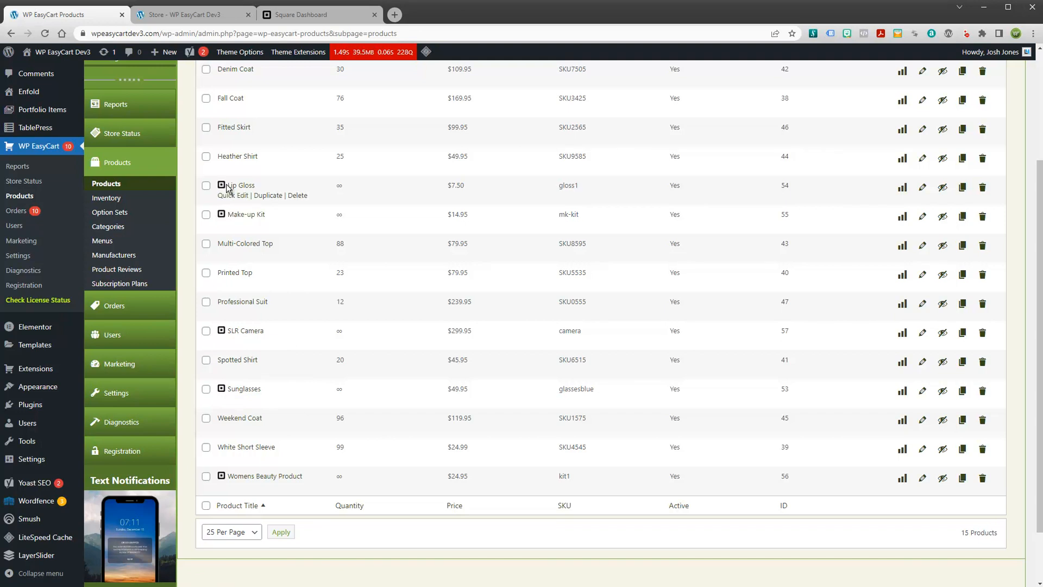
mouse_move(266, 466)
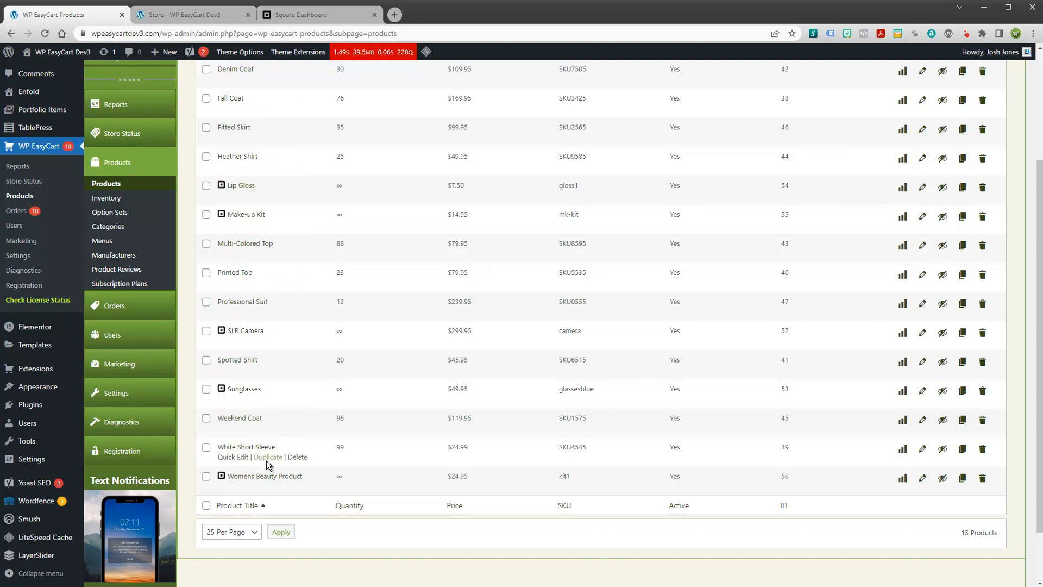
mouse_move(298, 457)
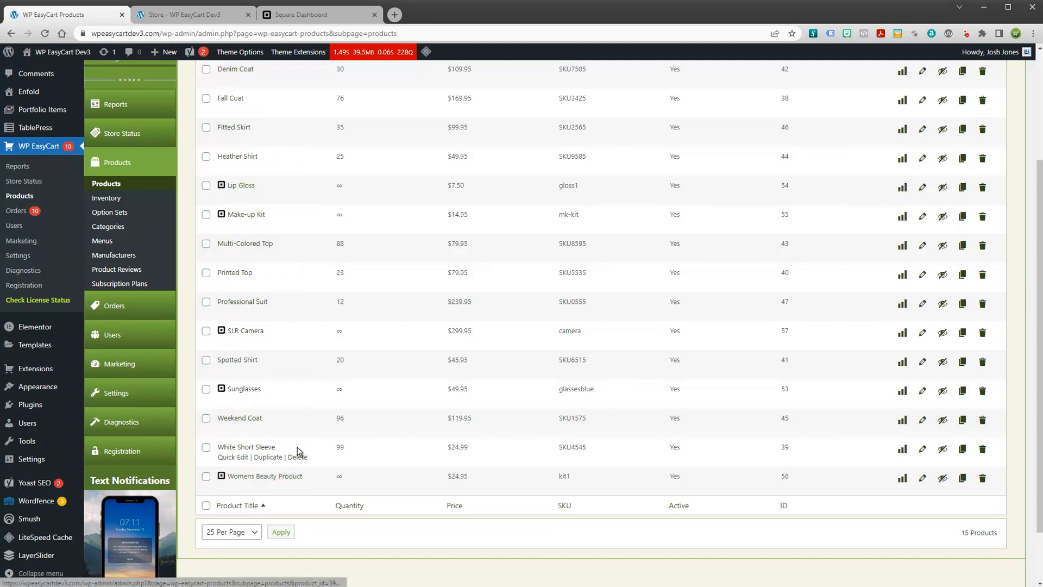
mouse_move(264, 200)
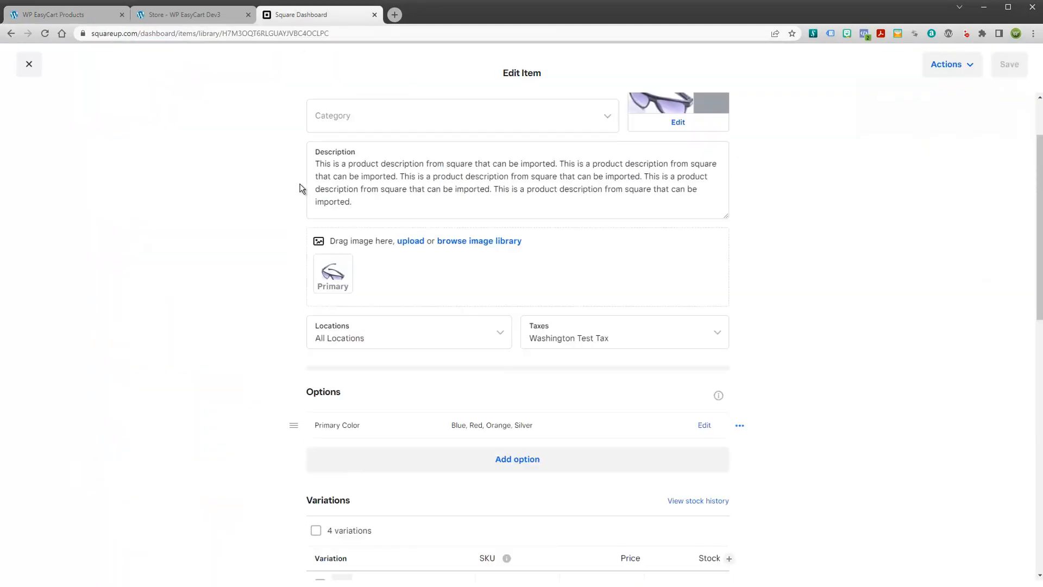
Reopen the Sunglasses item in Square's Item Library to compare its details.
click(29, 64)
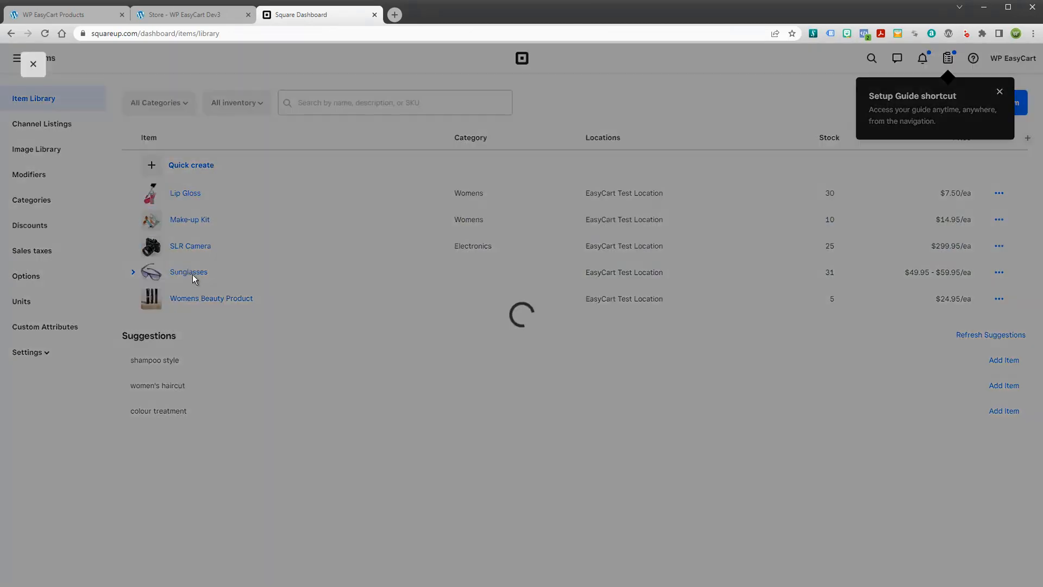
click(188, 272)
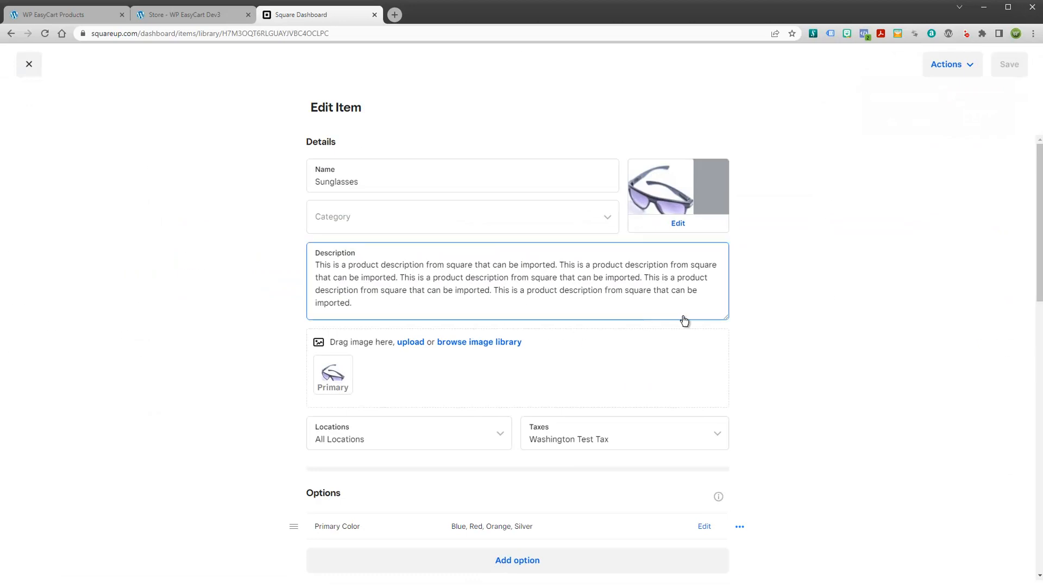
scroll(down, 3)
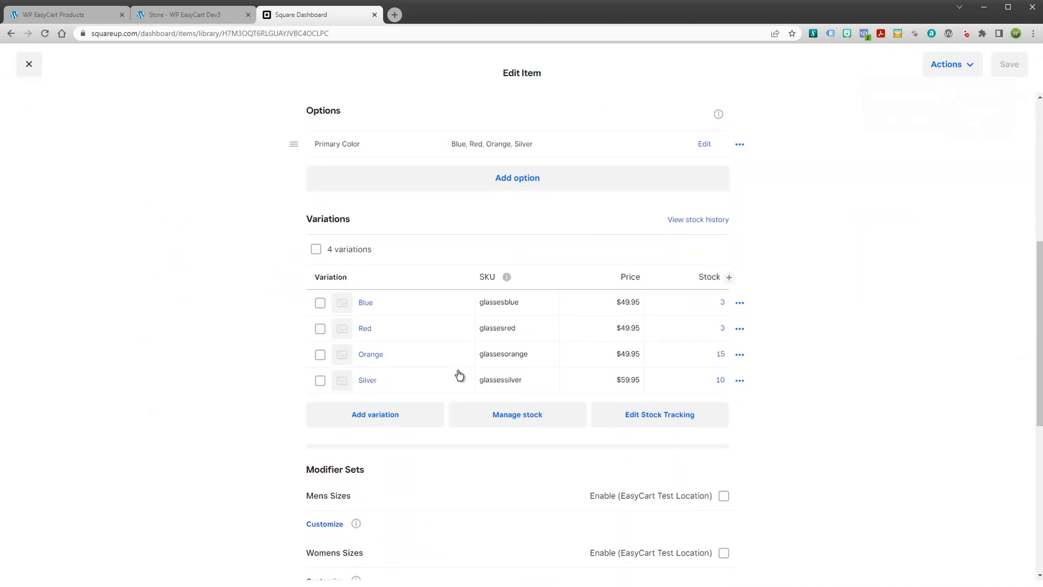
click(63, 14)
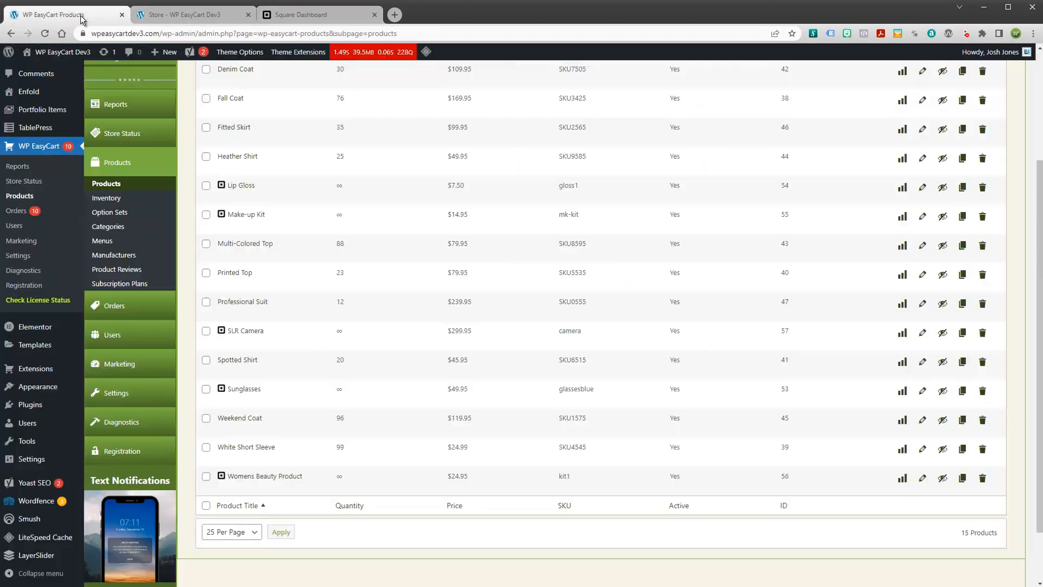
View the imported Sunglasses product at $49.95 on the storefront, then return to admin Products.
click(193, 14)
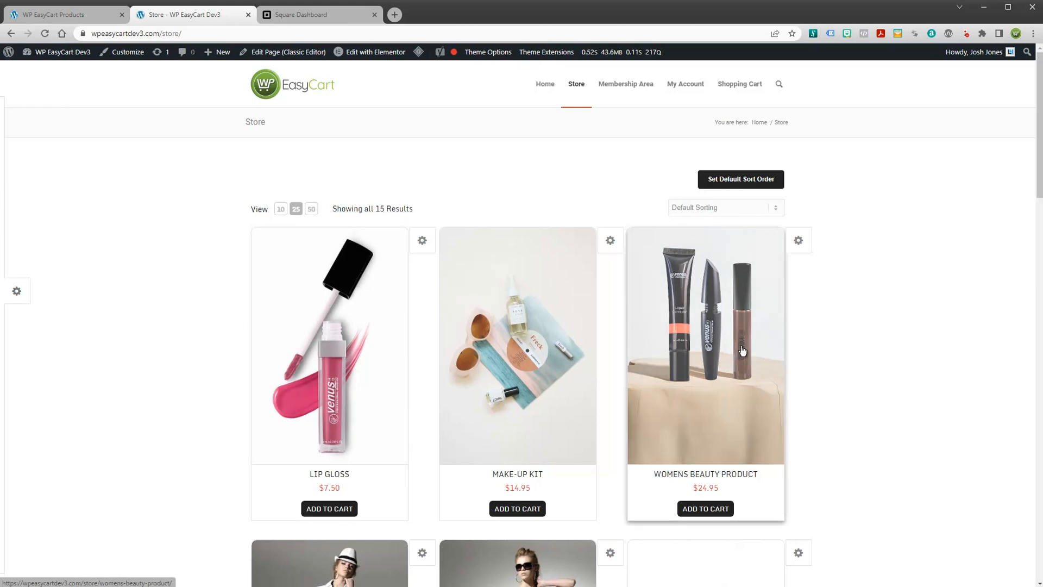
scroll(down, 3)
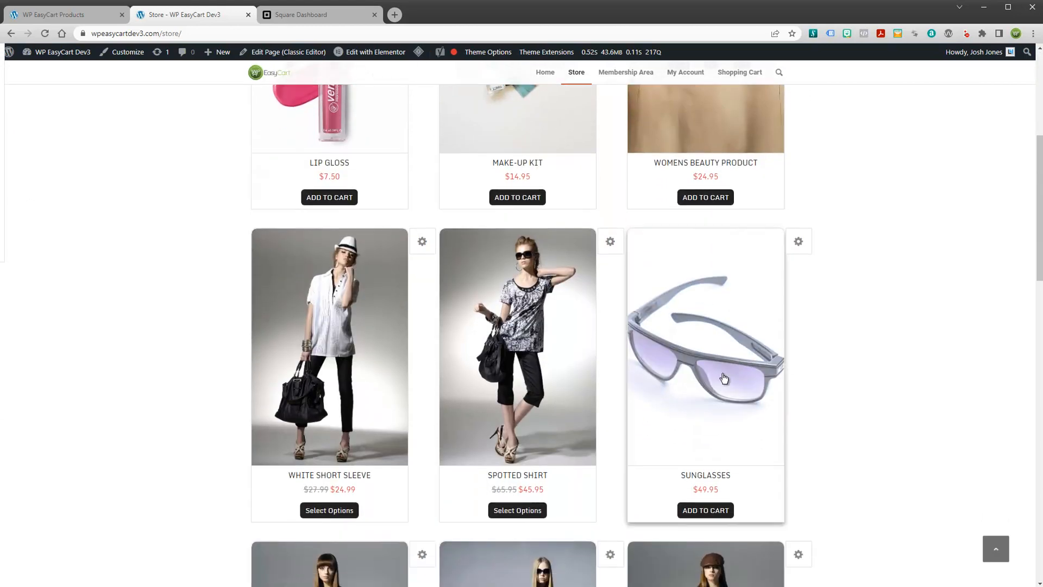
click(704, 345)
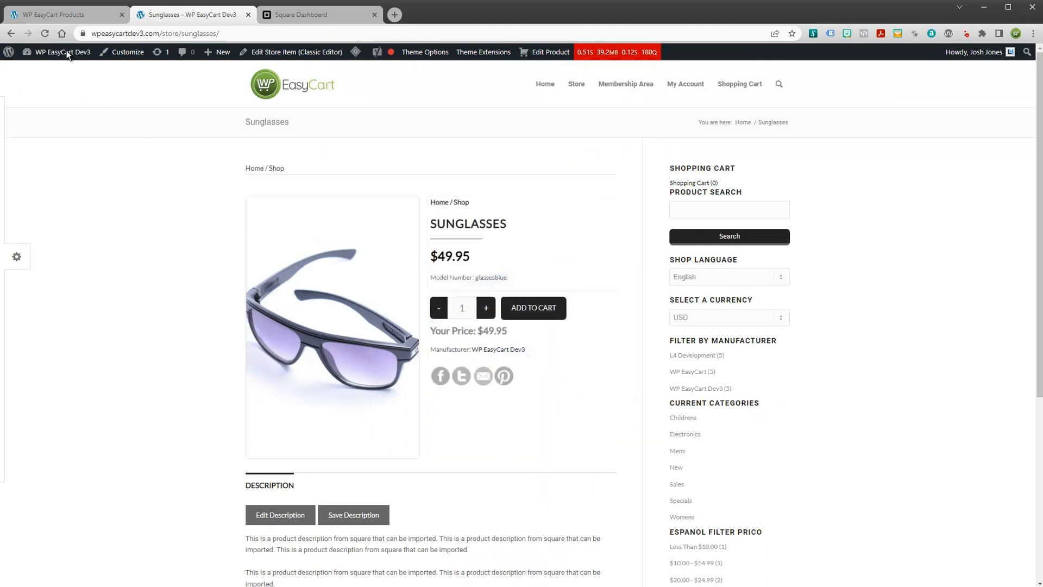
click(63, 14)
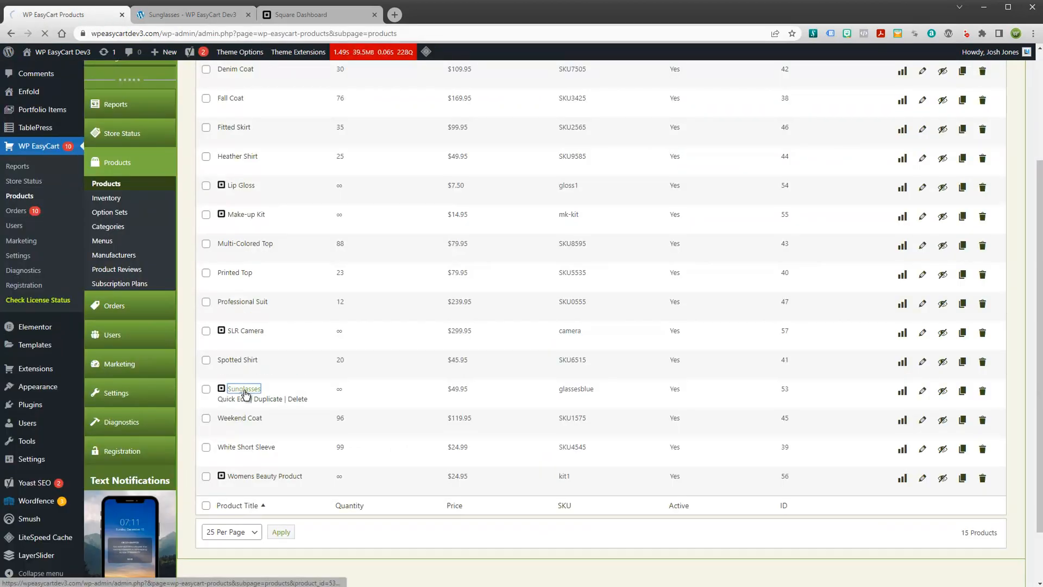
Open the Sunglasses product for editing and compare it with the Square Dashboard item.
click(242, 389)
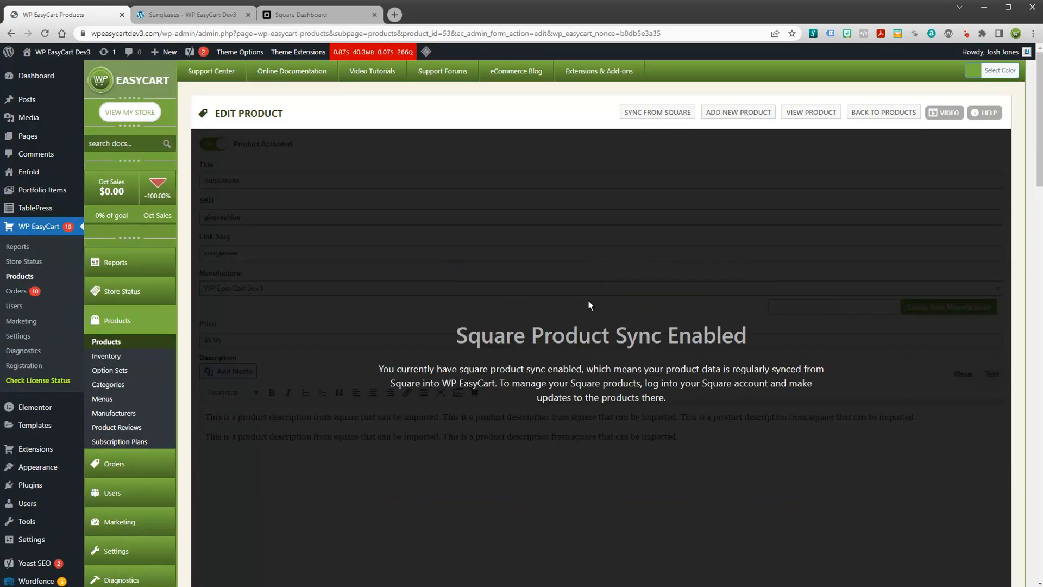
mouse_move(385, 354)
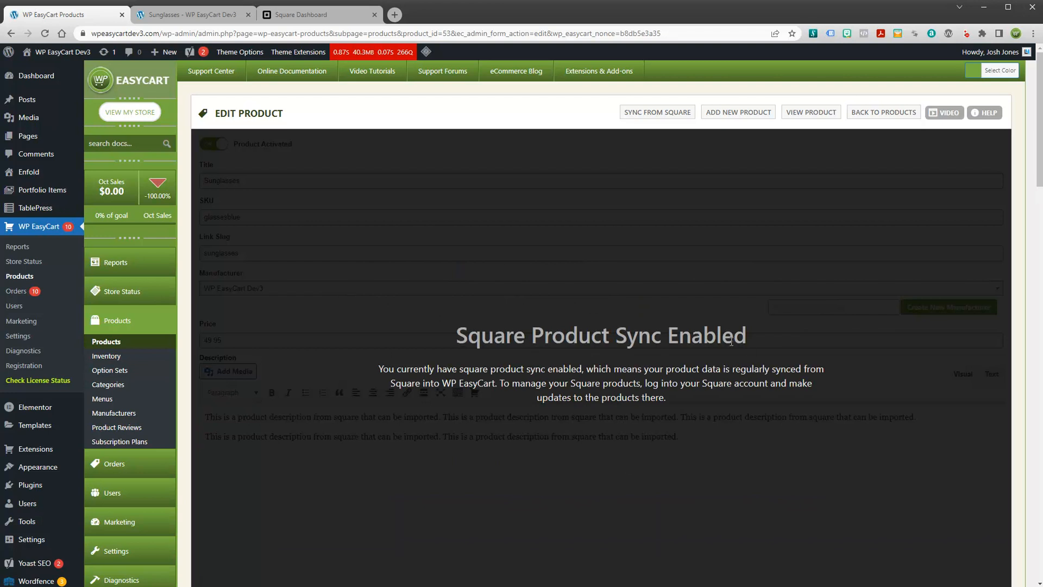
scroll(down, 3)
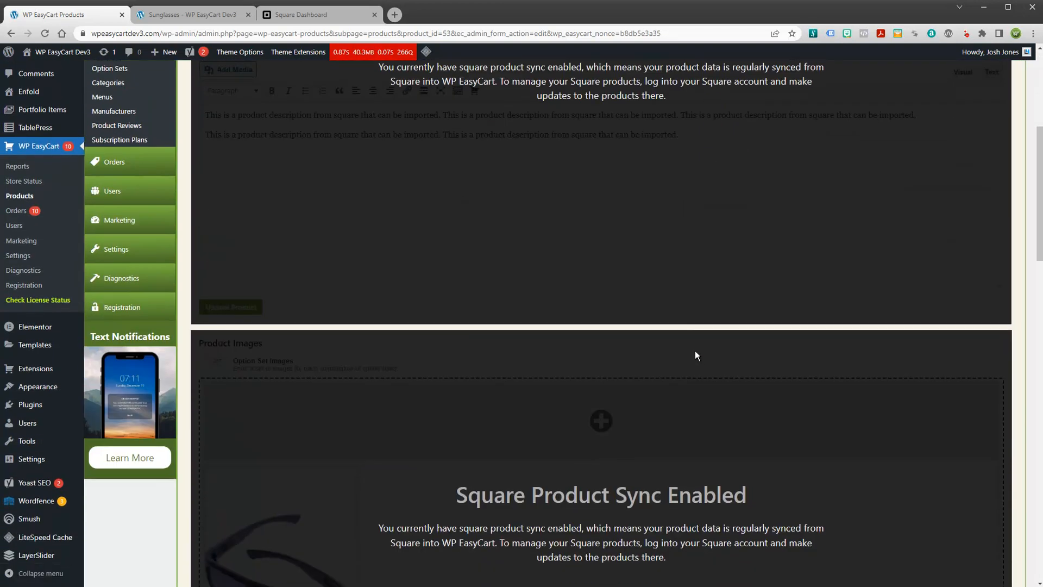
scroll(down, 3)
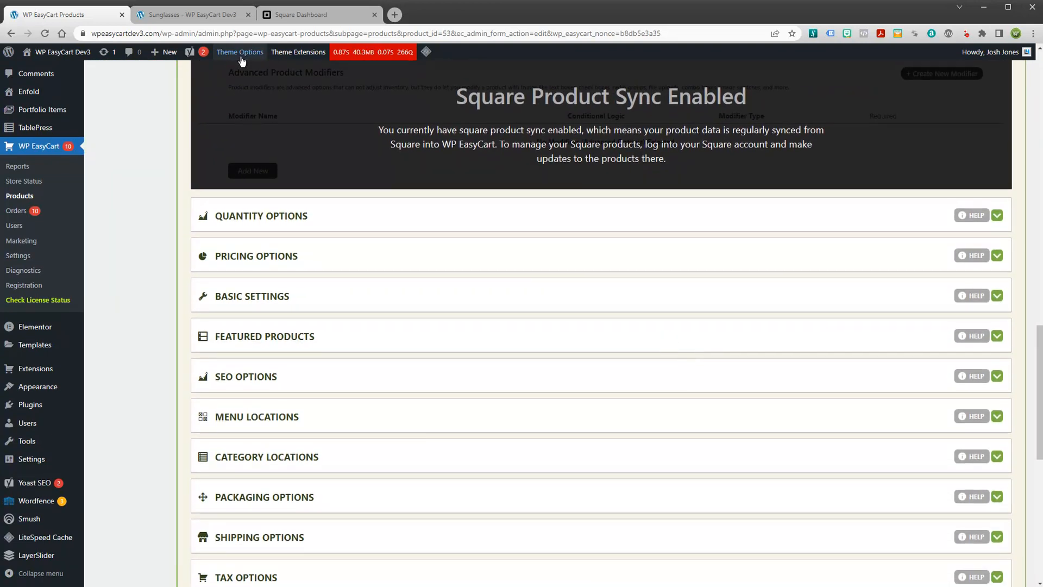
click(320, 14)
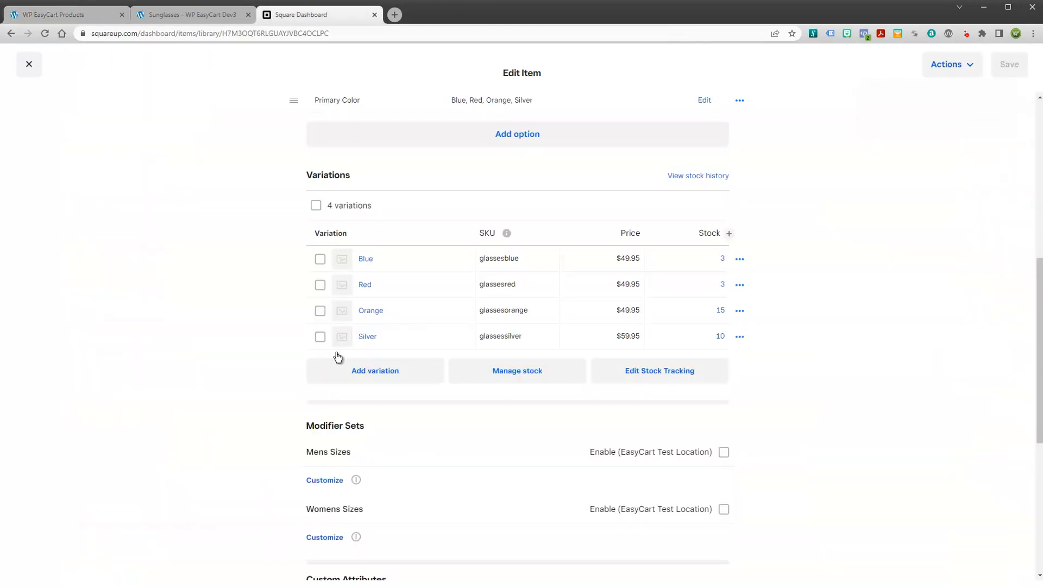
mouse_move(354, 229)
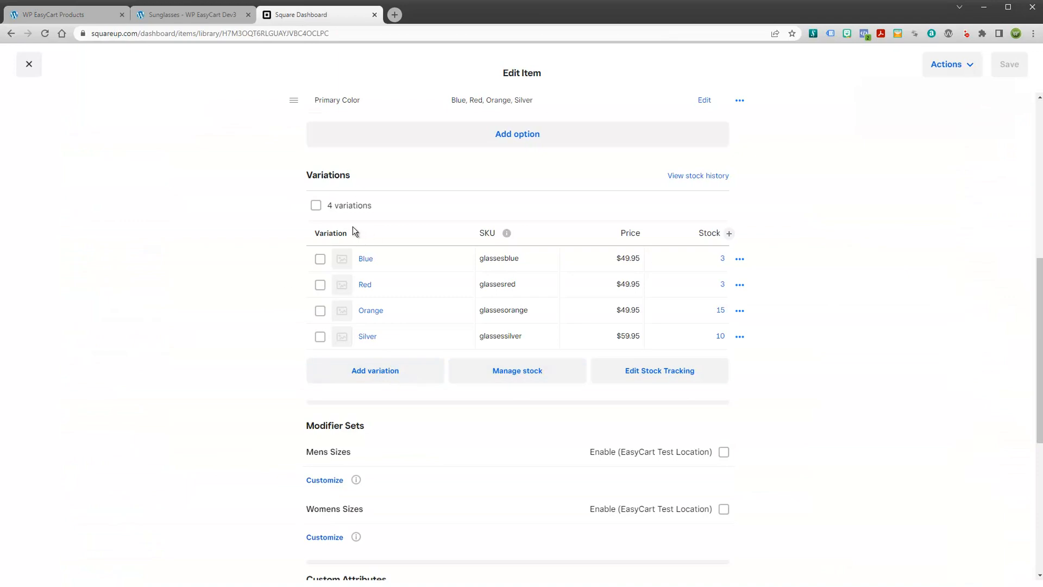
mouse_move(553, 213)
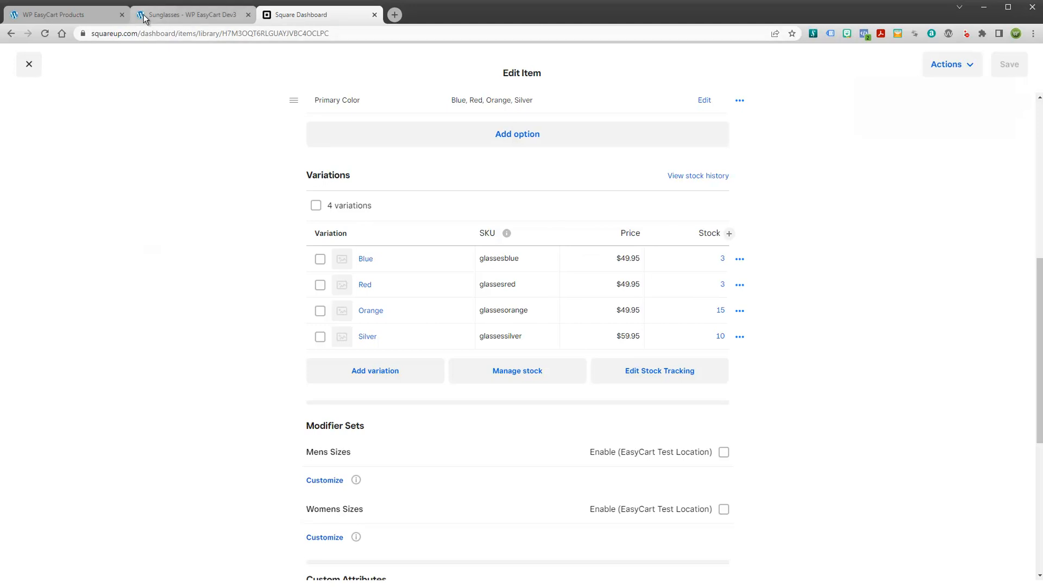
click(63, 15)
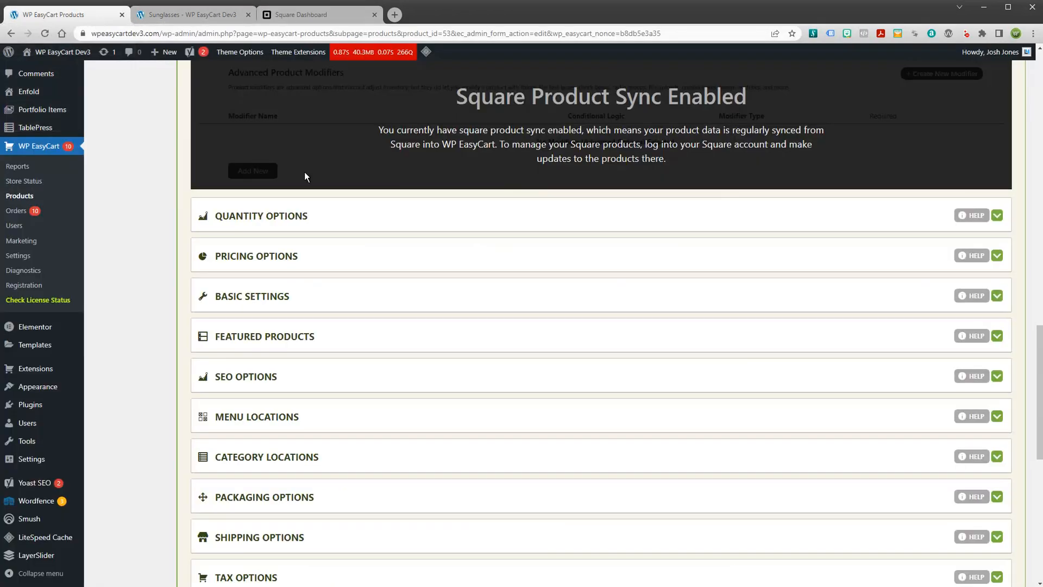
scroll(up, 3)
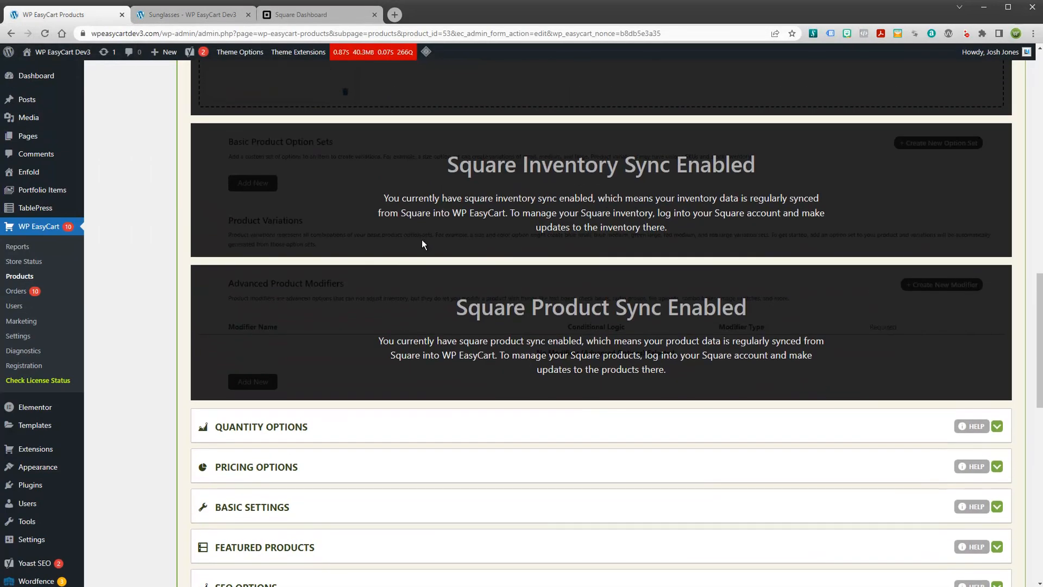
mouse_move(455, 360)
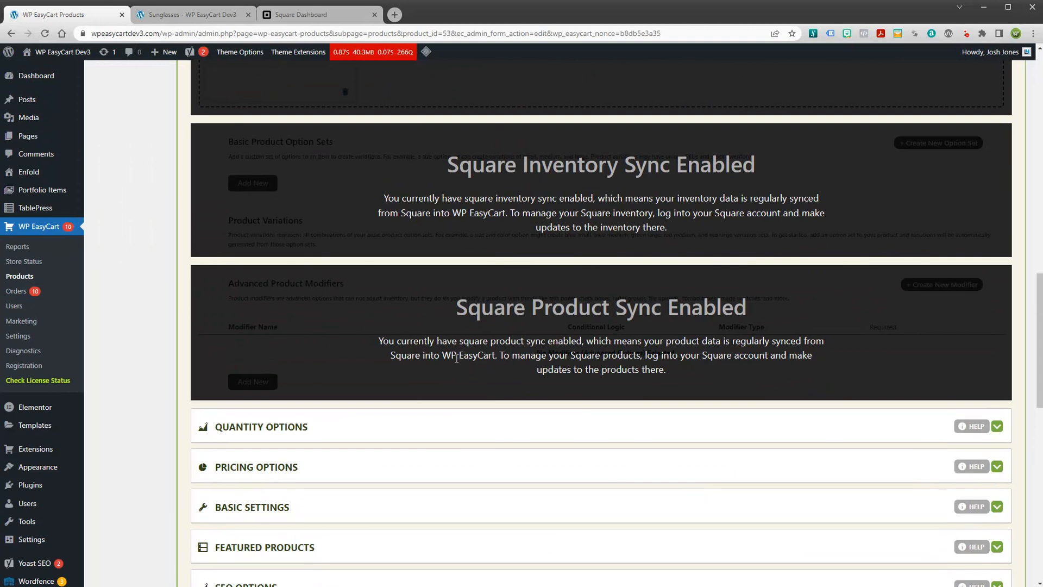
mouse_move(486, 288)
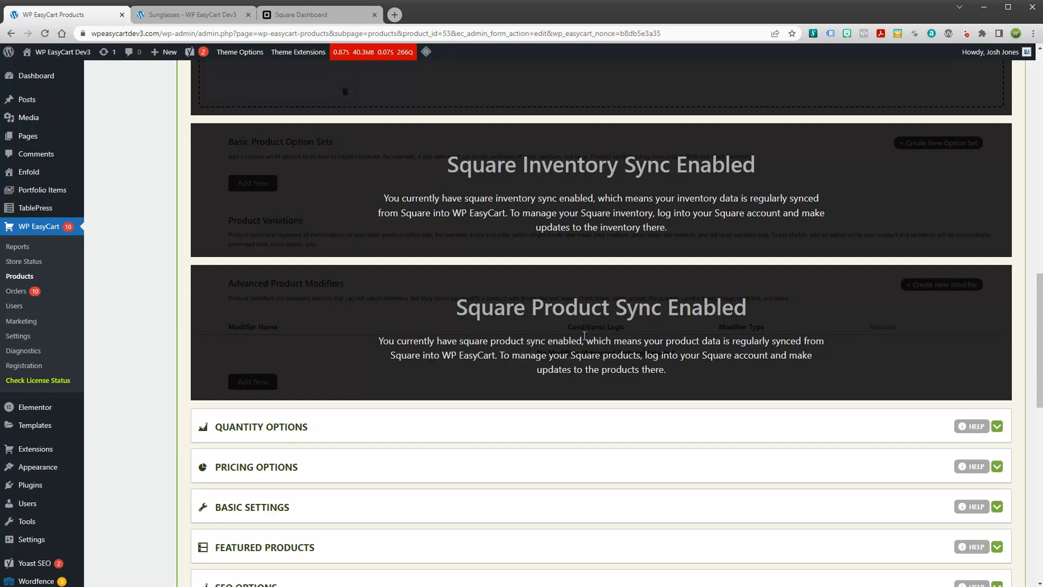
Expand the Sunglasses product's Basic Settings showing the Square sync lock notices.
scroll(down, 3)
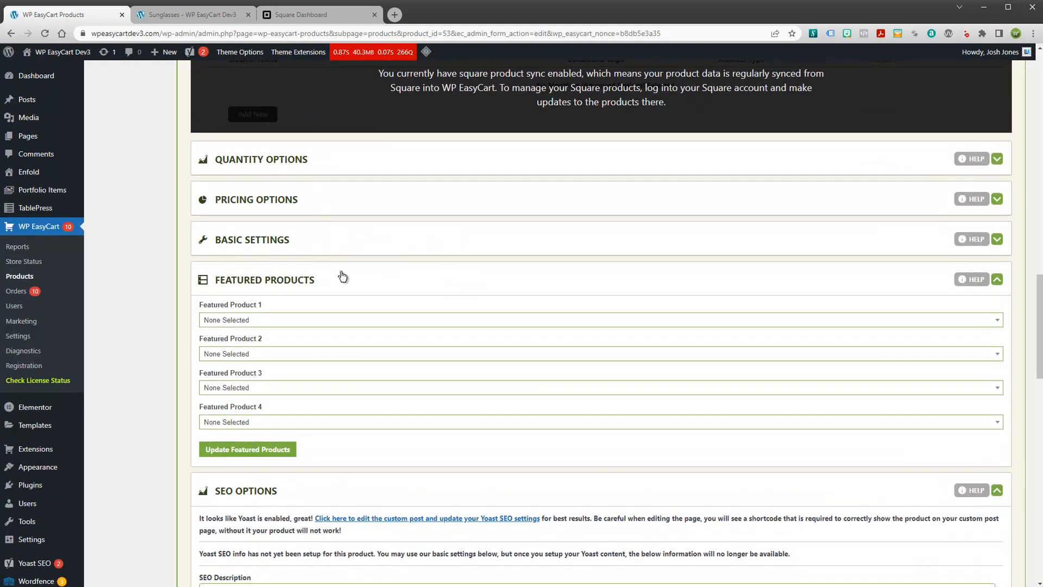
click(251, 239)
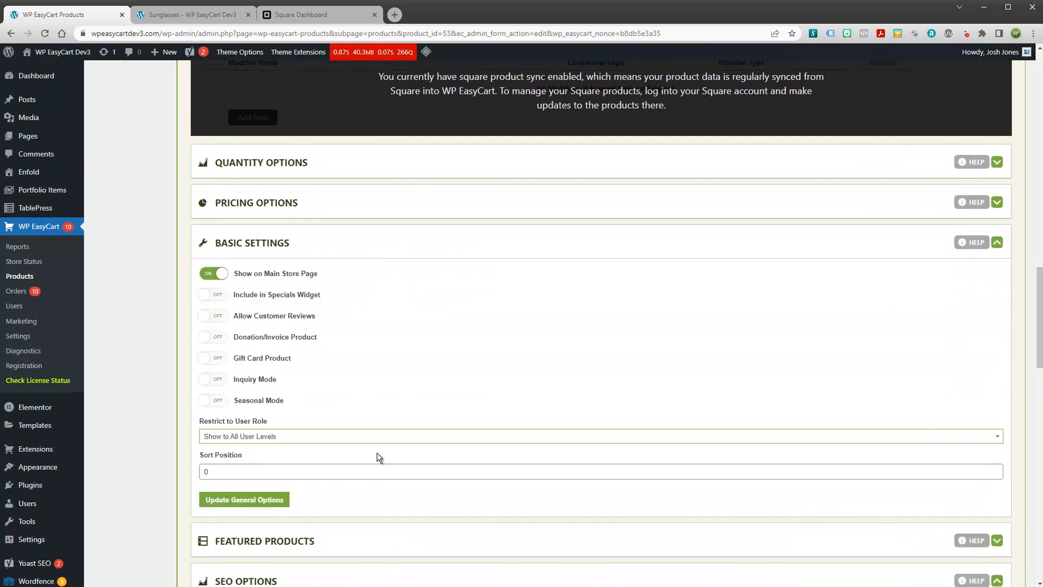
mouse_move(461, 369)
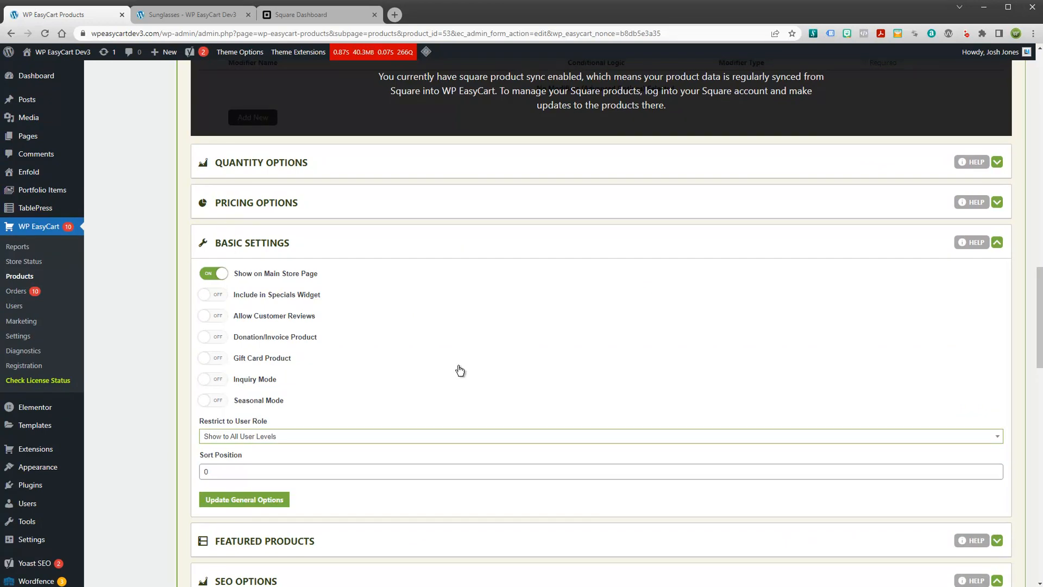
scroll(up, 3)
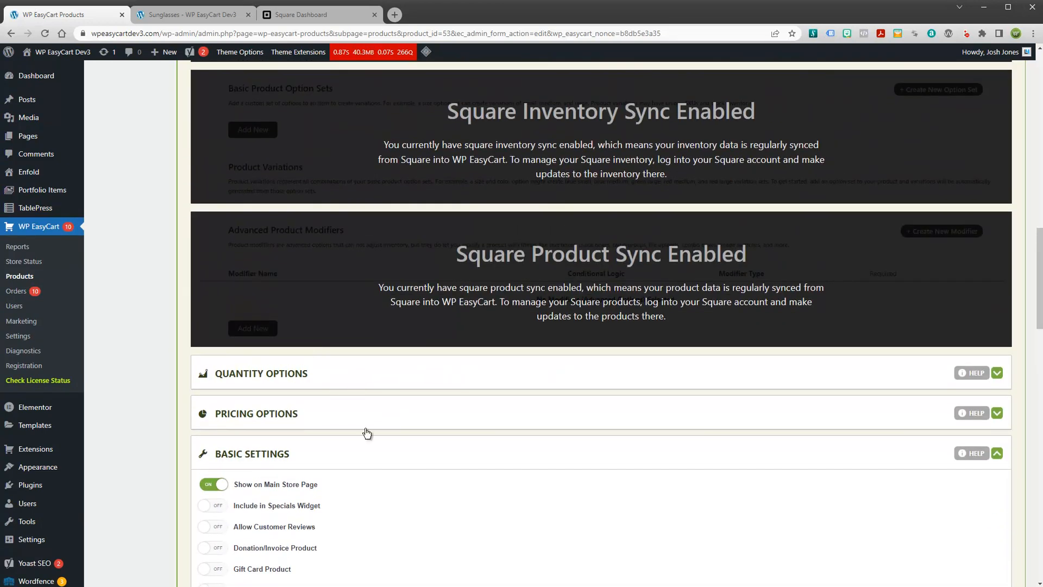
scroll(up, 3)
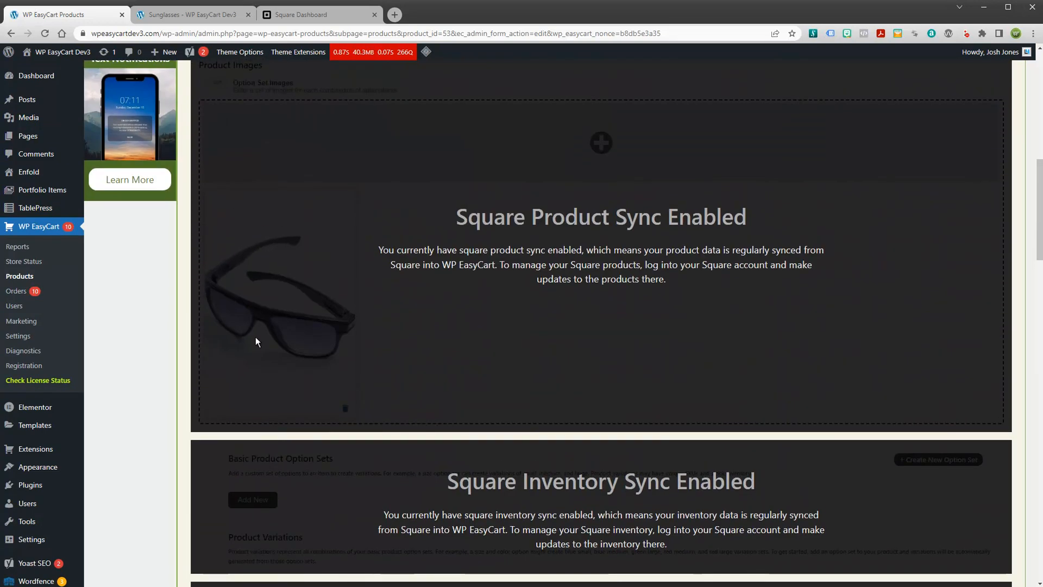
mouse_move(28, 258)
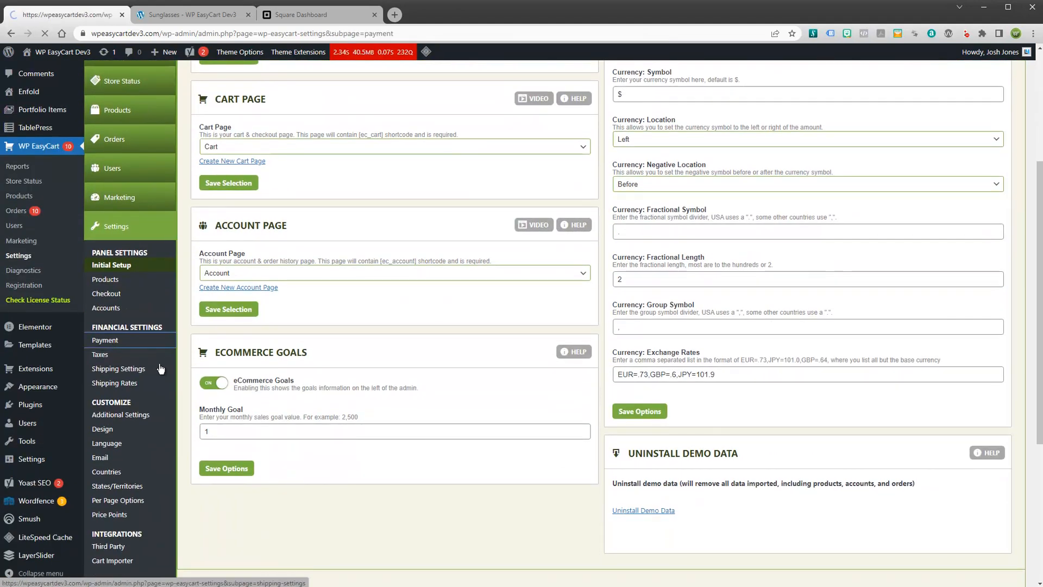
Show the payment settings and toggle Square inventory and product sync, leaving both on.
click(104, 341)
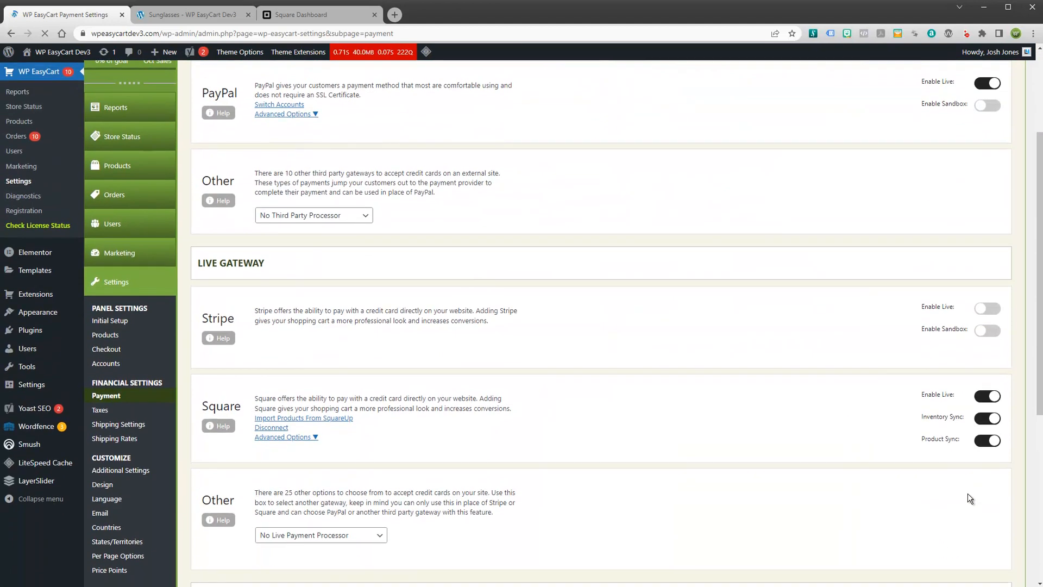
click(988, 417)
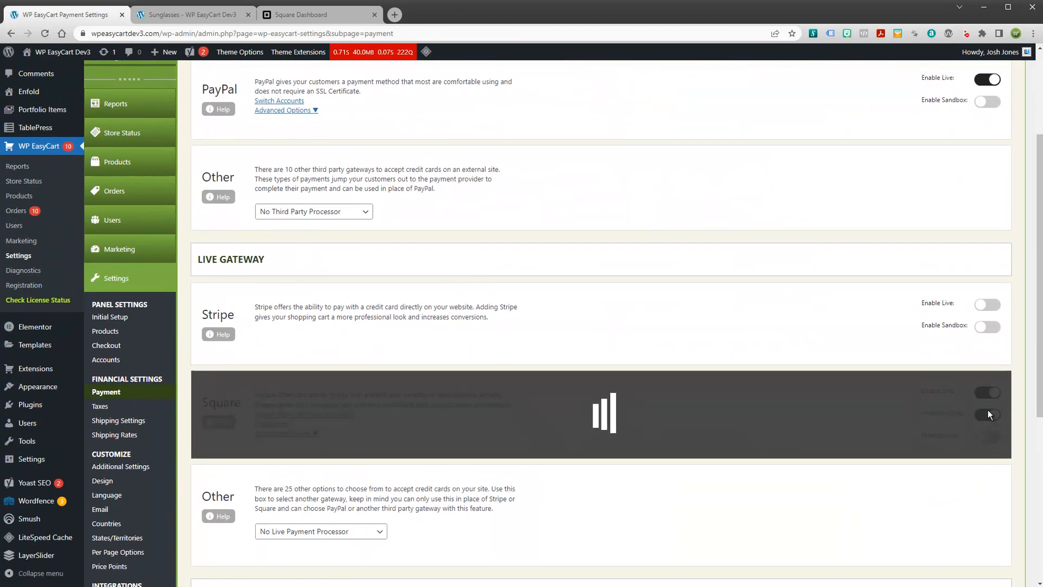
click(988, 414)
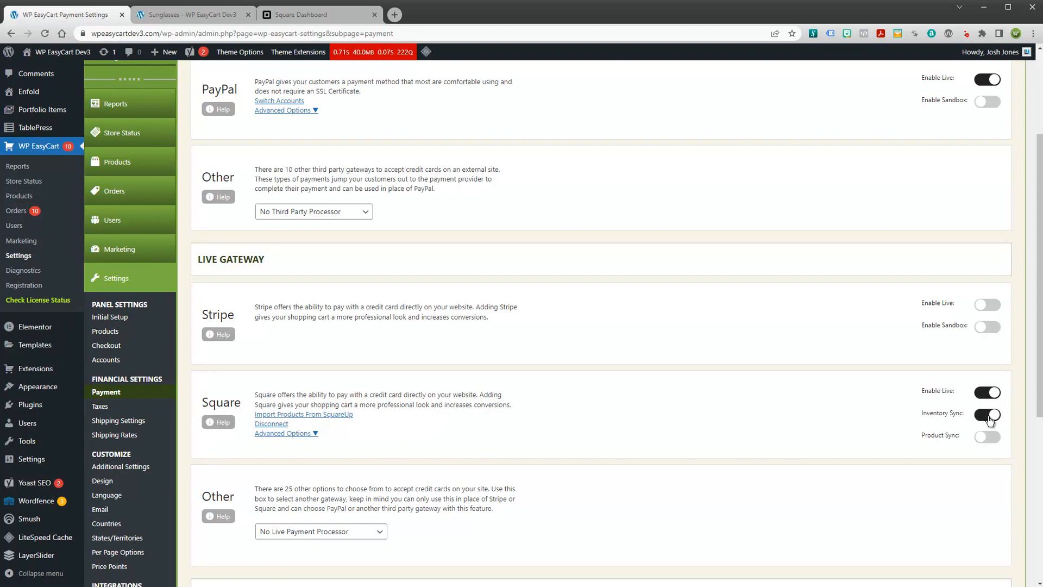
click(988, 437)
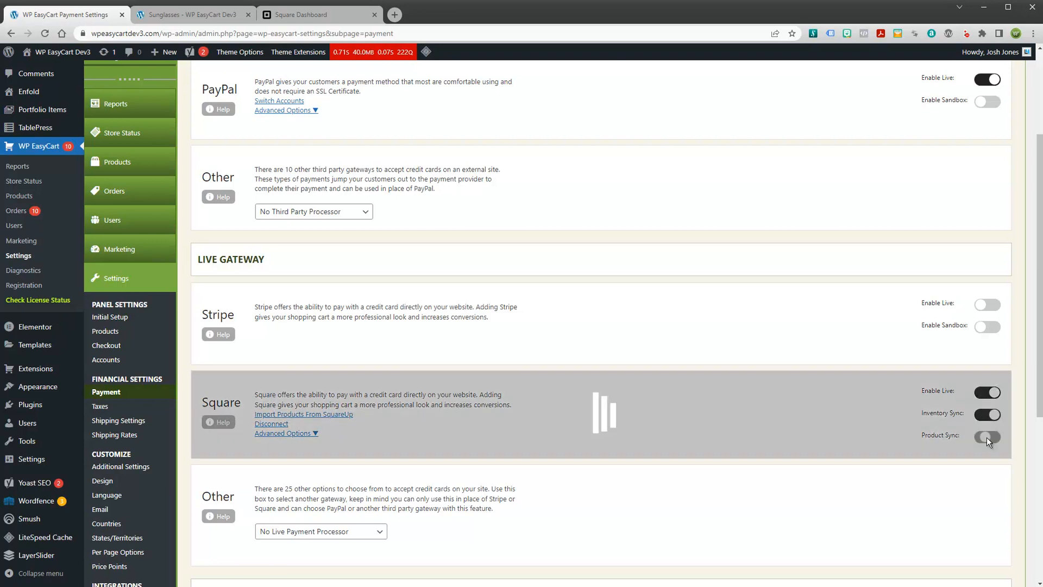
click(988, 437)
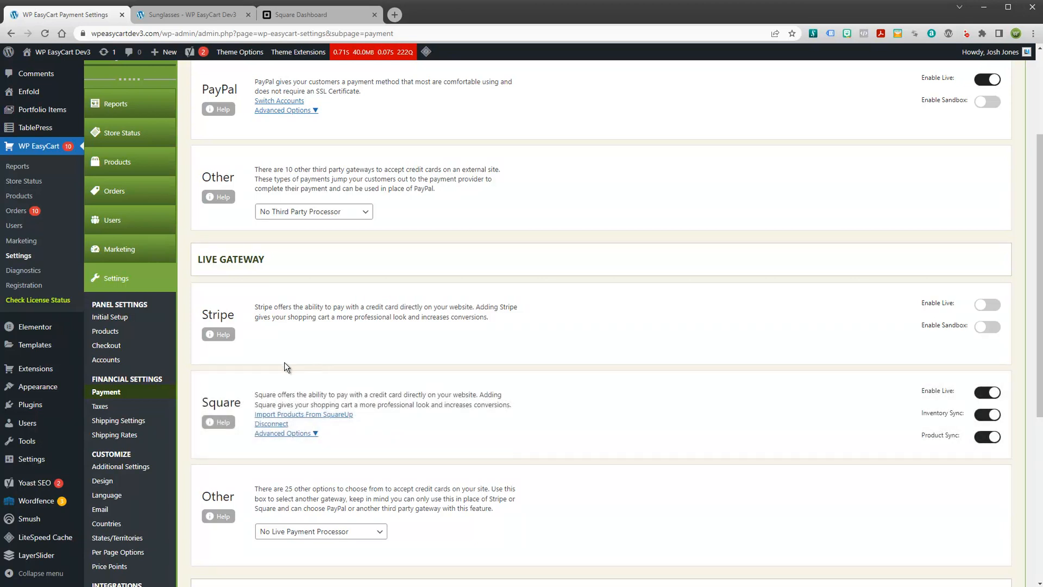
mouse_move(272, 389)
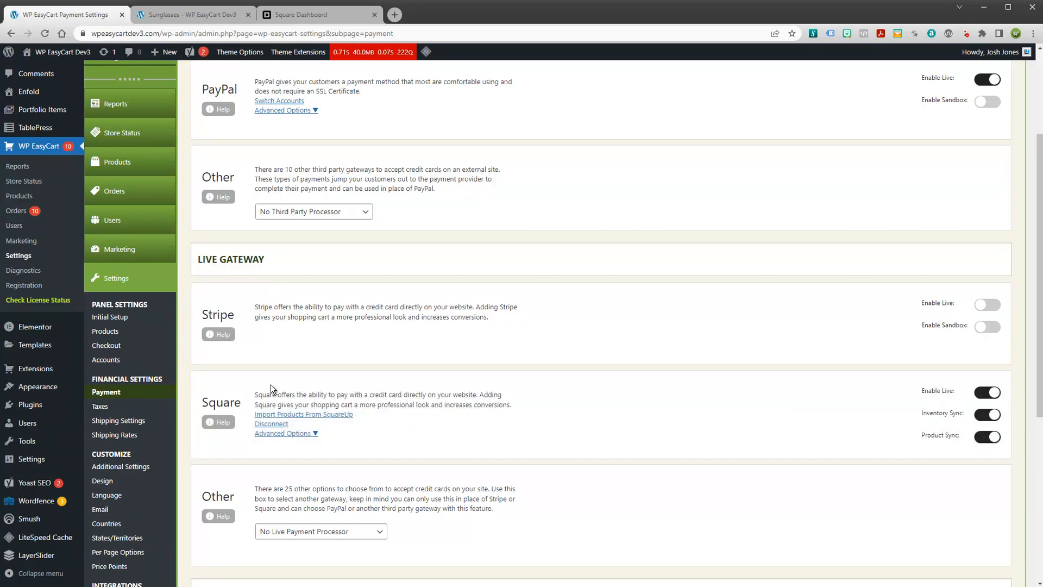
Visit the storefront store page, then return to WP EasyCart and head to the Products list.
click(191, 14)
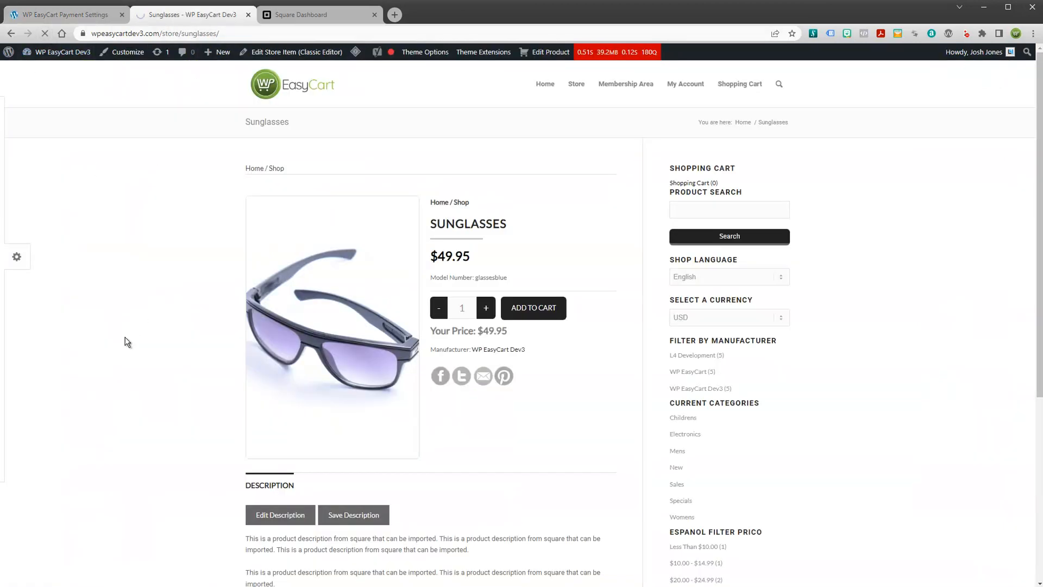
mouse_move(344, 241)
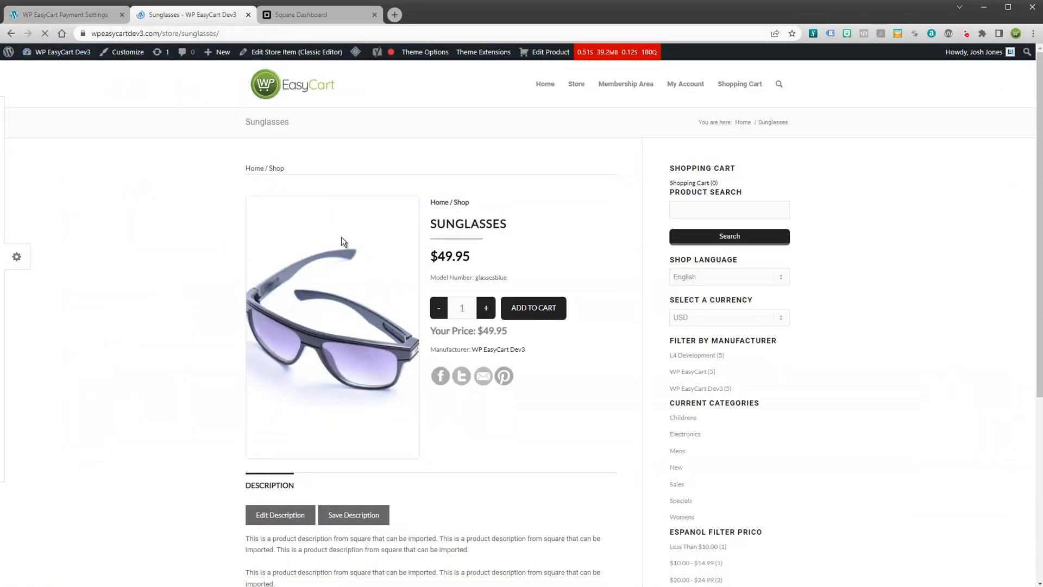
click(576, 83)
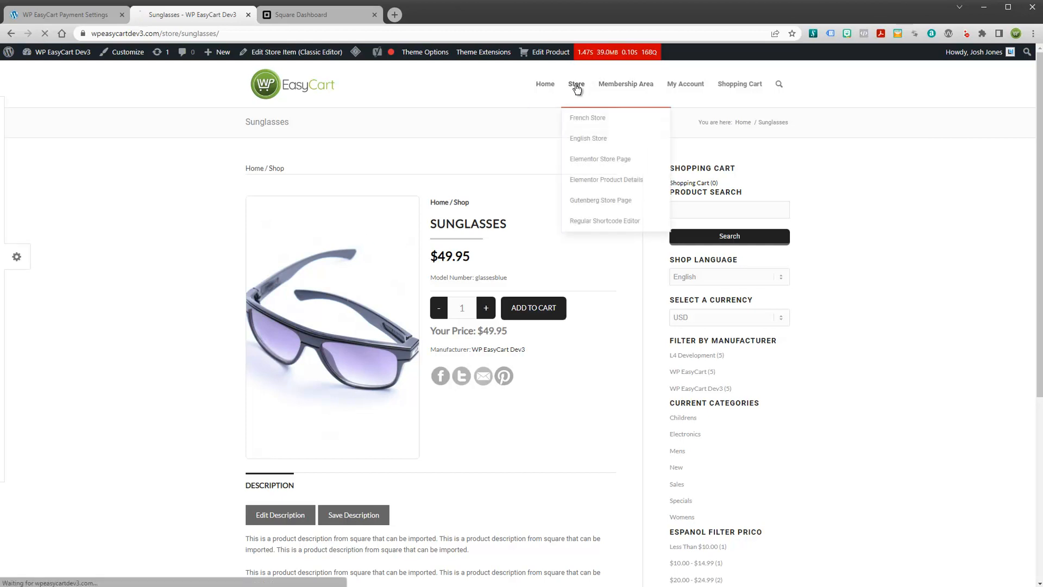
click(588, 138)
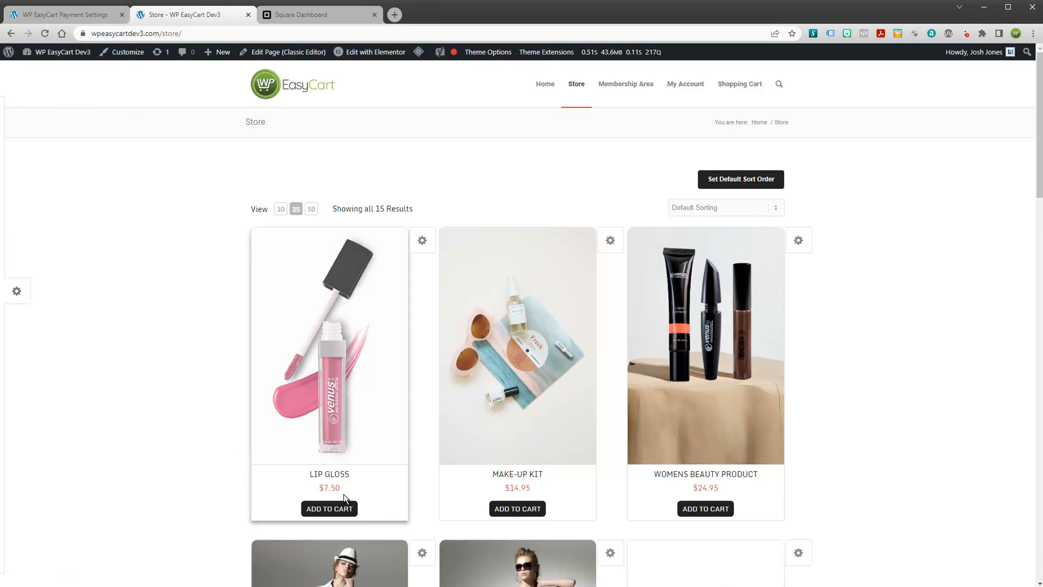
mouse_move(413, 474)
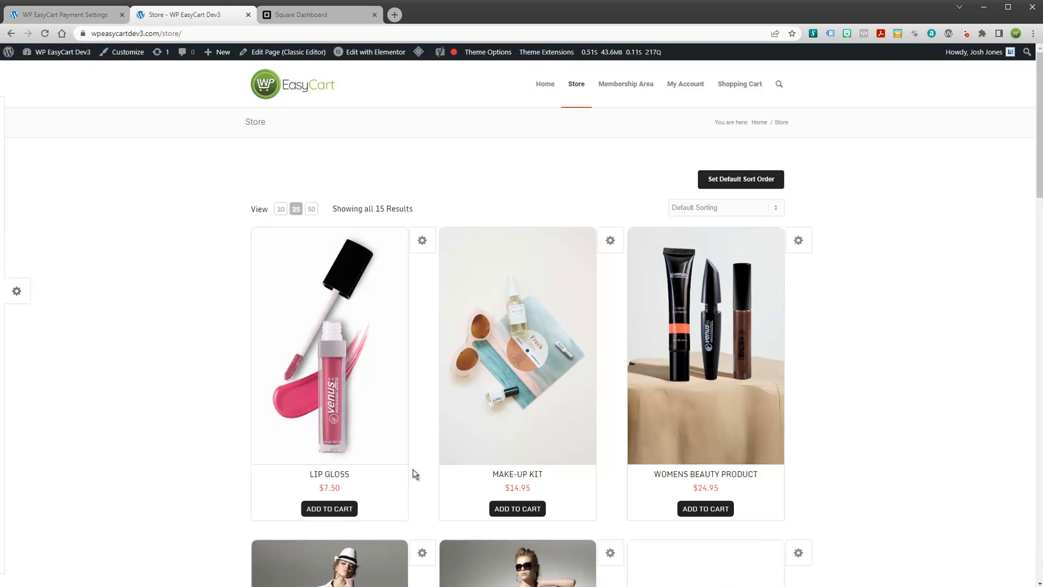
click(63, 14)
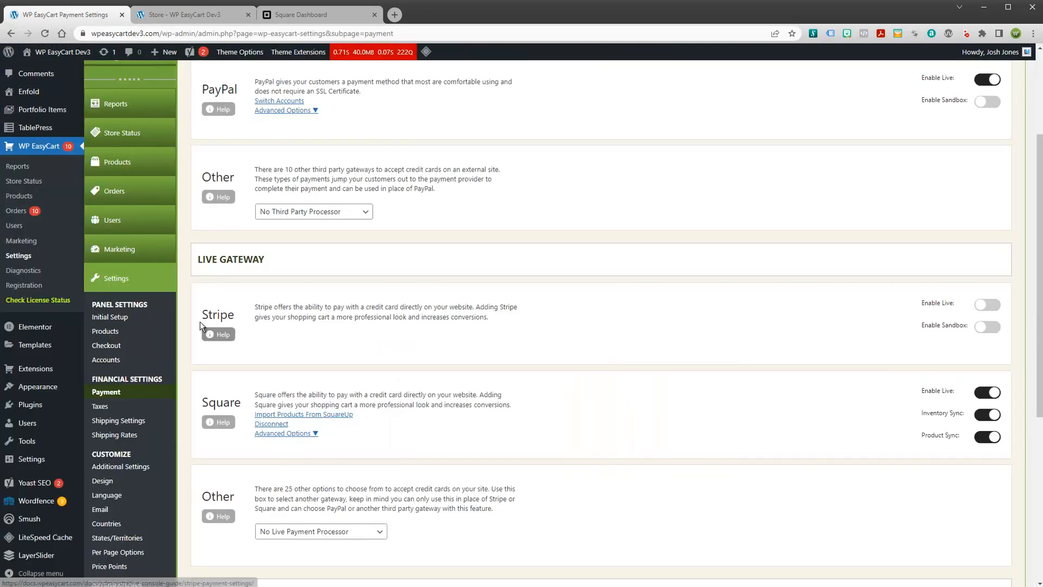
click(117, 162)
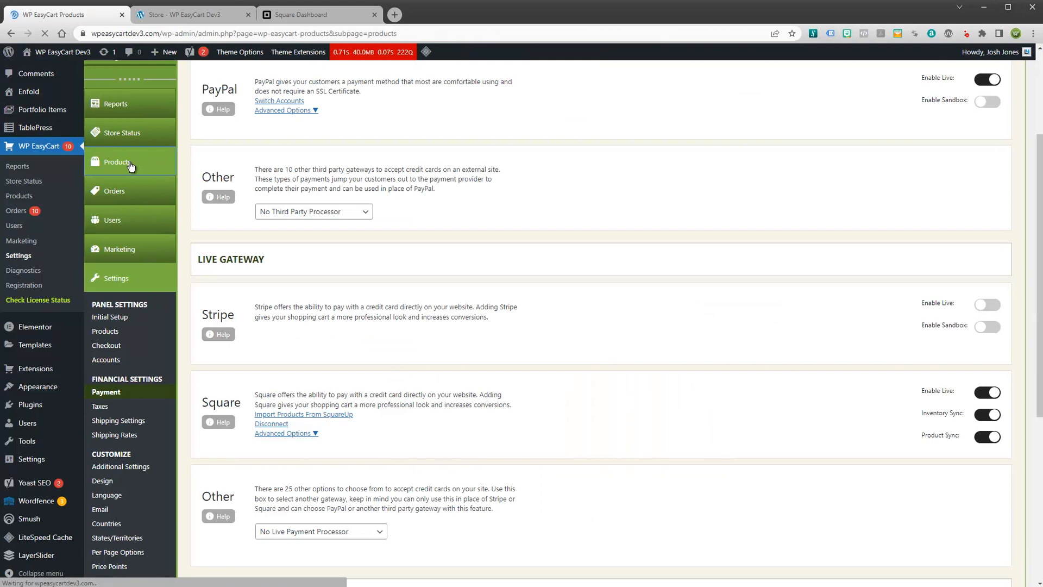
Open the Printed Top product for editing and scroll to its Product Variations.
click(117, 162)
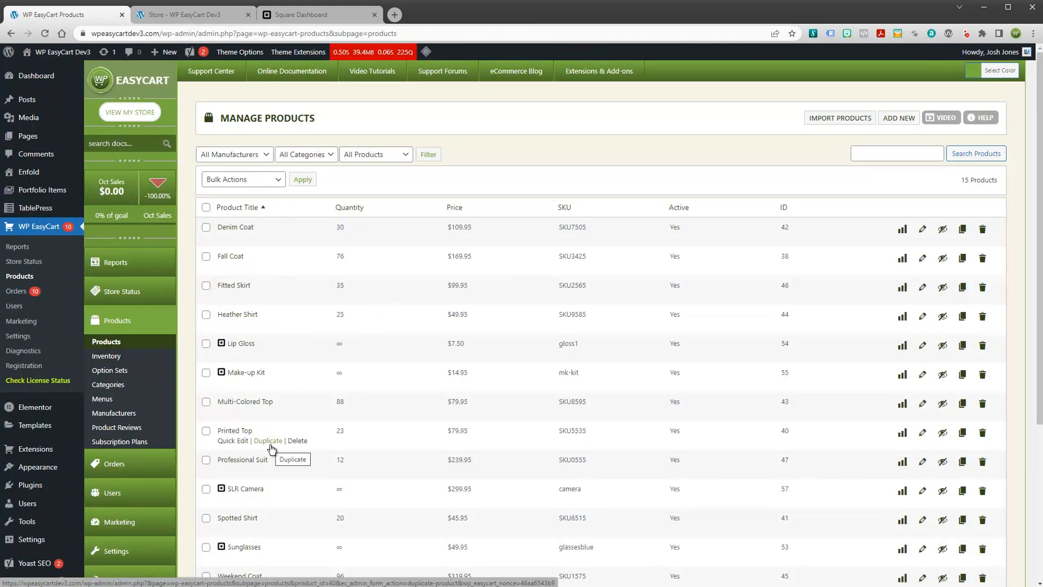
scroll(down, 3)
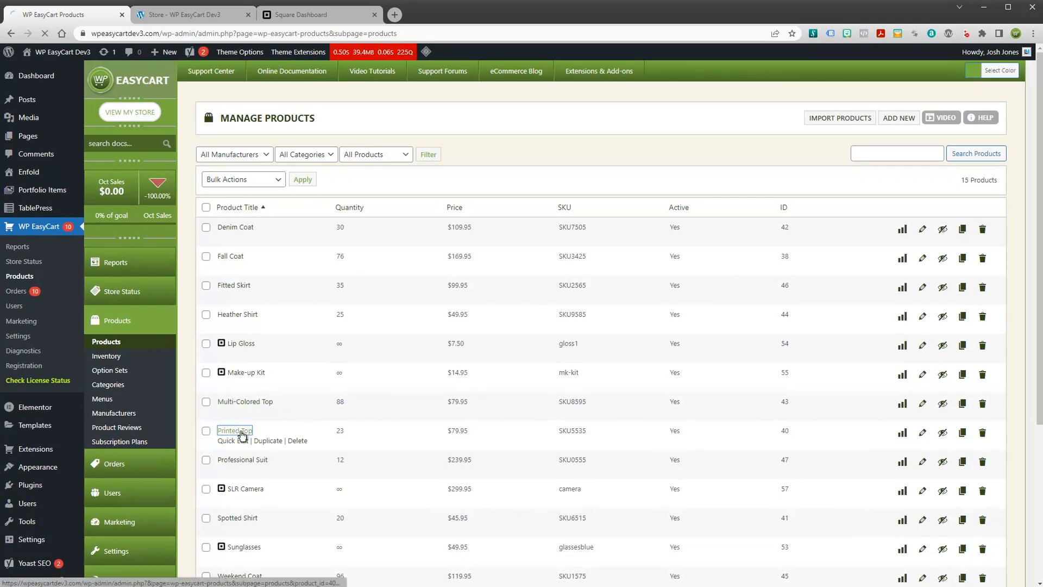
click(235, 430)
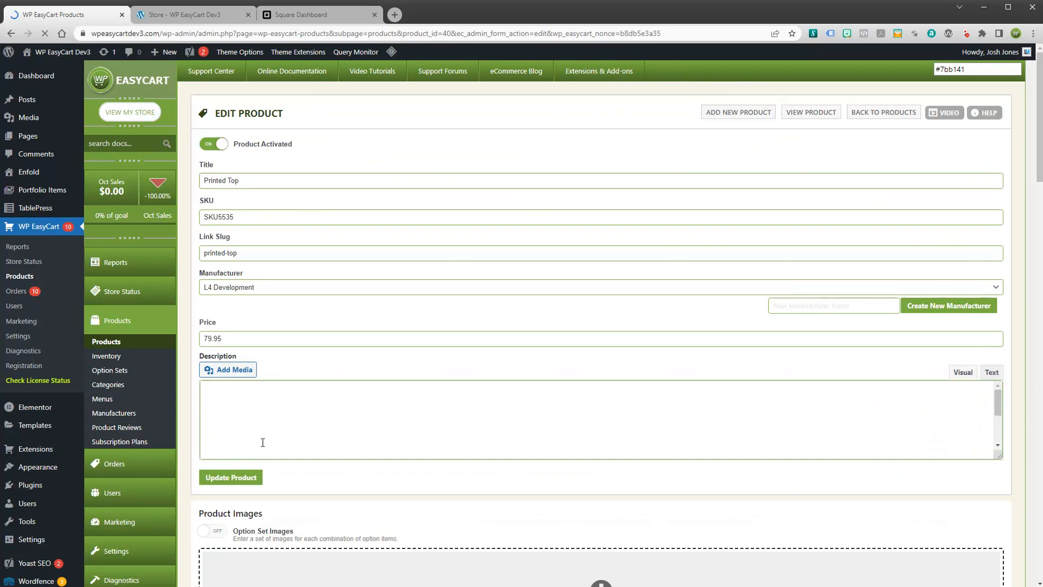
scroll(down, 3)
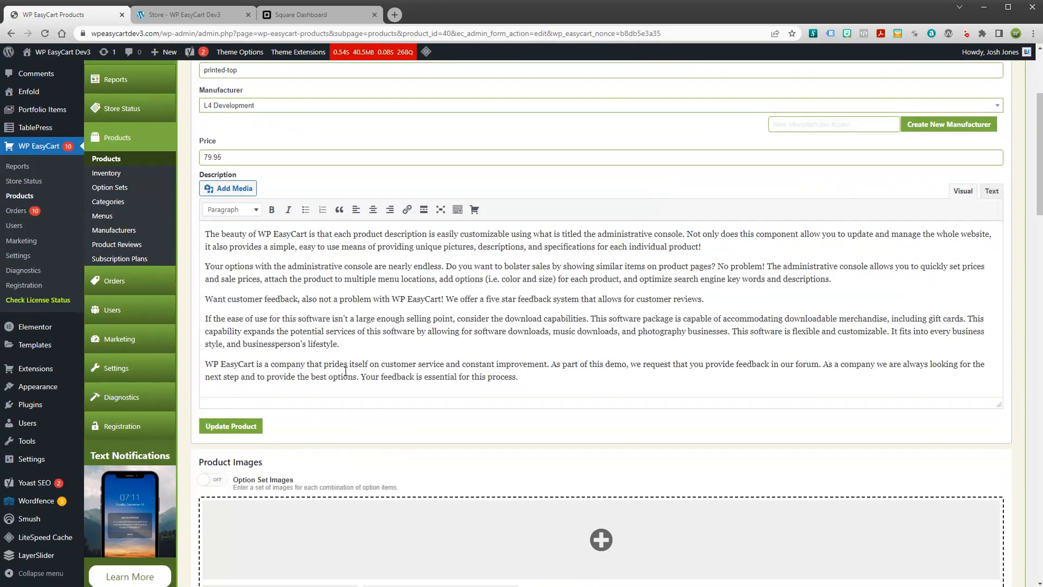
scroll(down, 3)
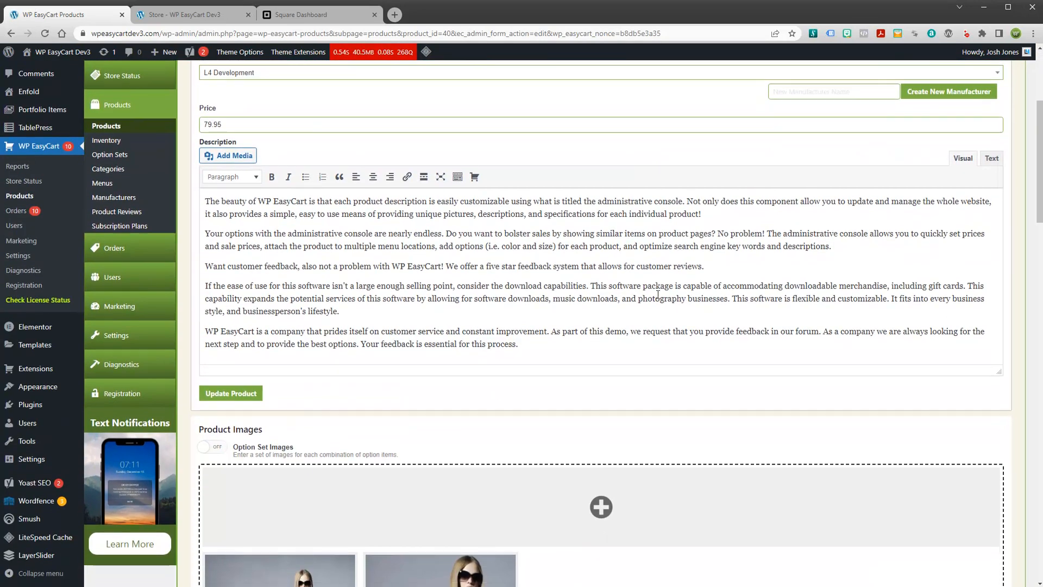
scroll(down, 3)
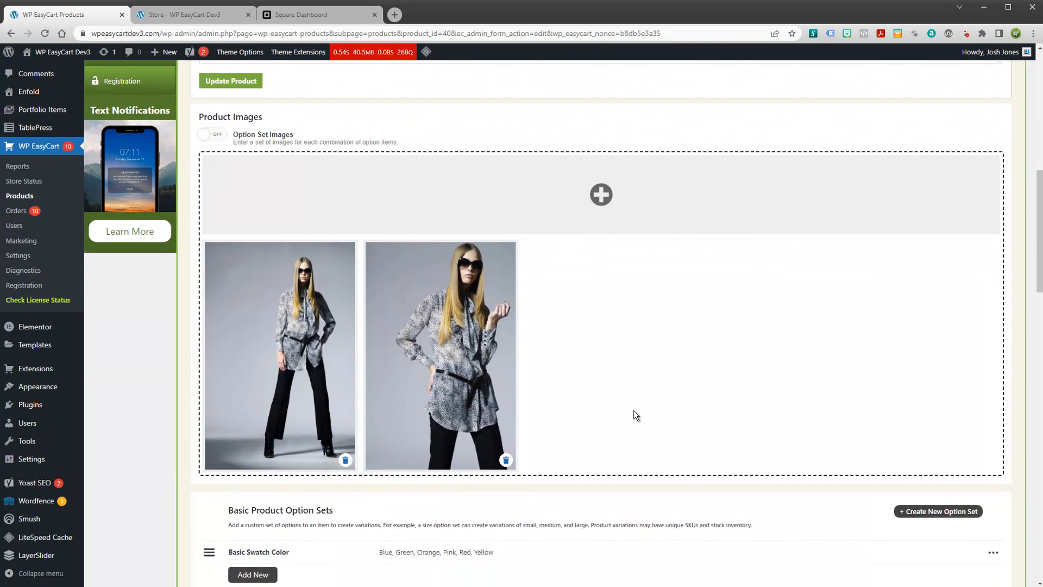
scroll(down, 3)
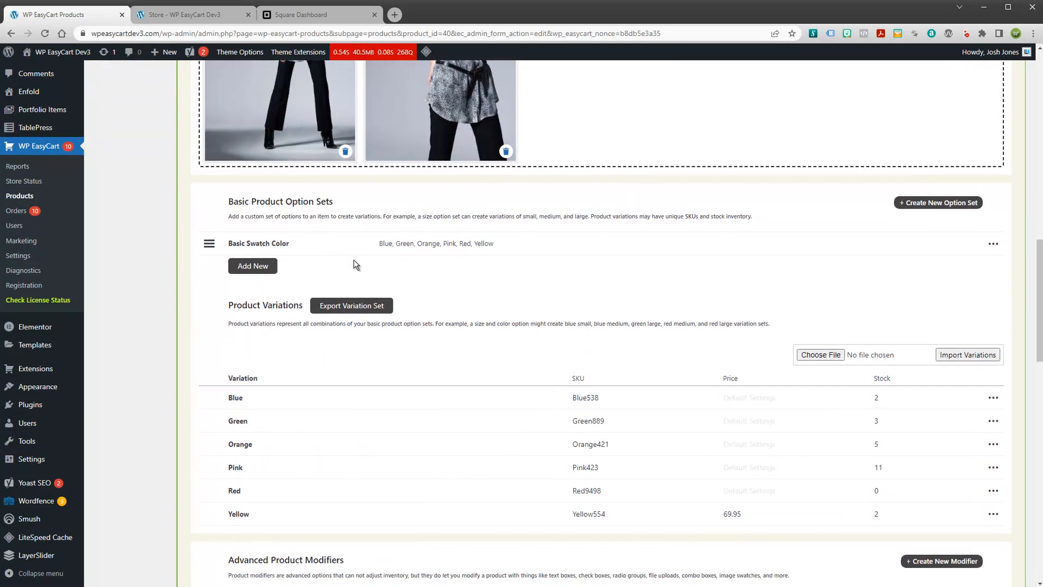
scroll(down, 3)
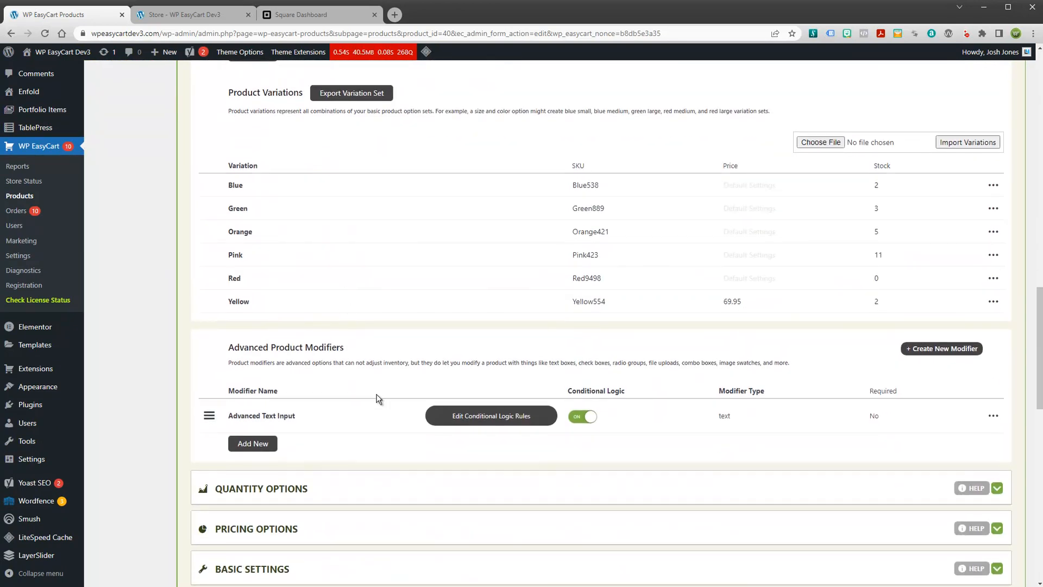
mouse_move(901, 254)
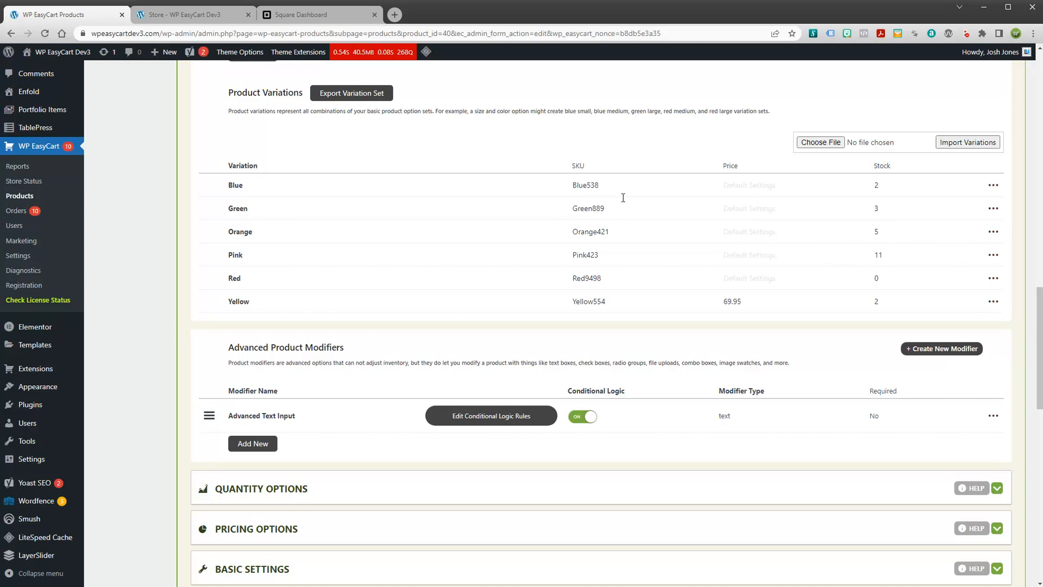
mouse_move(554, 137)
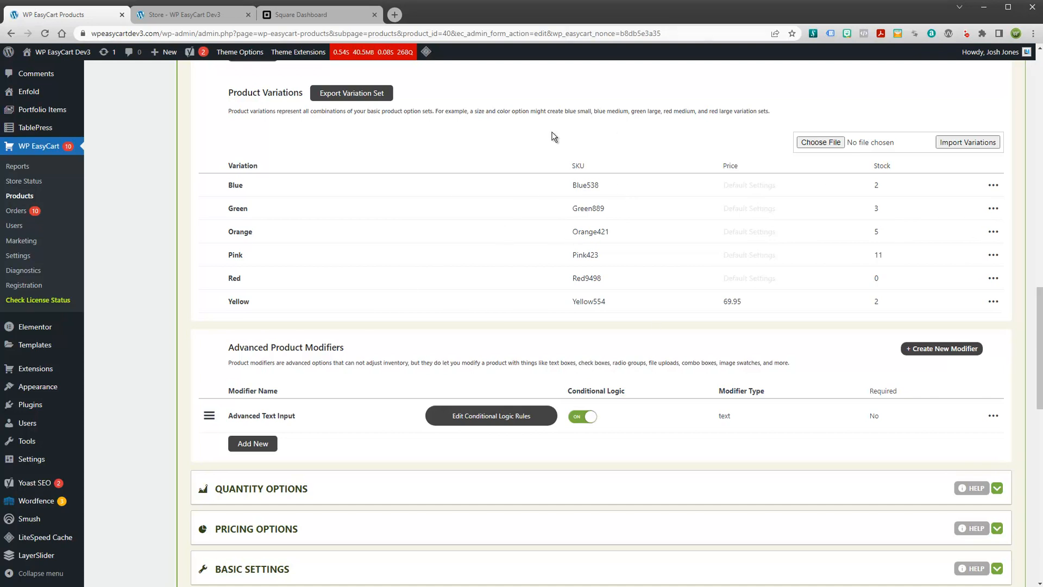
mouse_move(466, 160)
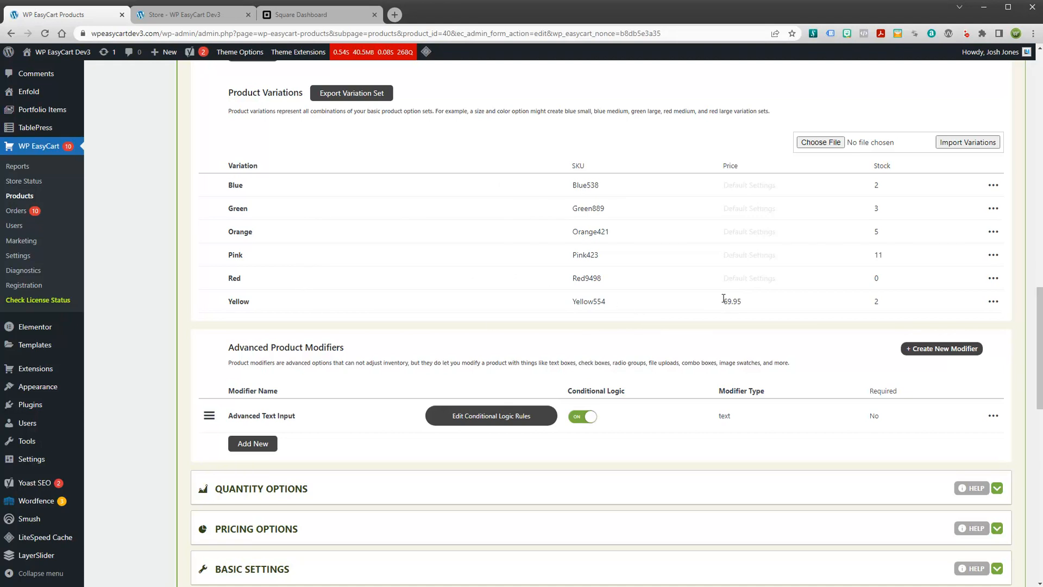
Change the Yellow variation's stock from 2 to 3.
double_click(588, 301)
text(3)
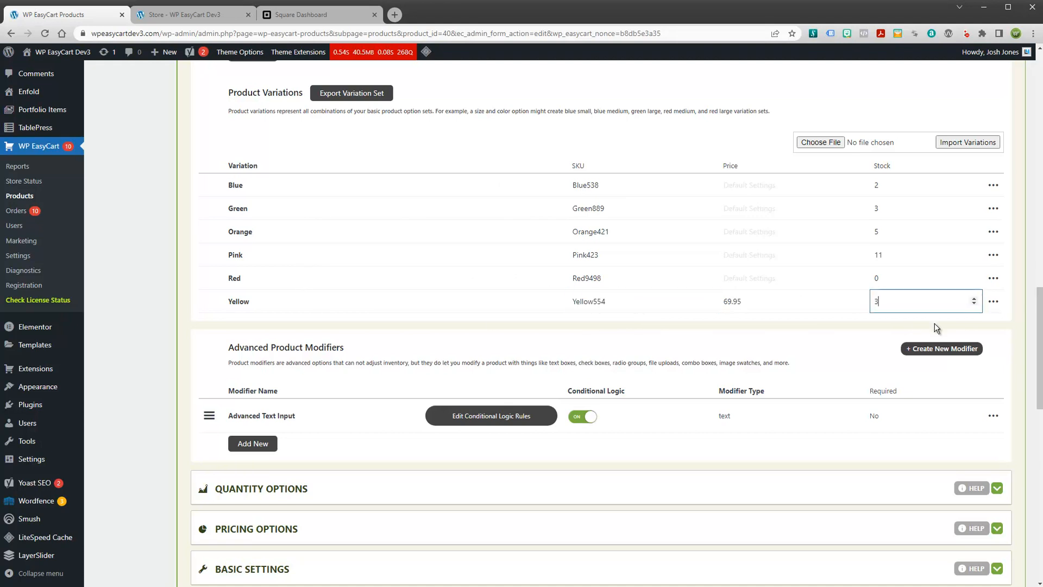
mouse_move(985, 351)
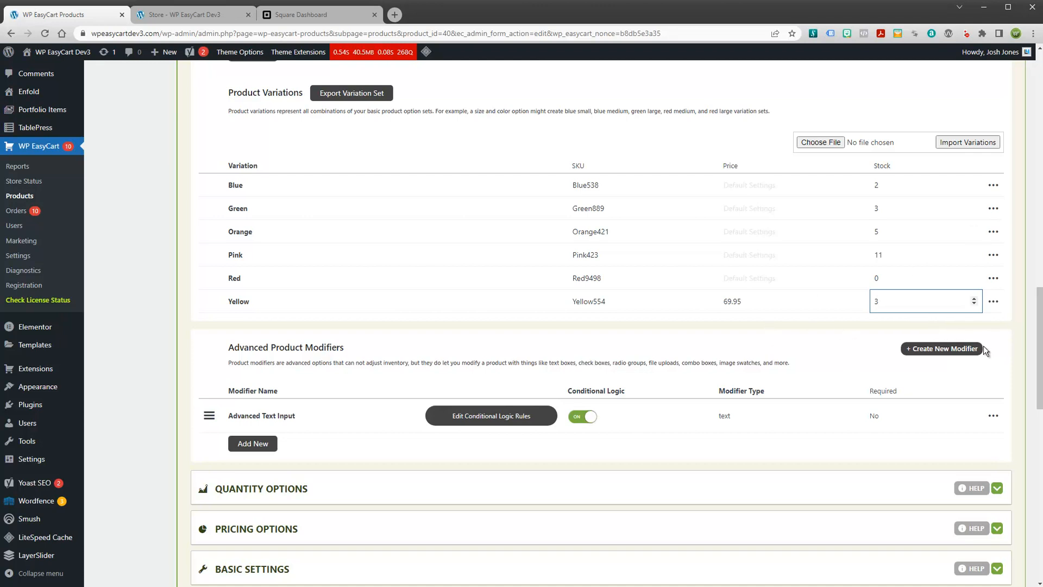
scroll(up, 3)
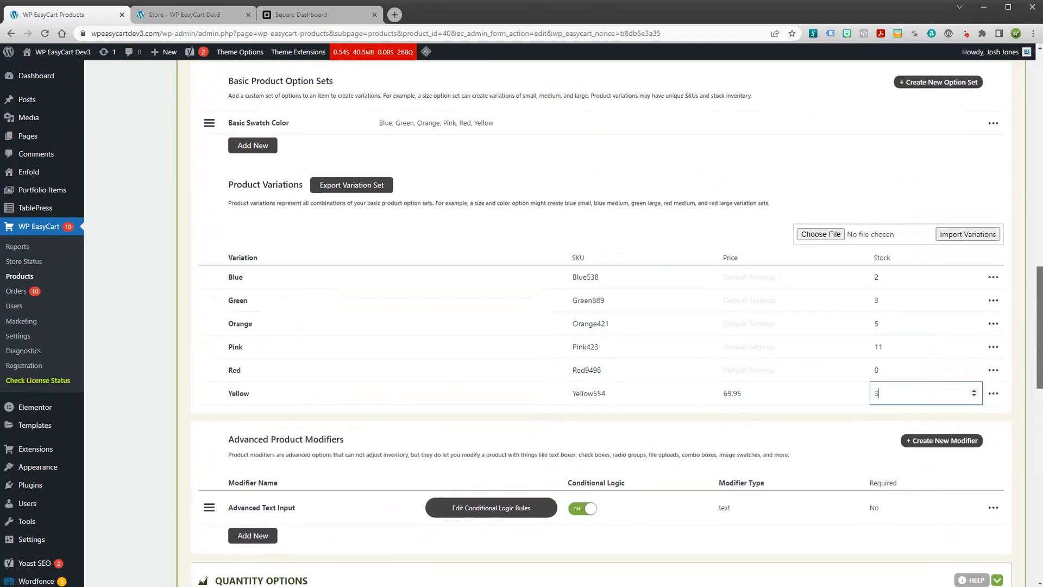
click(320, 14)
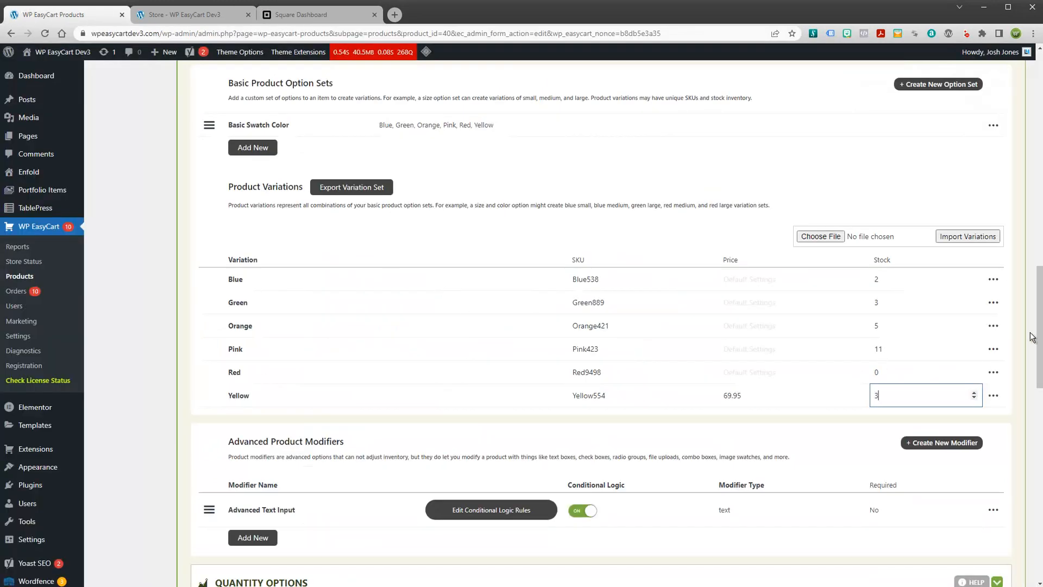
scroll(up, 3)
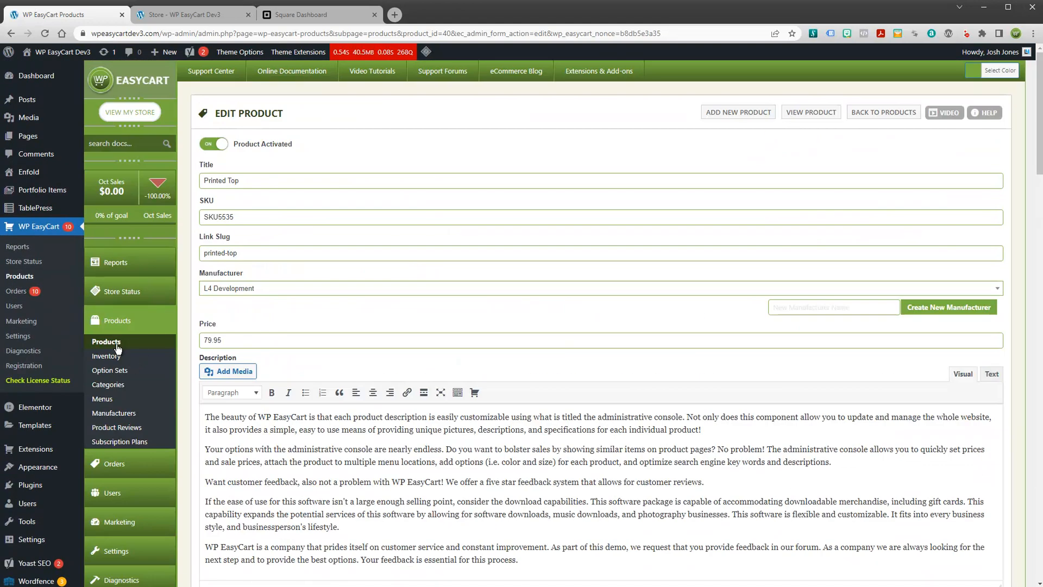
Show the Payment settings with Square live and inventory and product sync enabled.
click(319, 15)
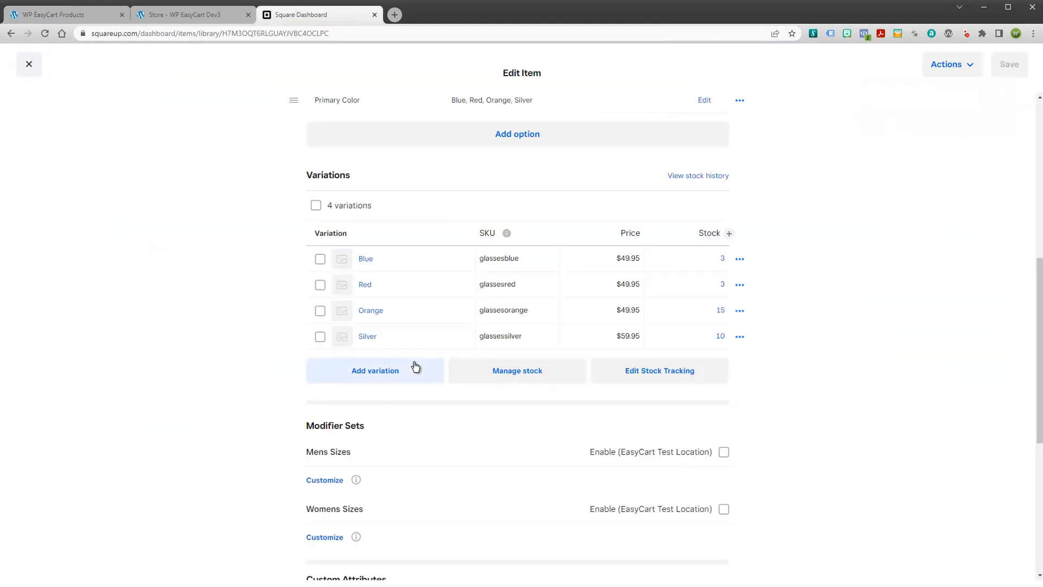
click(63, 14)
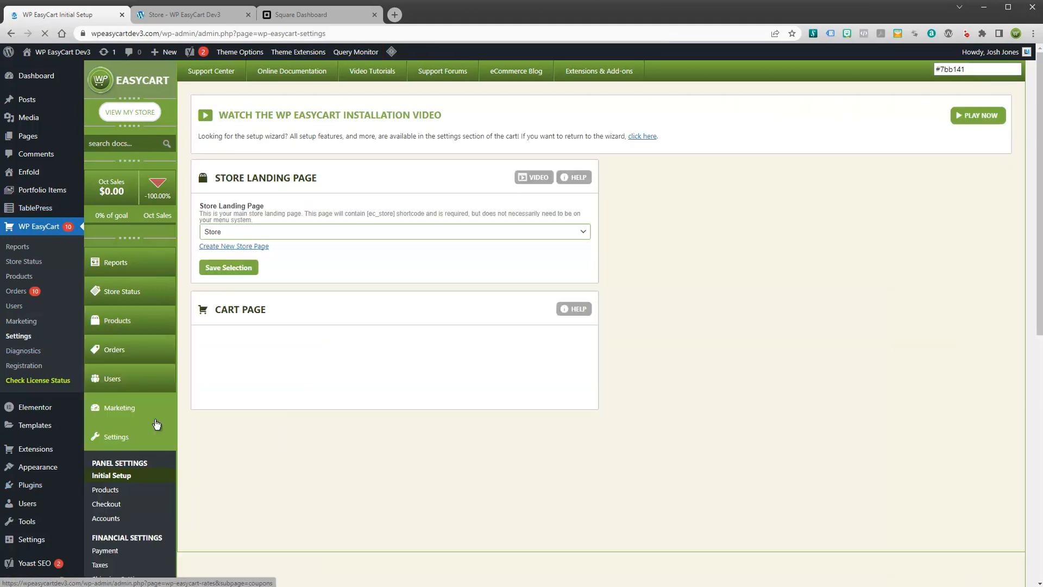
scroll(down, 3)
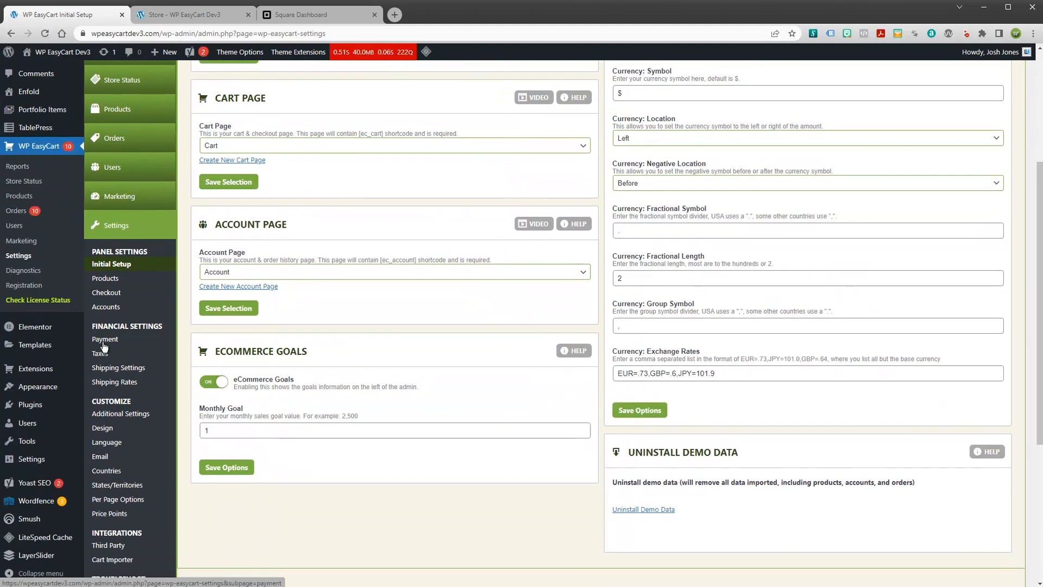
click(104, 339)
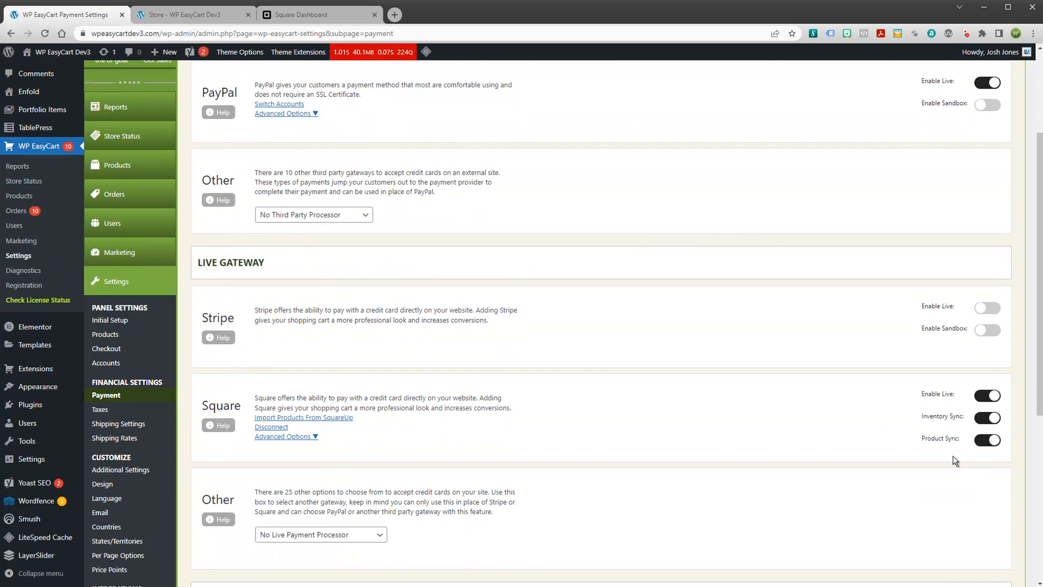
mouse_move(643, 422)
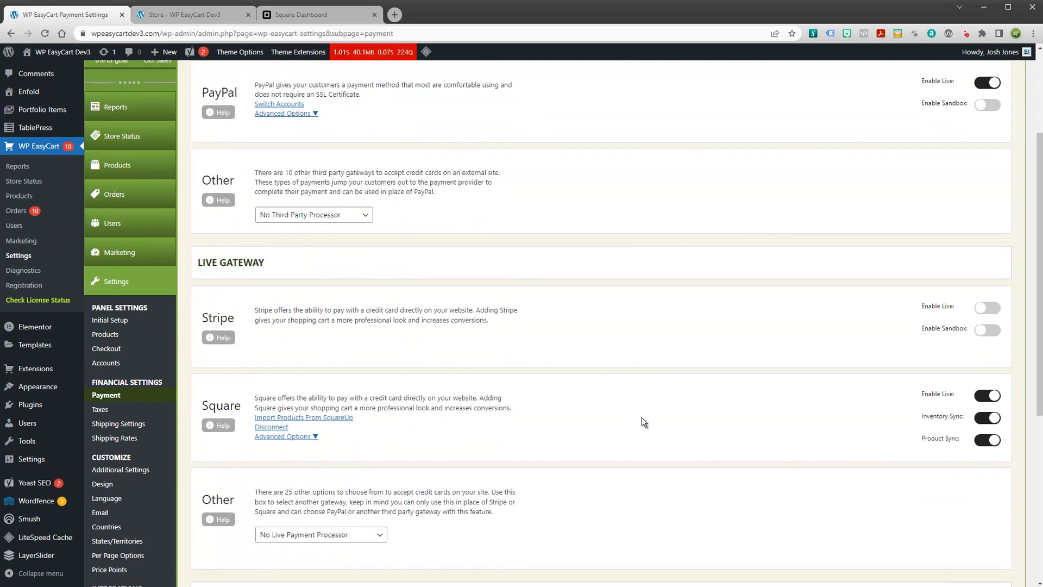
mouse_move(732, 413)
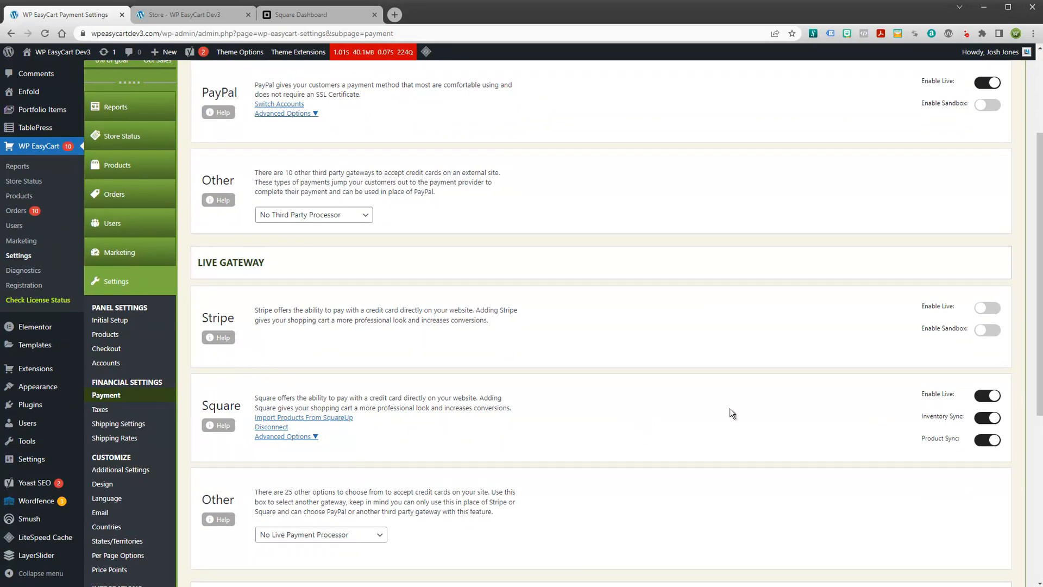
mouse_move(589, 452)
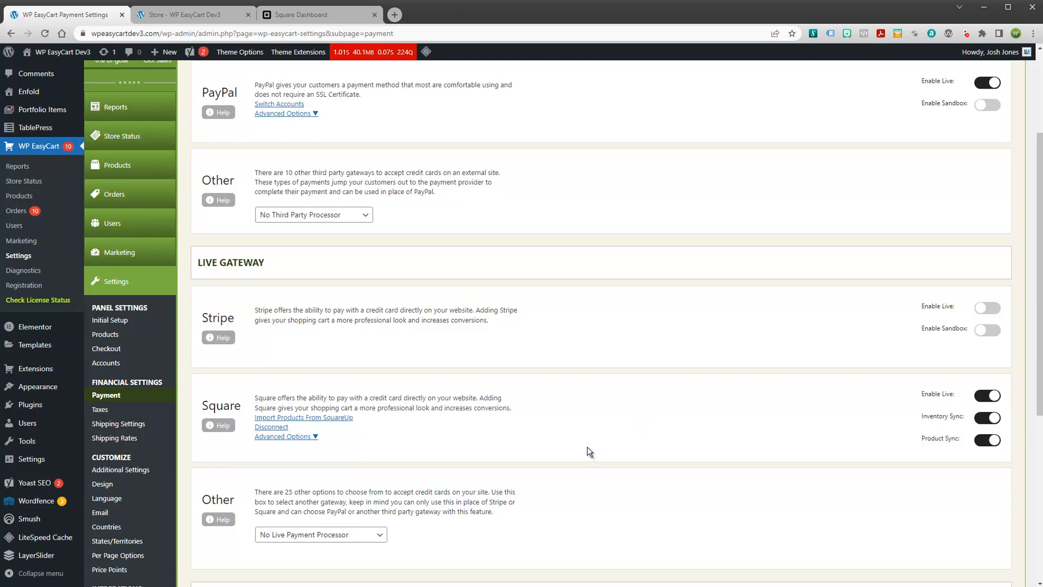
mouse_move(544, 423)
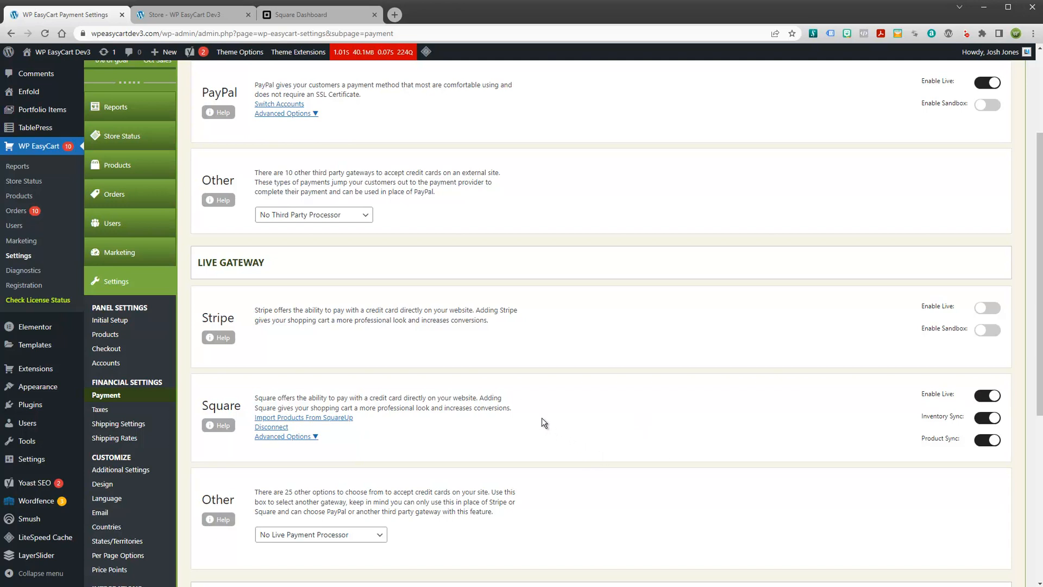
mouse_move(190, 223)
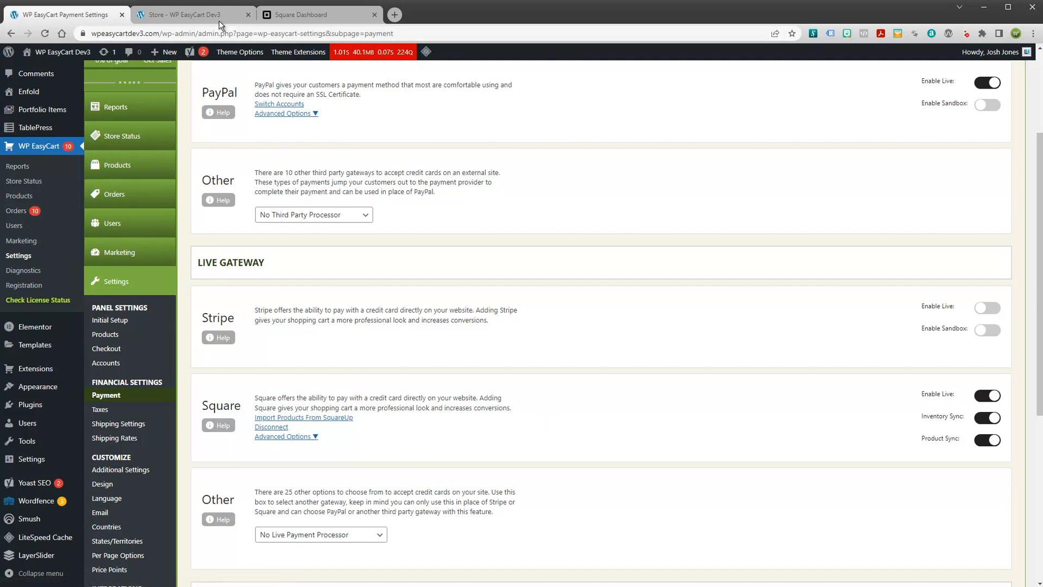
Add the Make-up Kit to the storefront cart and view the cart.
click(189, 14)
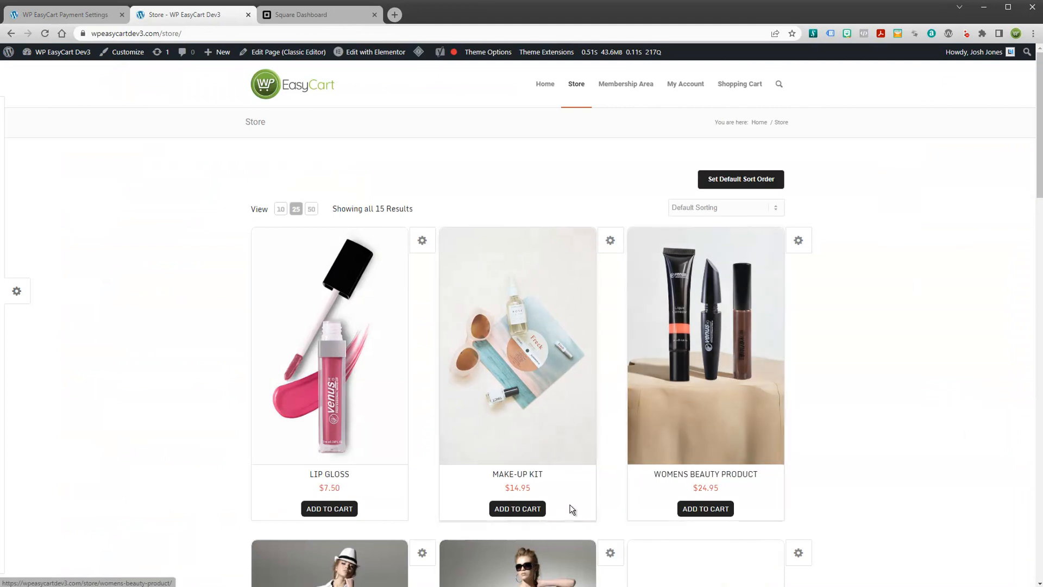
click(518, 508)
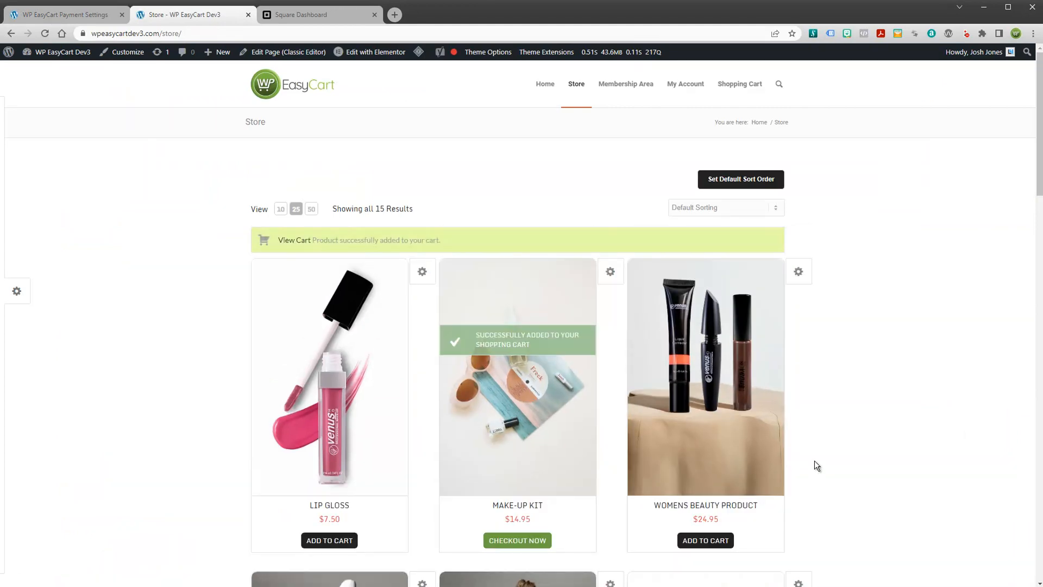
click(294, 240)
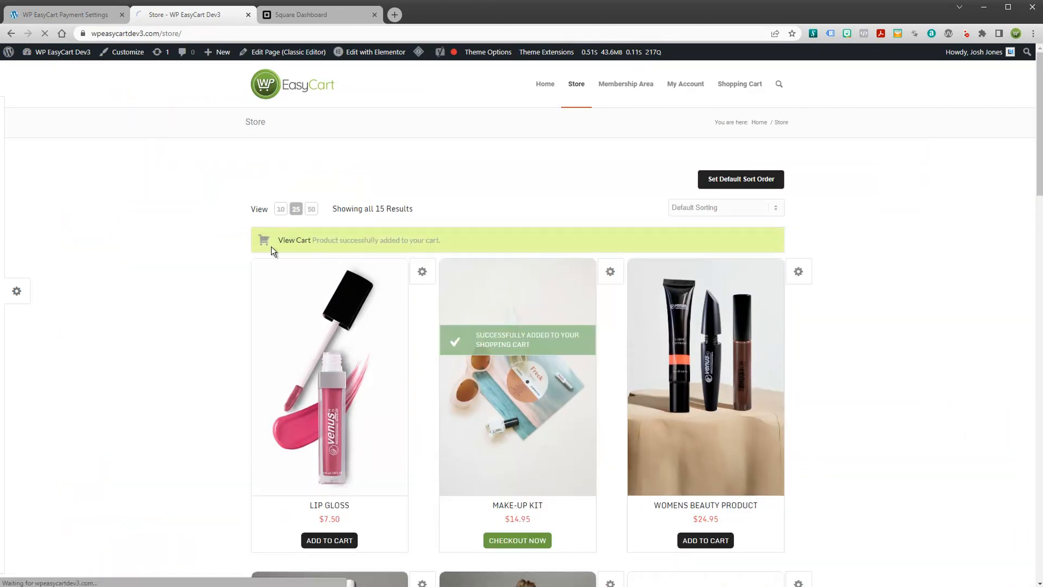
click(293, 240)
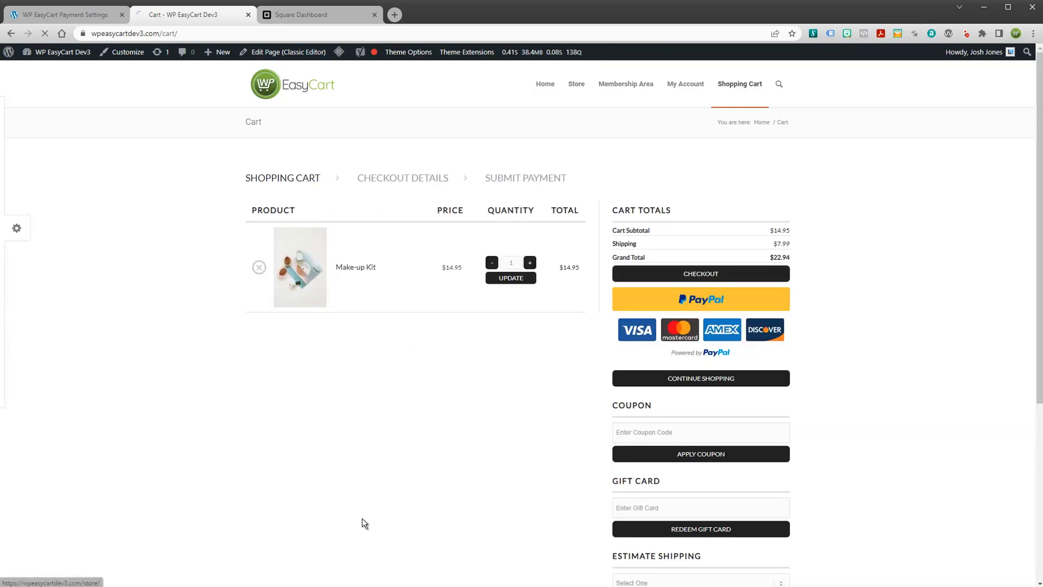
Start checkout, enter billing information and continue to the shipping method step.
click(700, 274)
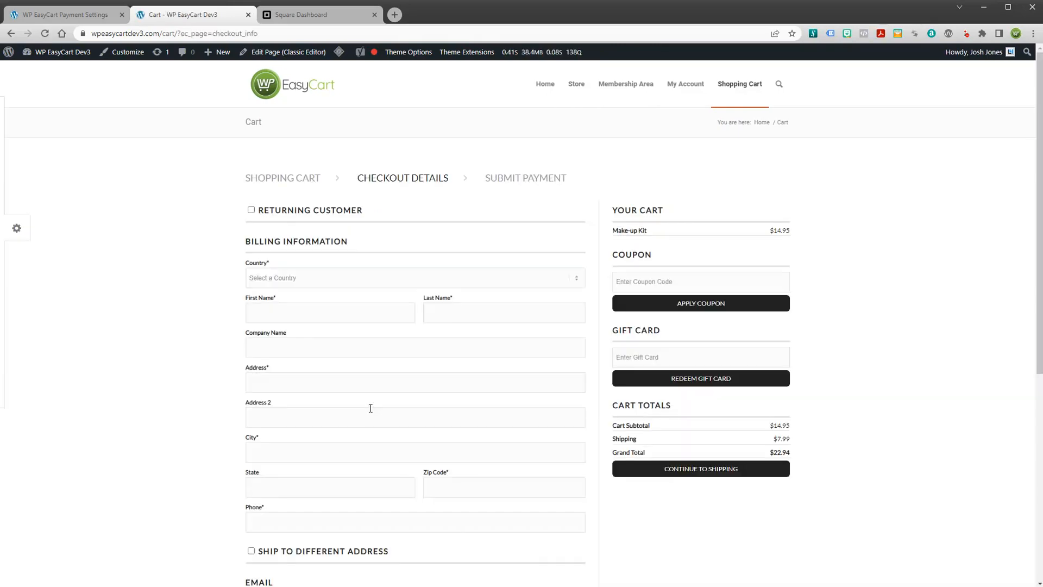
click(414, 279)
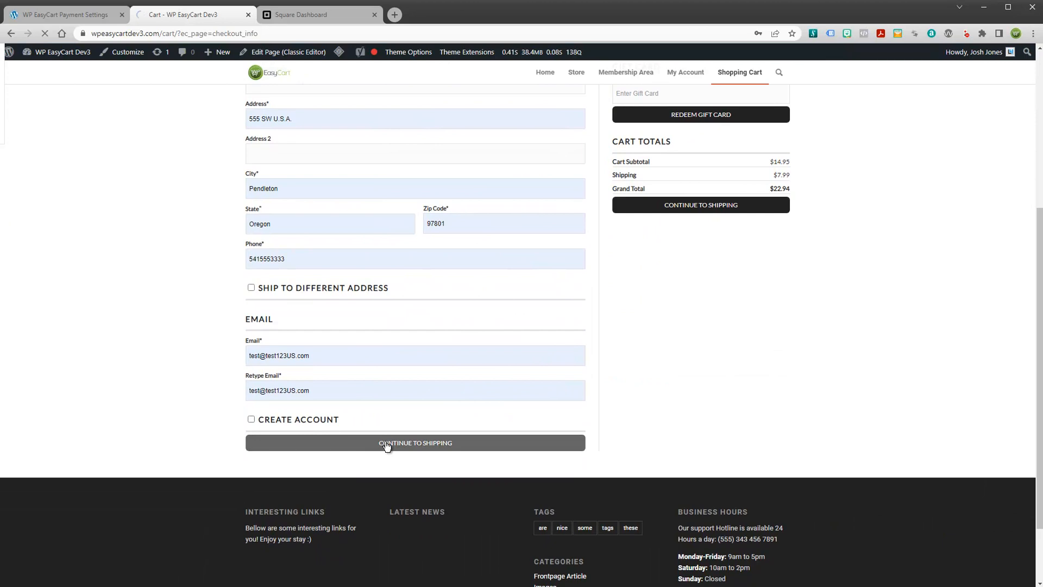
click(414, 442)
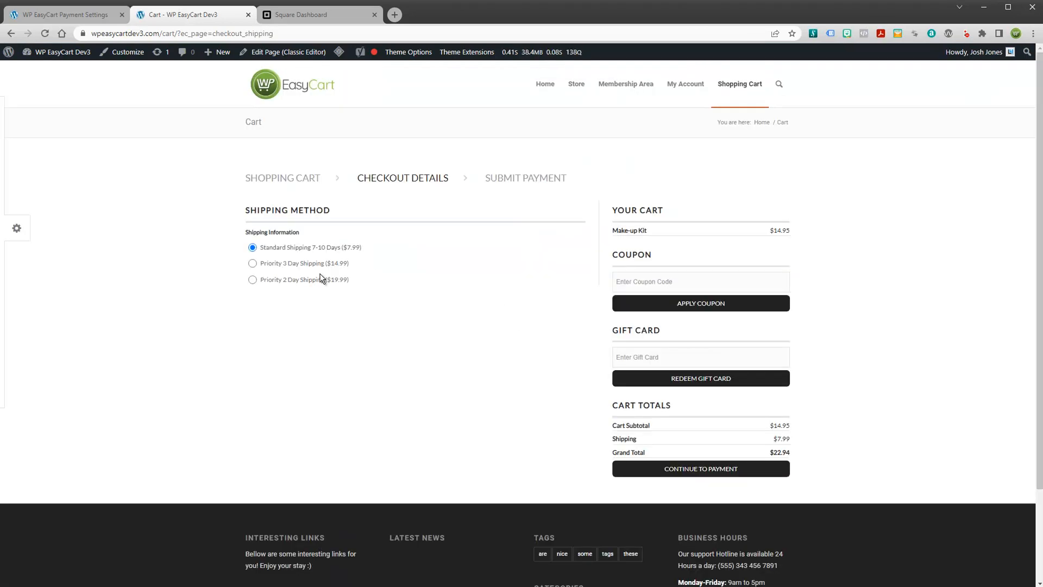
Continue to payment and choose Pay by Credit Card so the card entry form appears.
click(700, 469)
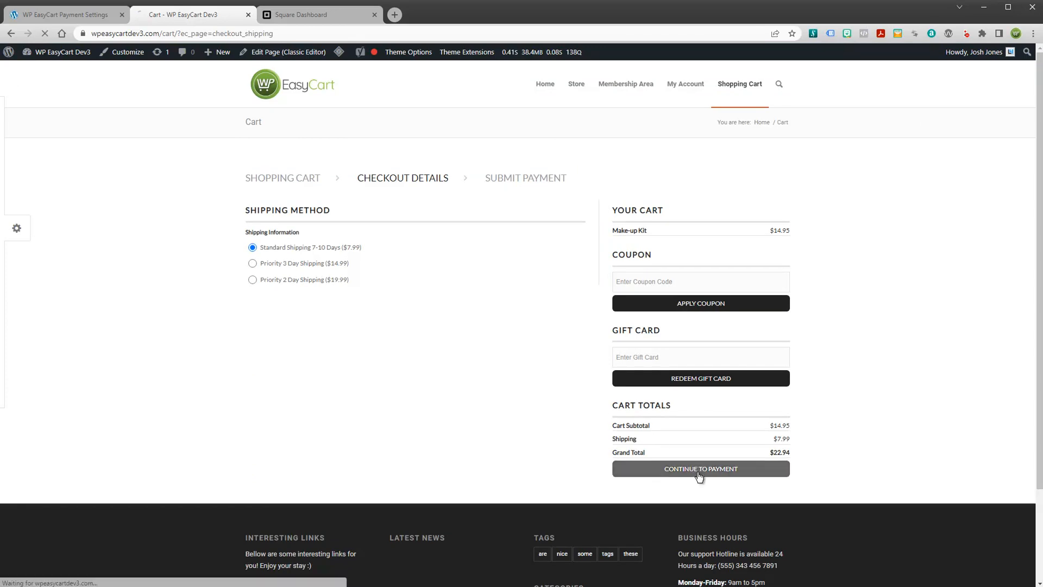
click(701, 468)
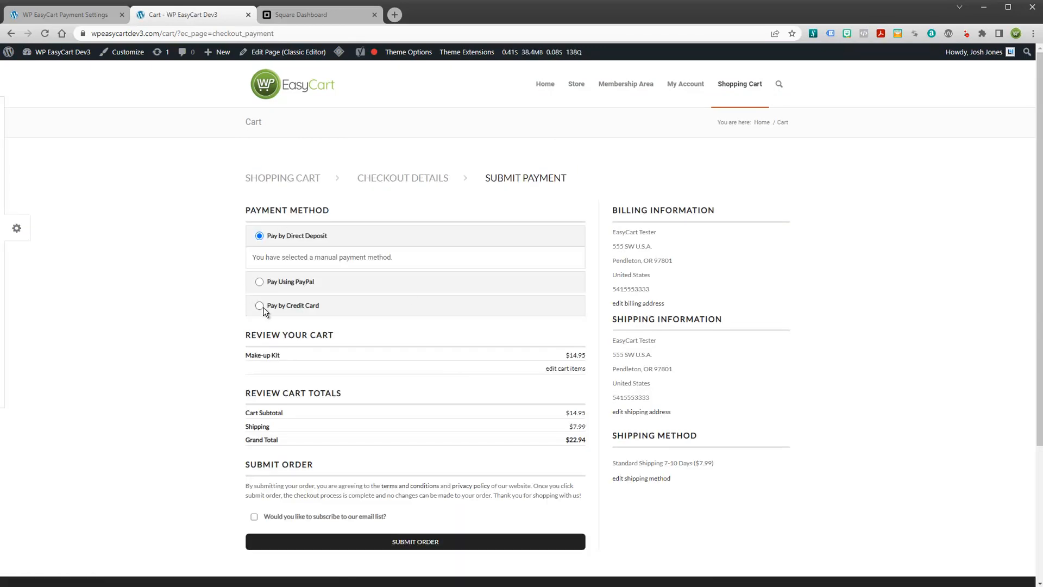
click(259, 305)
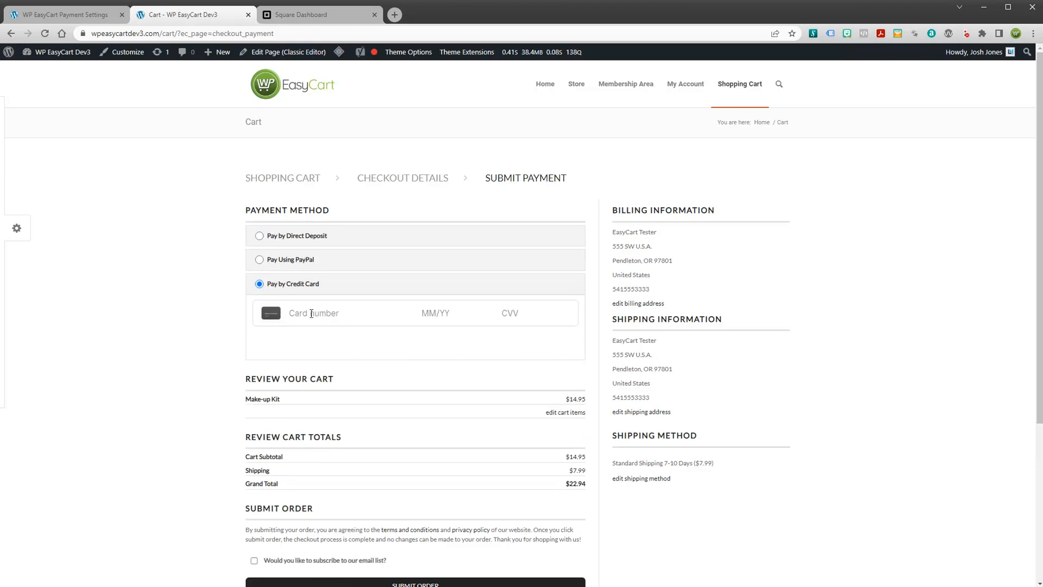
mouse_move(550, 369)
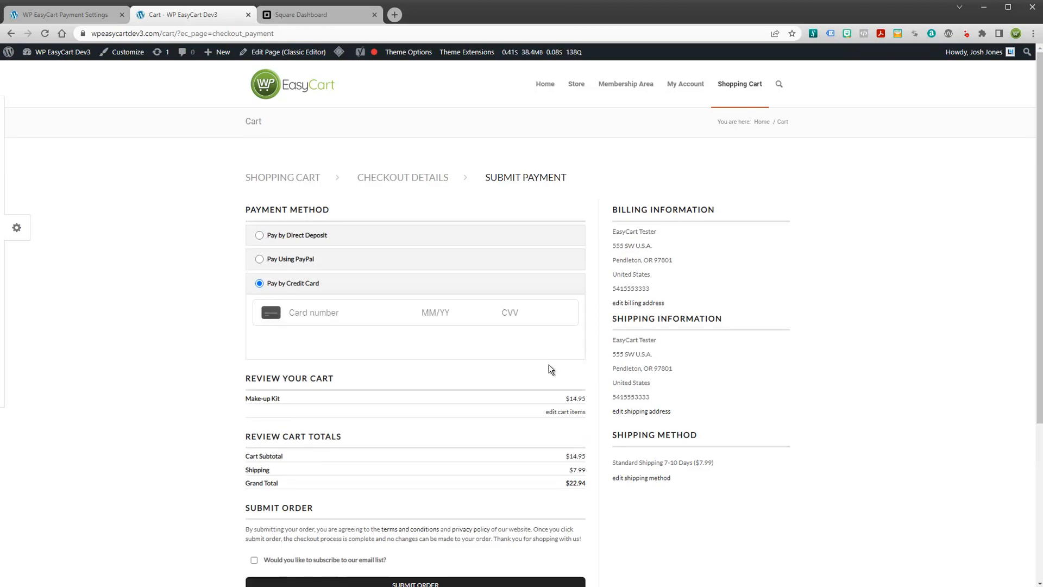
scroll(down, 3)
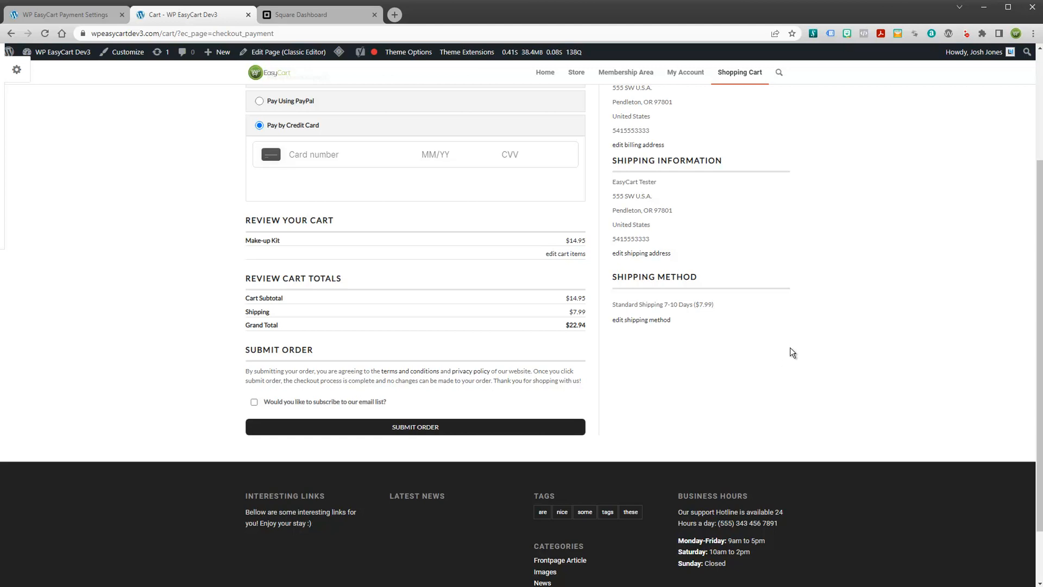
mouse_move(636, 377)
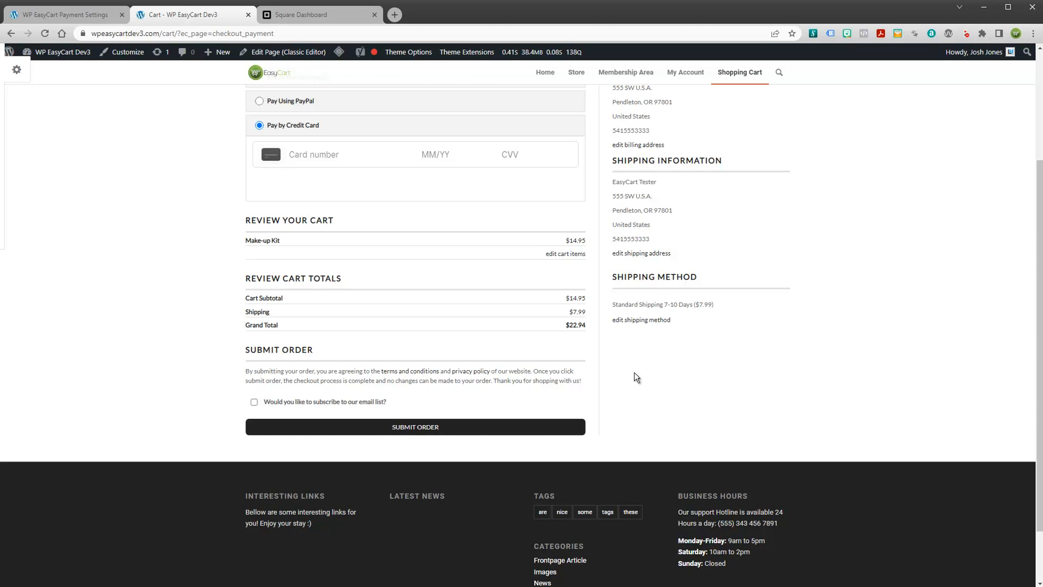
scroll(up, 3)
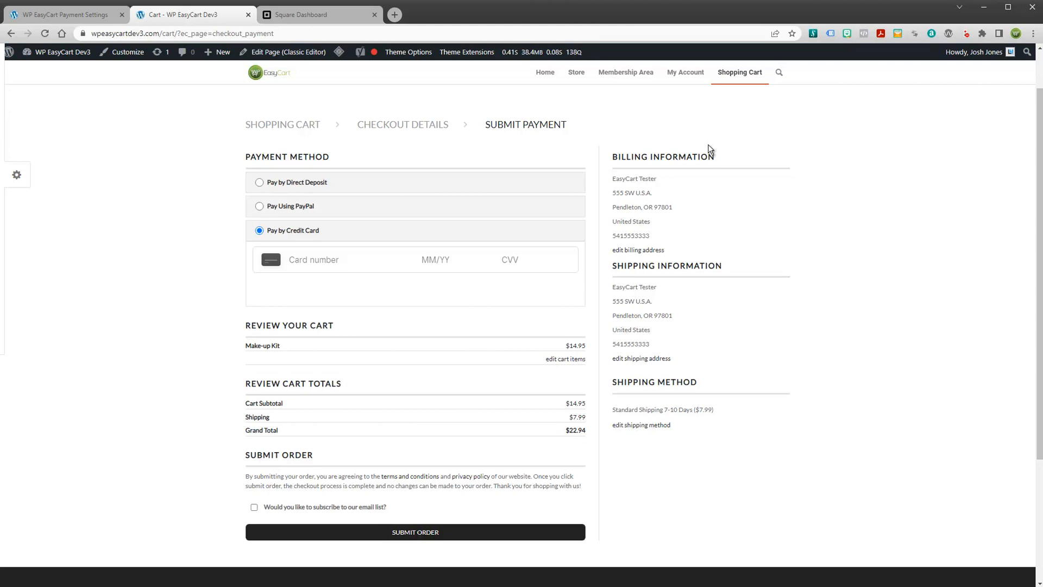
mouse_move(879, 274)
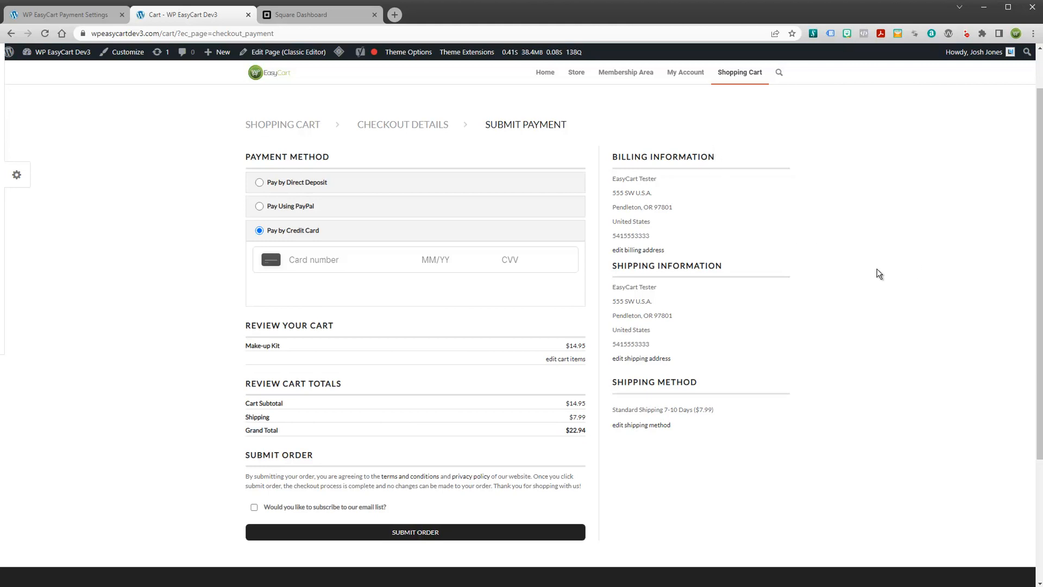
mouse_move(1031, 367)
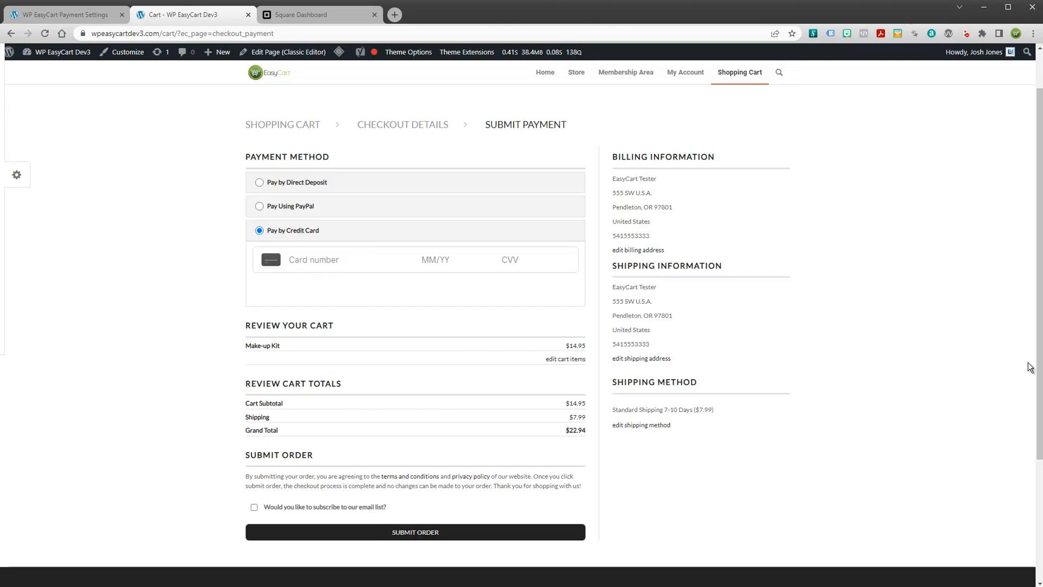
mouse_move(385, 149)
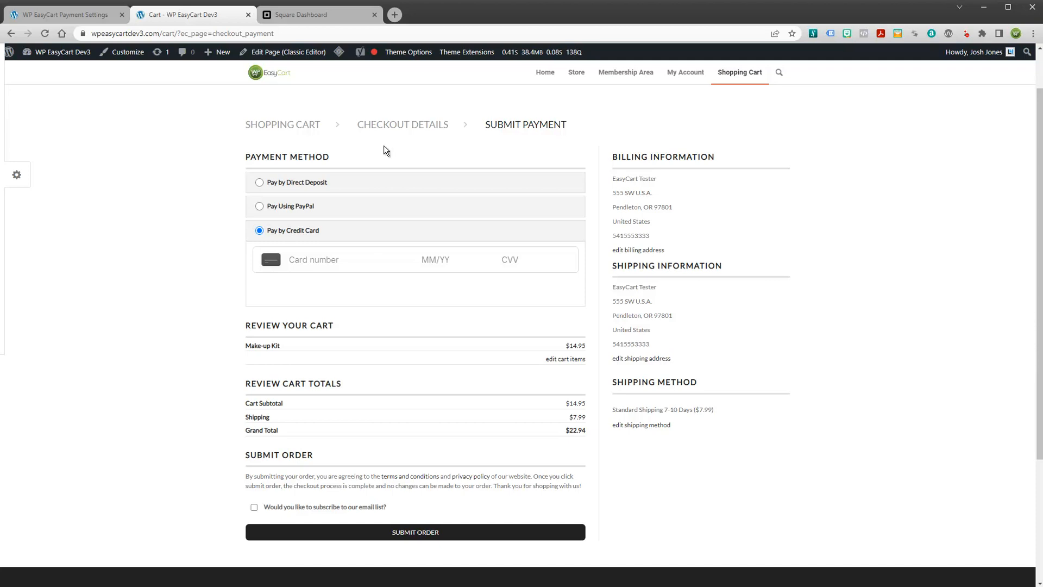
Return to the WP EasyCart admin and show the Manage Products list of 15 products.
click(320, 14)
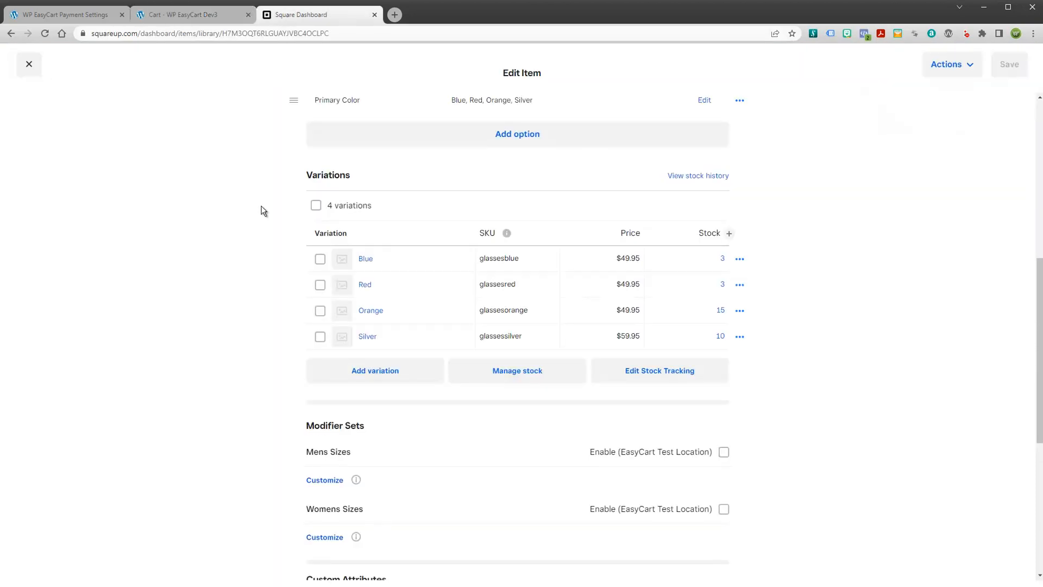
click(63, 14)
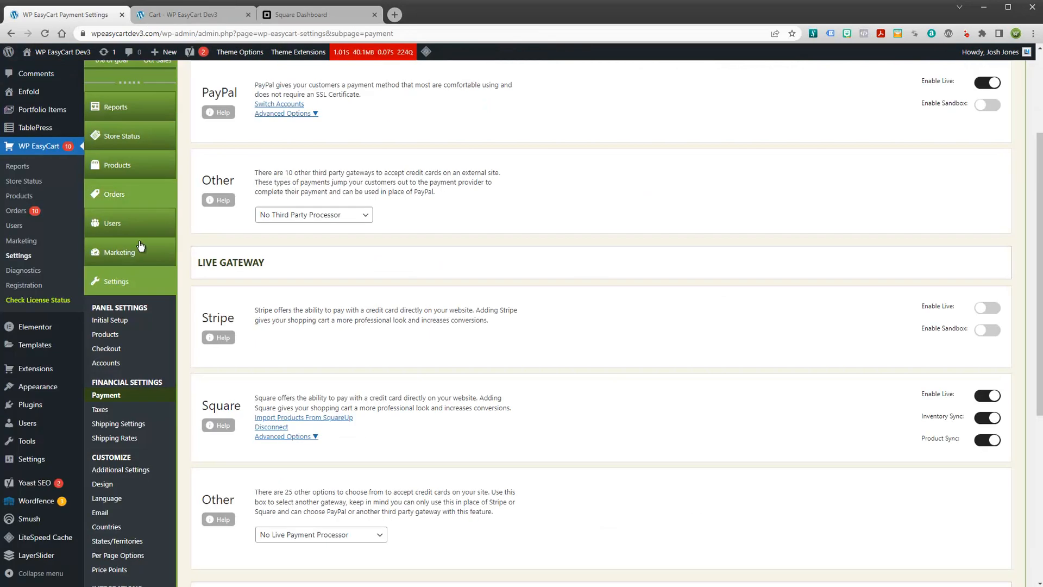
scroll(up, 3)
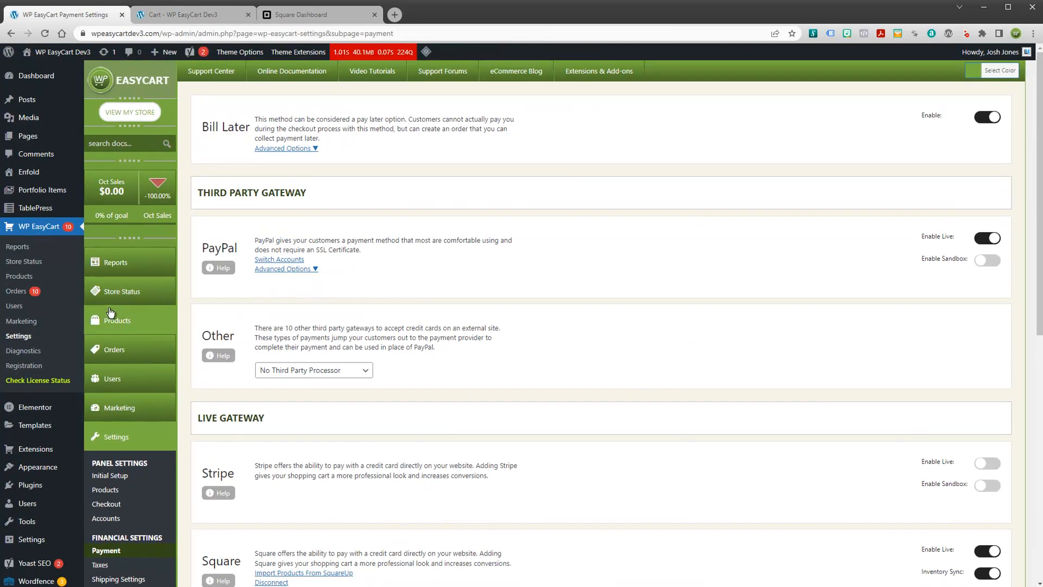
click(118, 320)
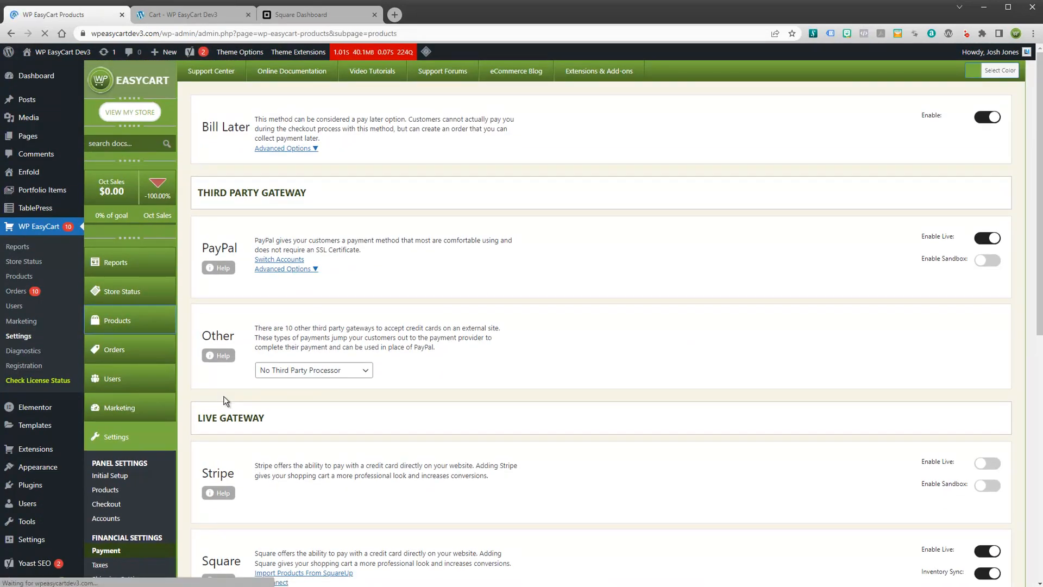
click(116, 319)
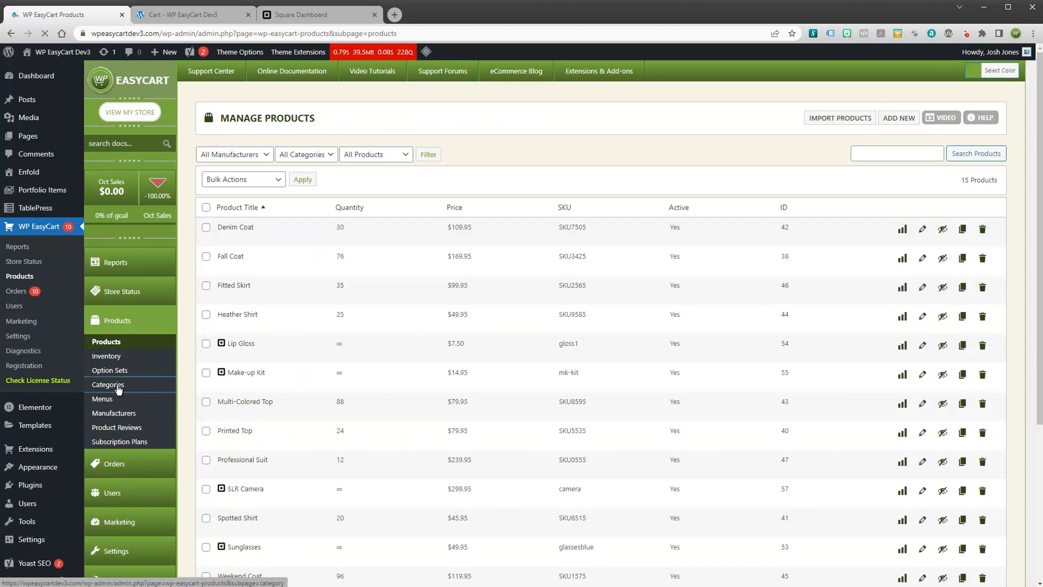
click(107, 383)
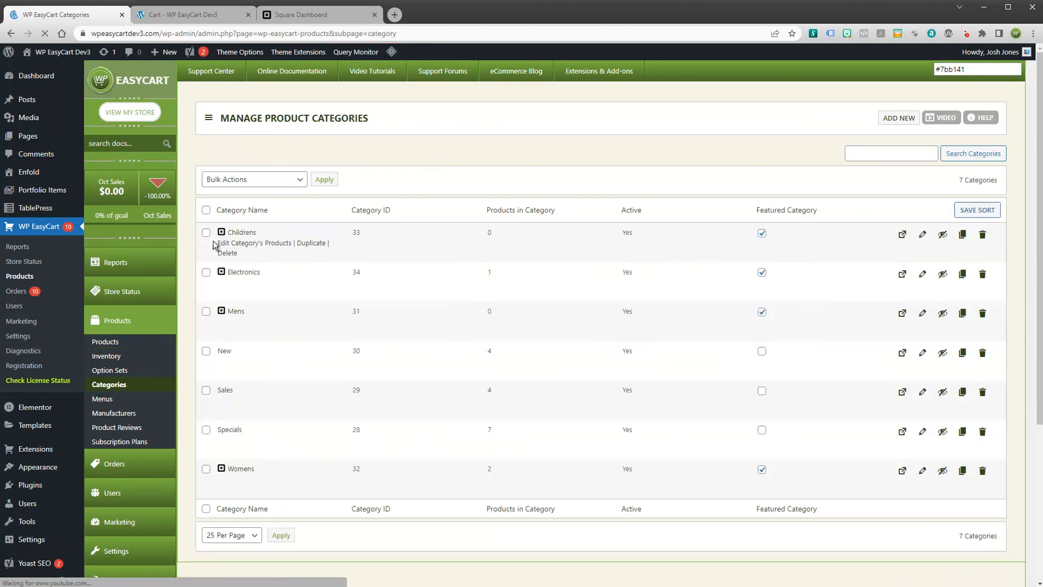
mouse_move(229, 480)
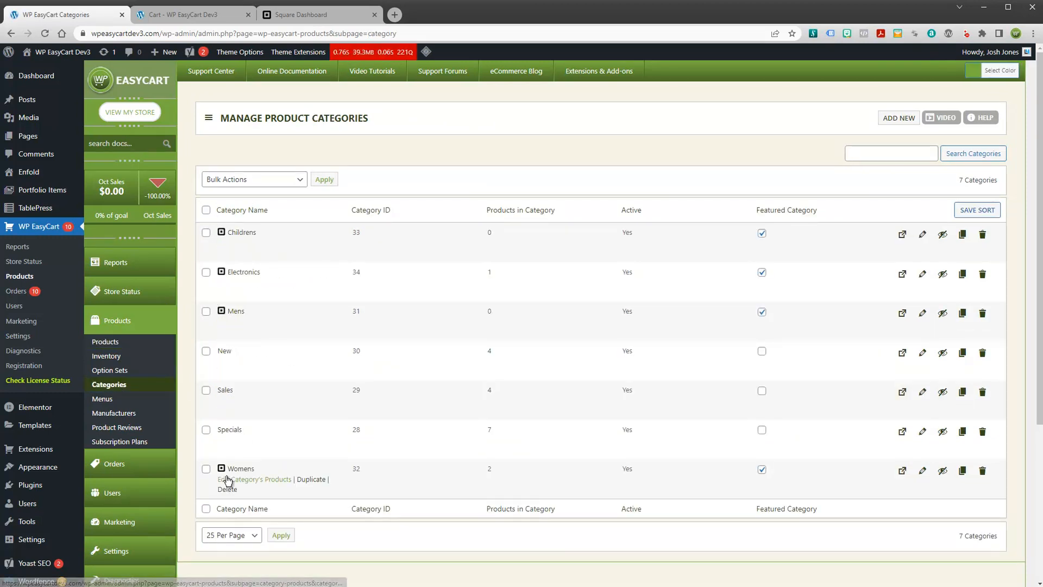
mouse_move(144, 384)
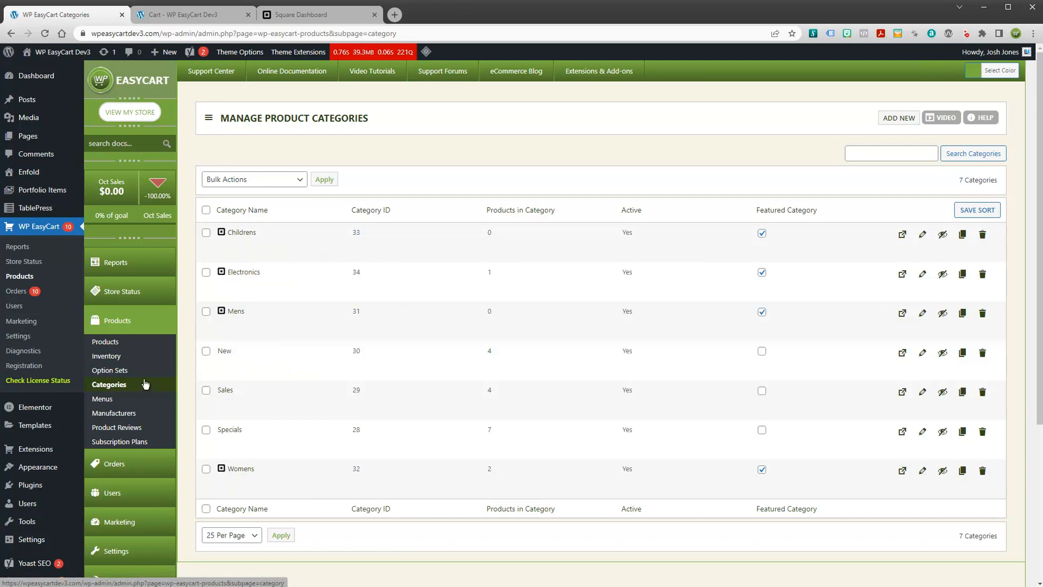
click(109, 371)
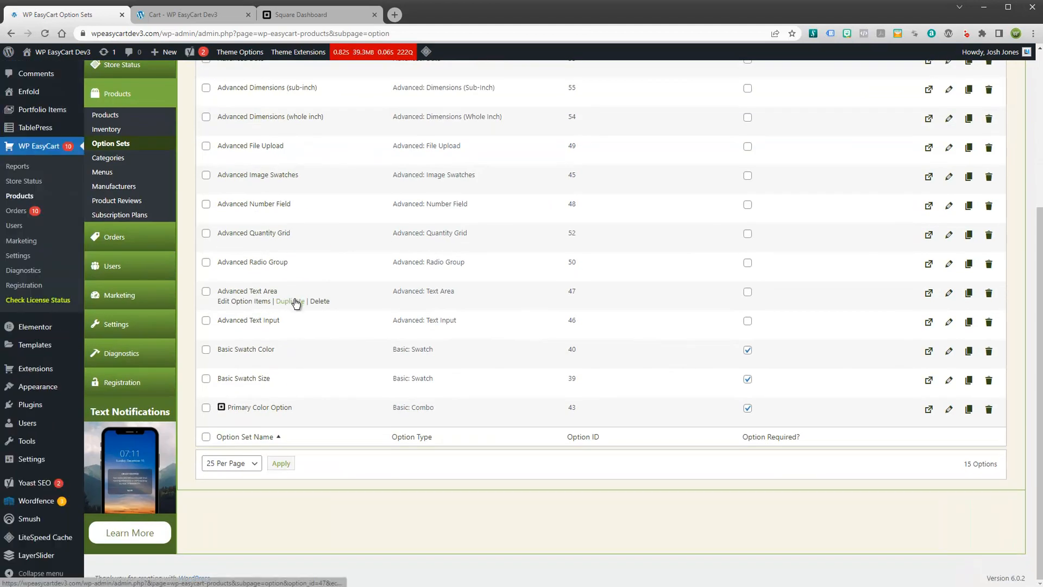
mouse_move(286, 408)
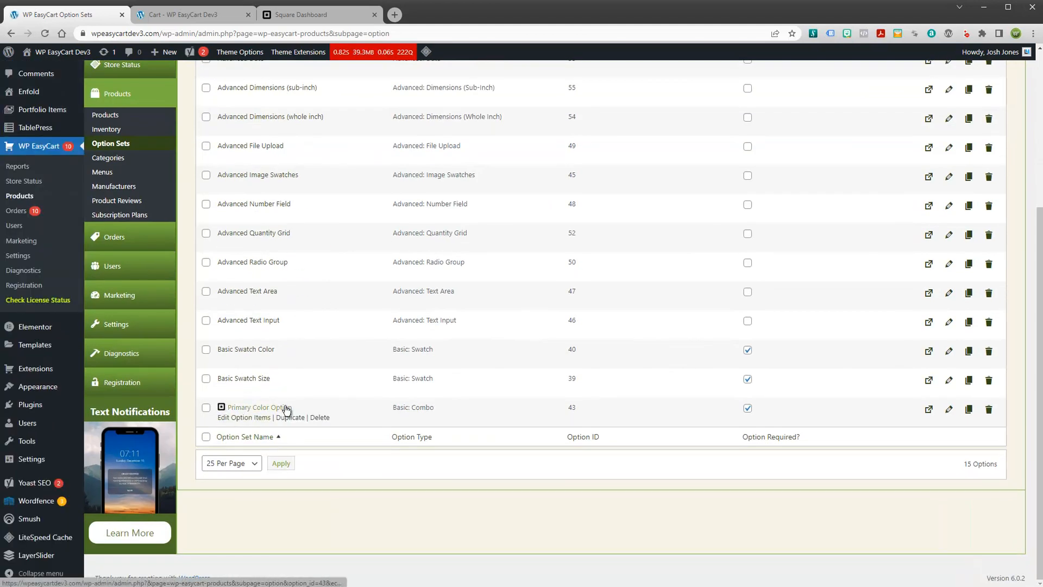
scroll(up, 3)
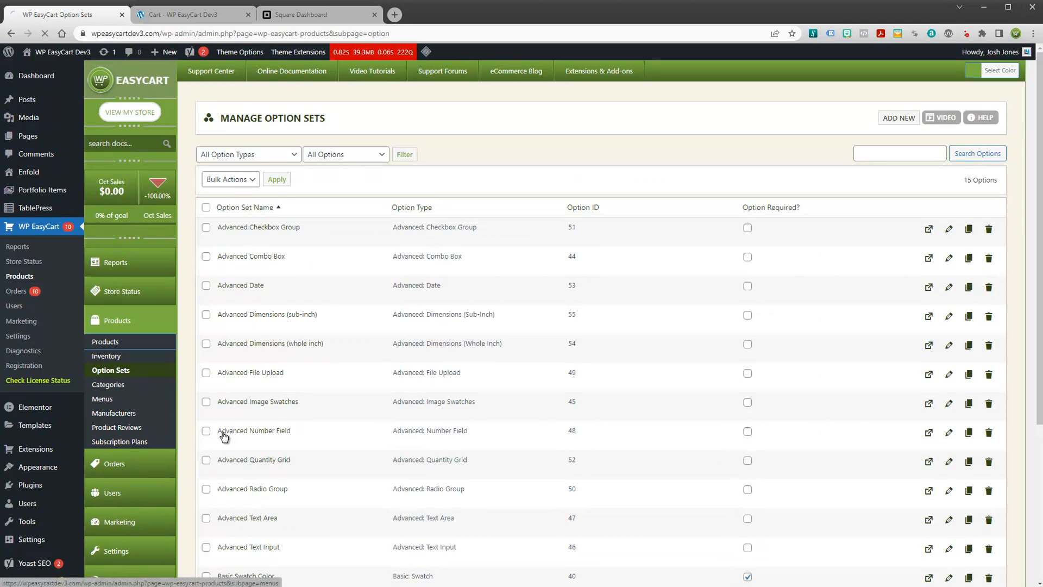
click(105, 342)
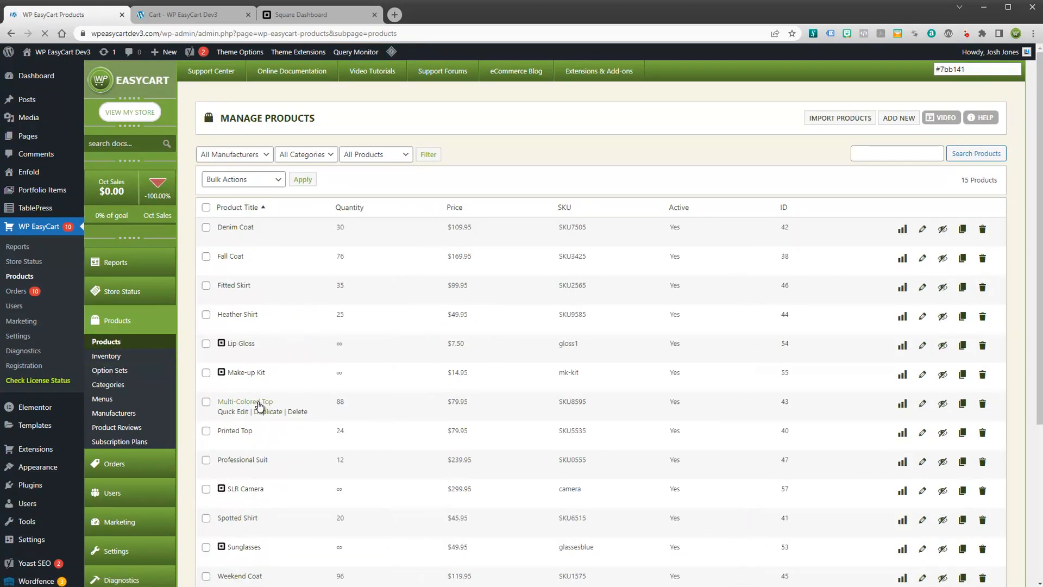
mouse_move(485, 316)
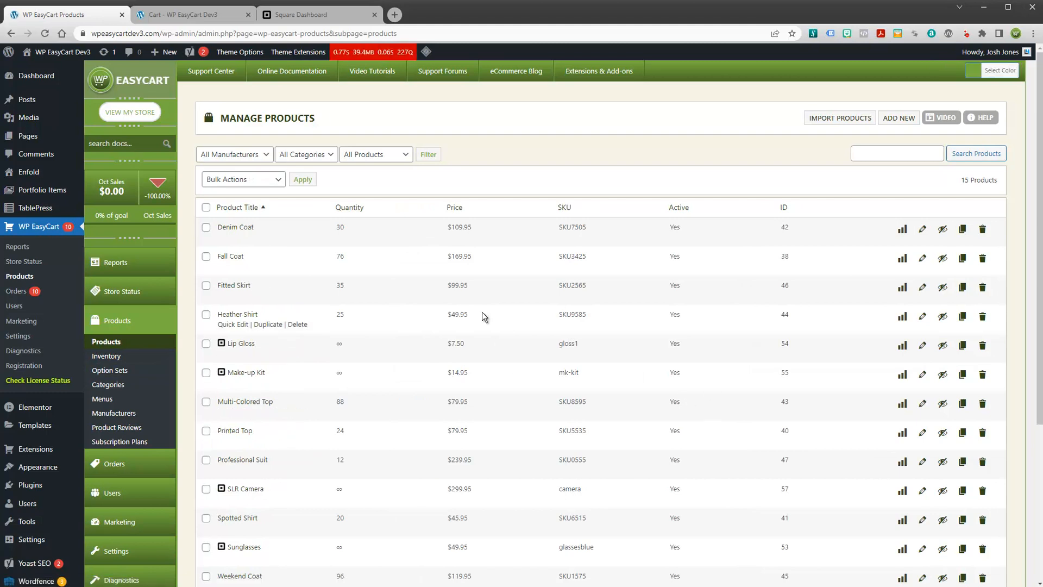
mouse_move(462, 400)
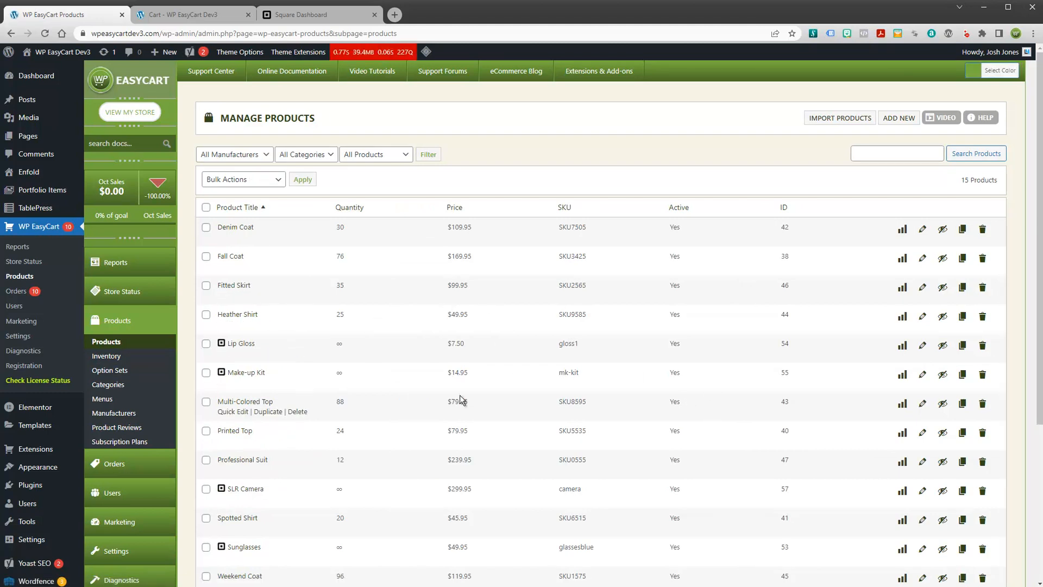